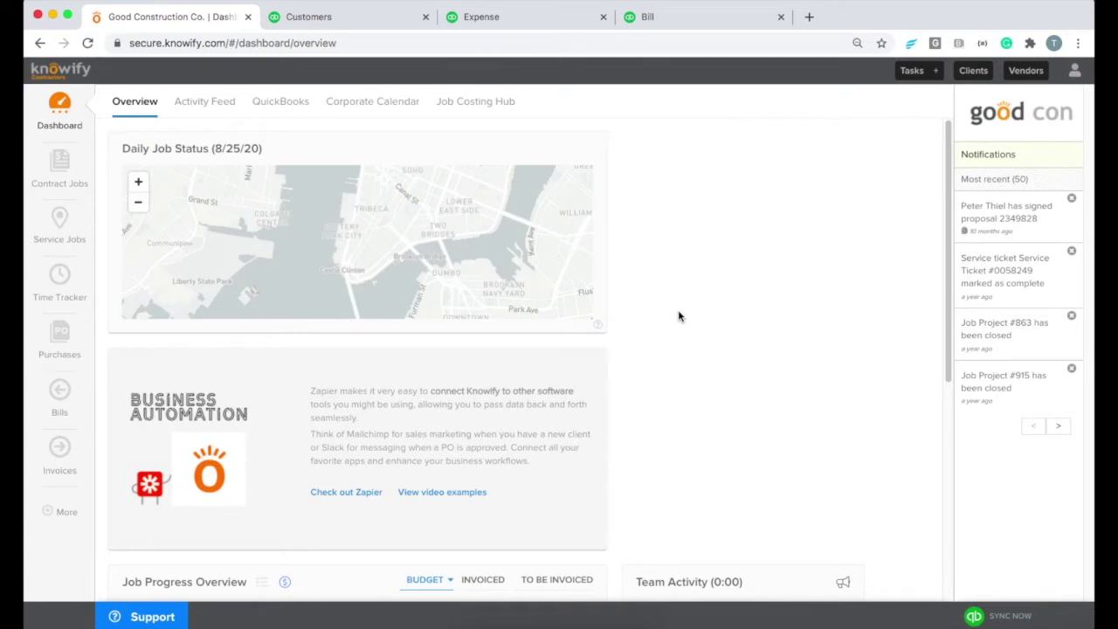
mouse_move(637, 303)
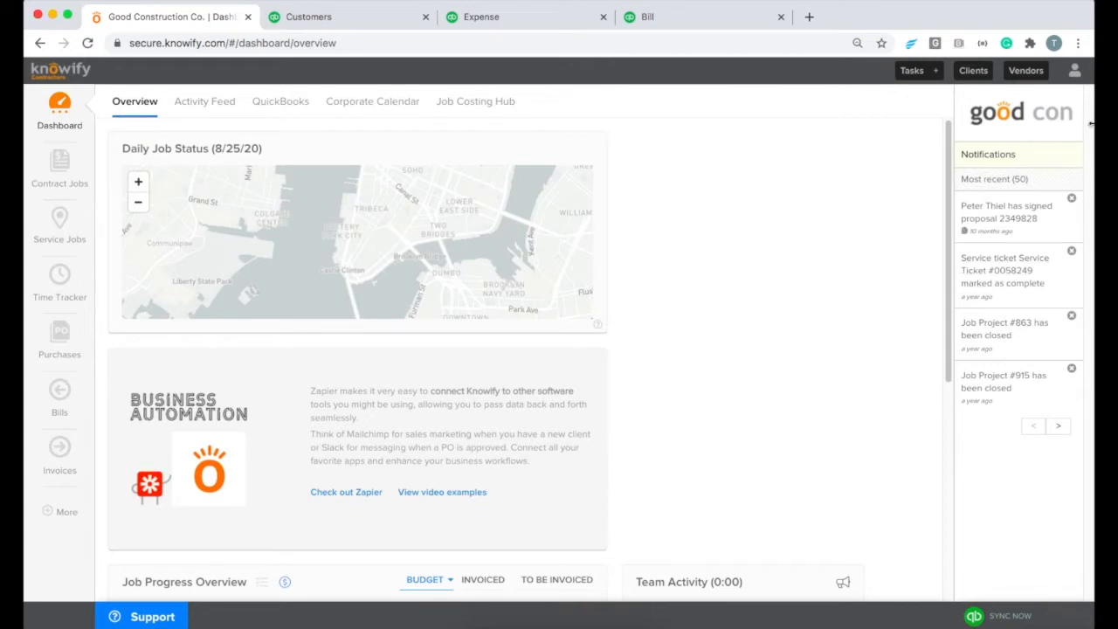
Go from Admin Section to Customize and the QuickBooks tab, showing Jobs as Subclients enabled
click(1074, 70)
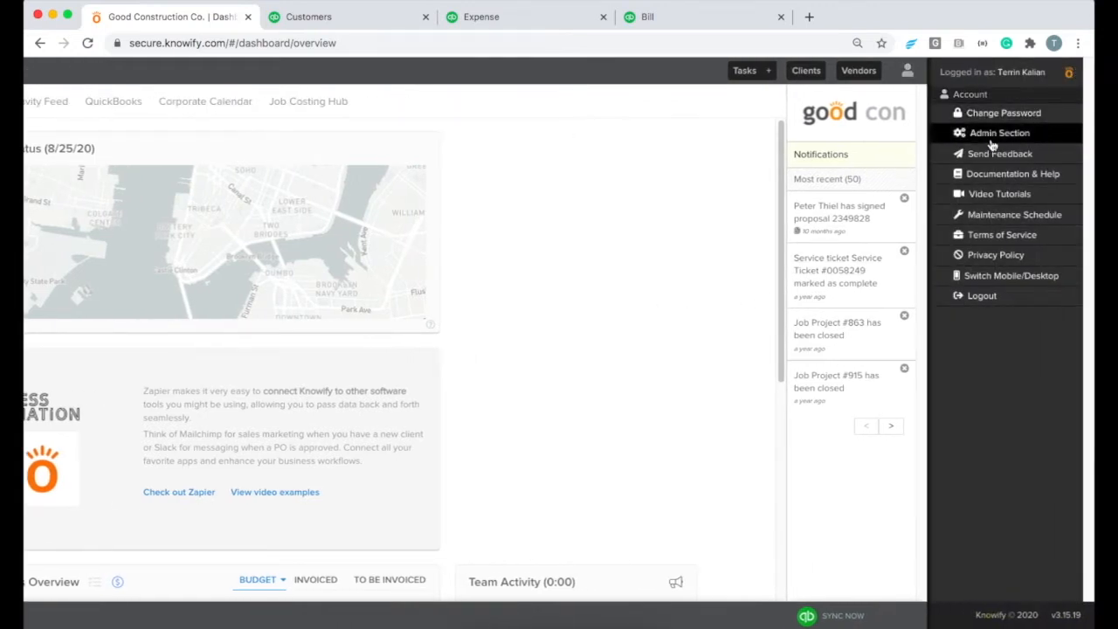
click(998, 133)
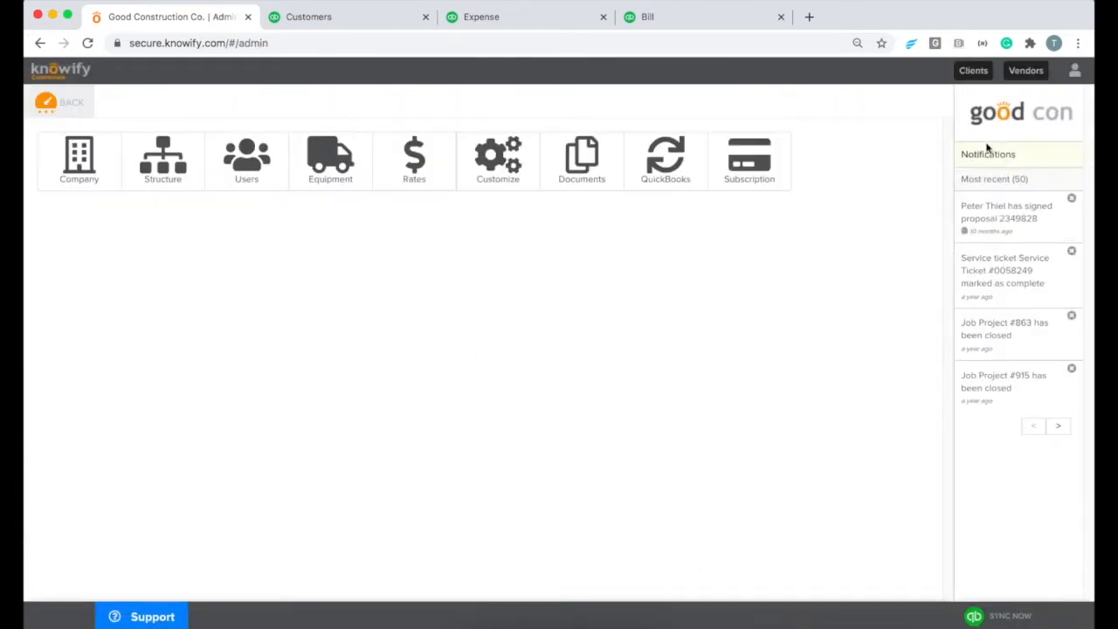
click(498, 160)
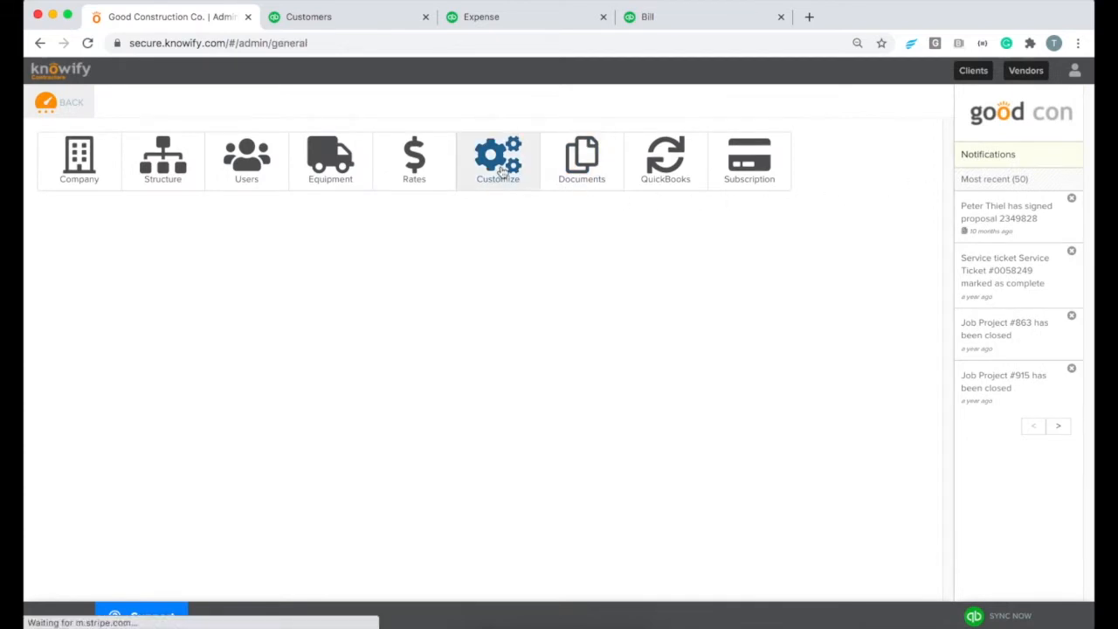
click(498, 160)
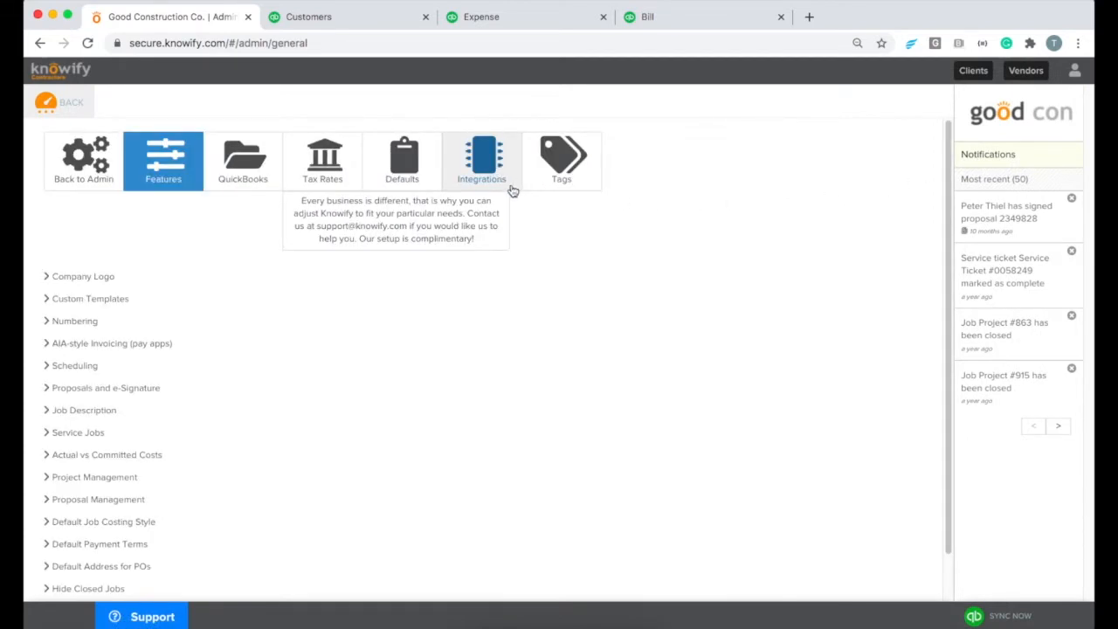
click(243, 160)
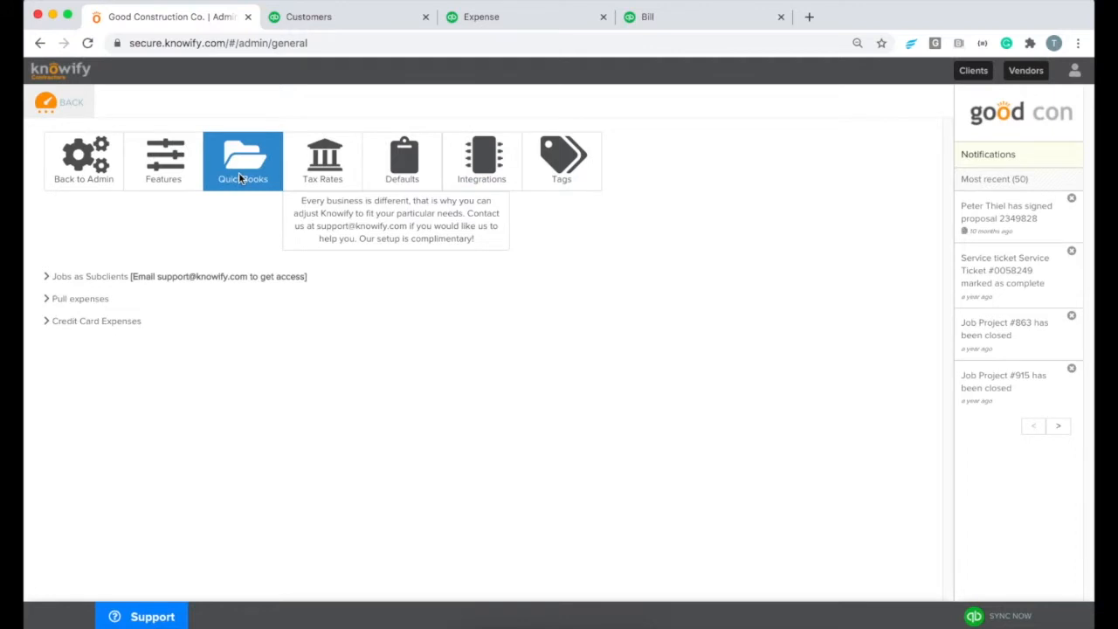
mouse_move(71, 286)
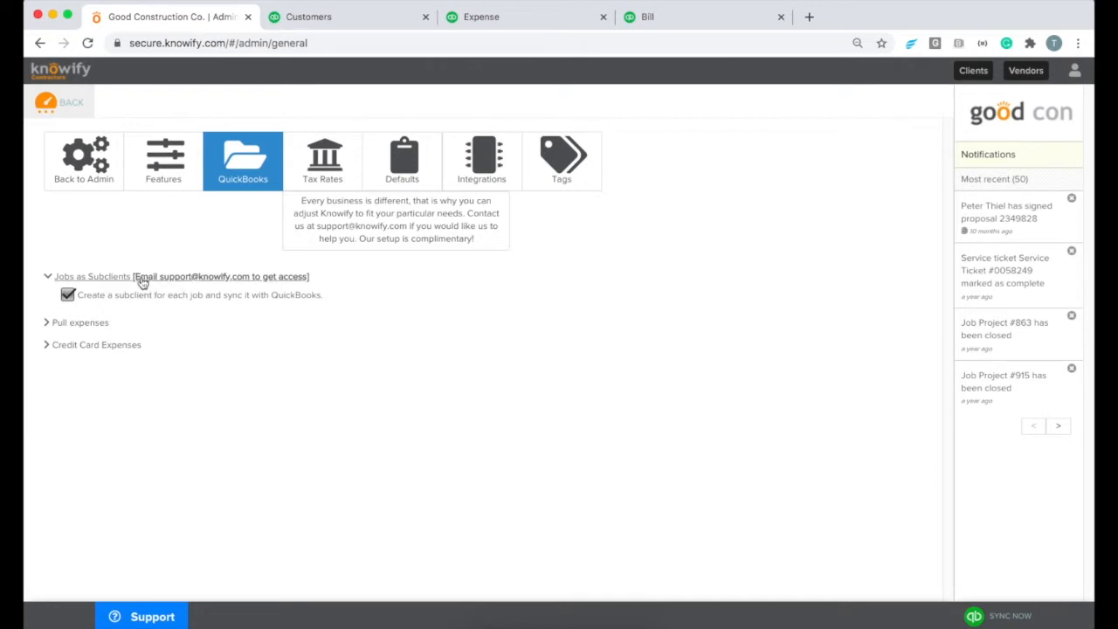
mouse_move(245, 286)
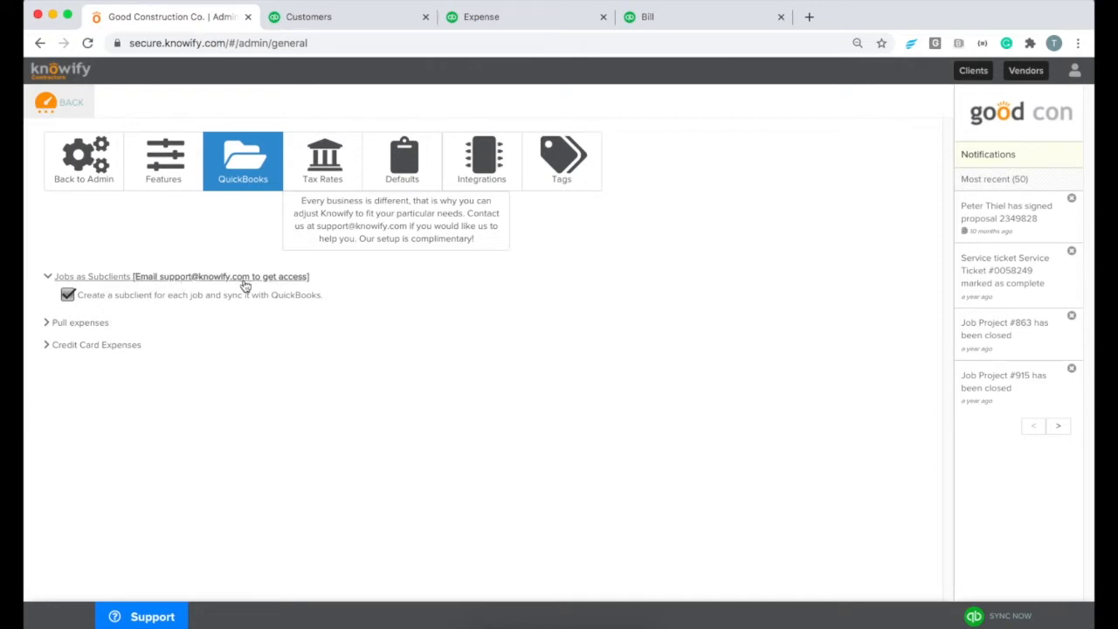
mouse_move(233, 321)
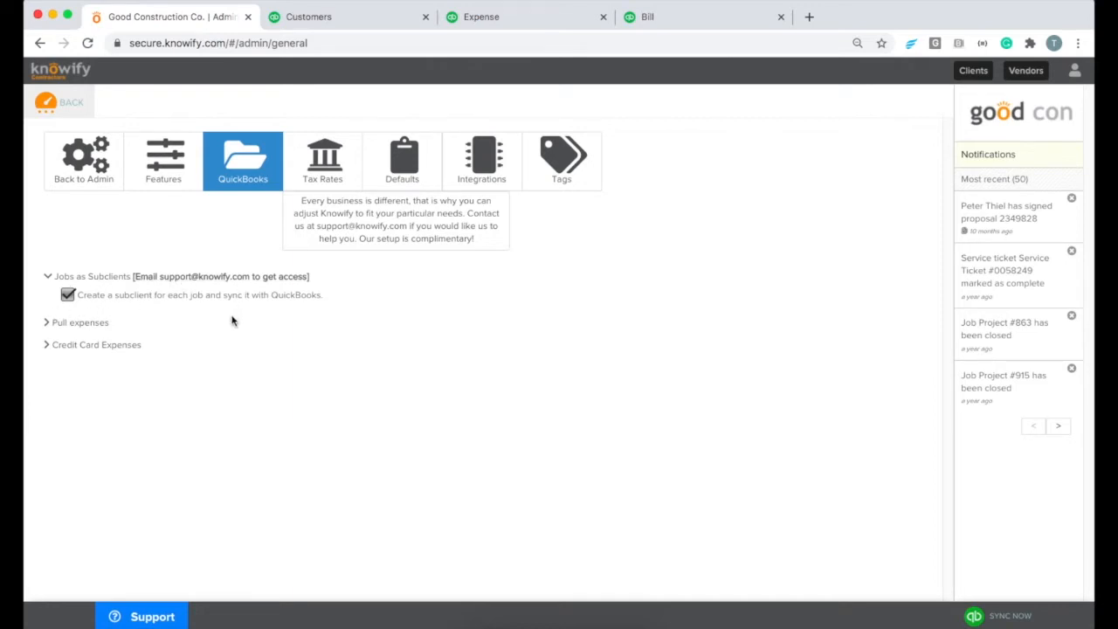
mouse_move(92, 276)
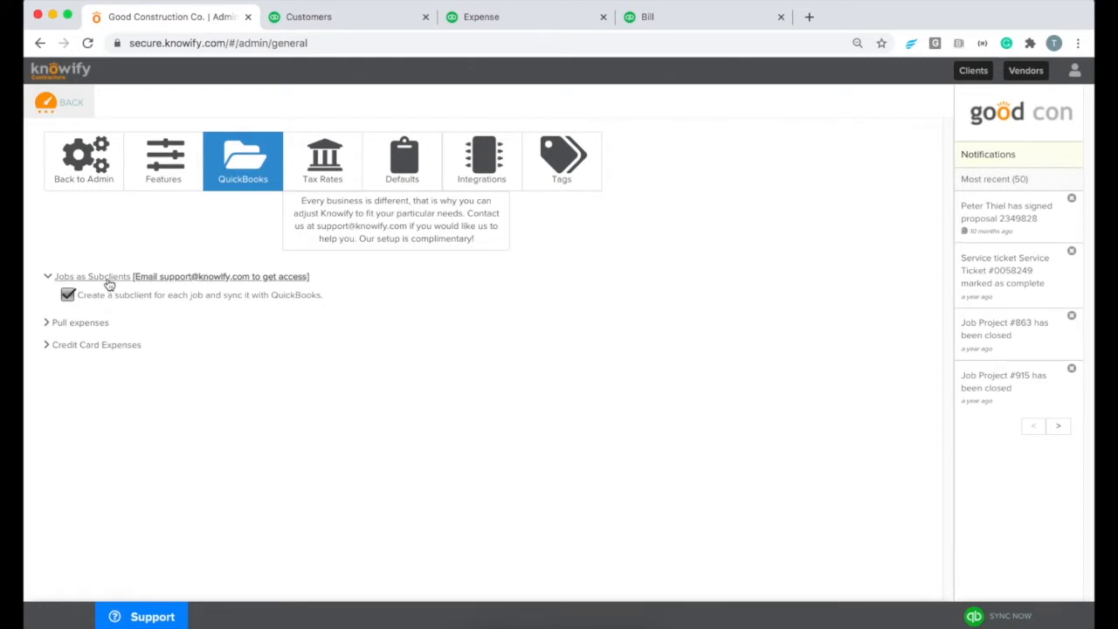
Expand Pull expenses to reveal its unchecked QuickBooks Online option
click(82, 299)
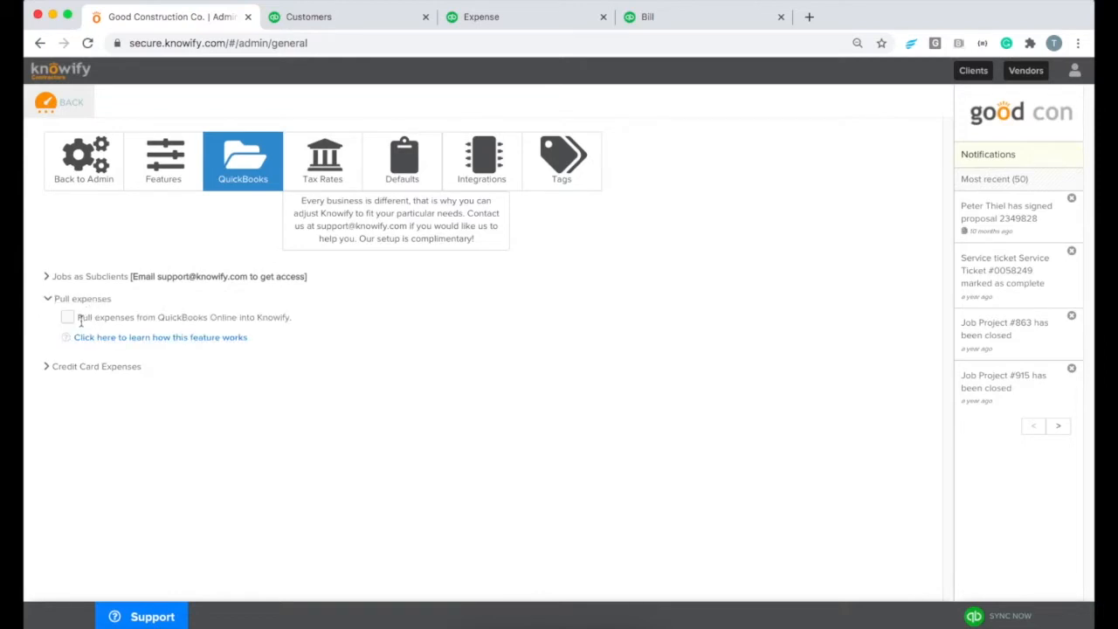
mouse_move(310, 326)
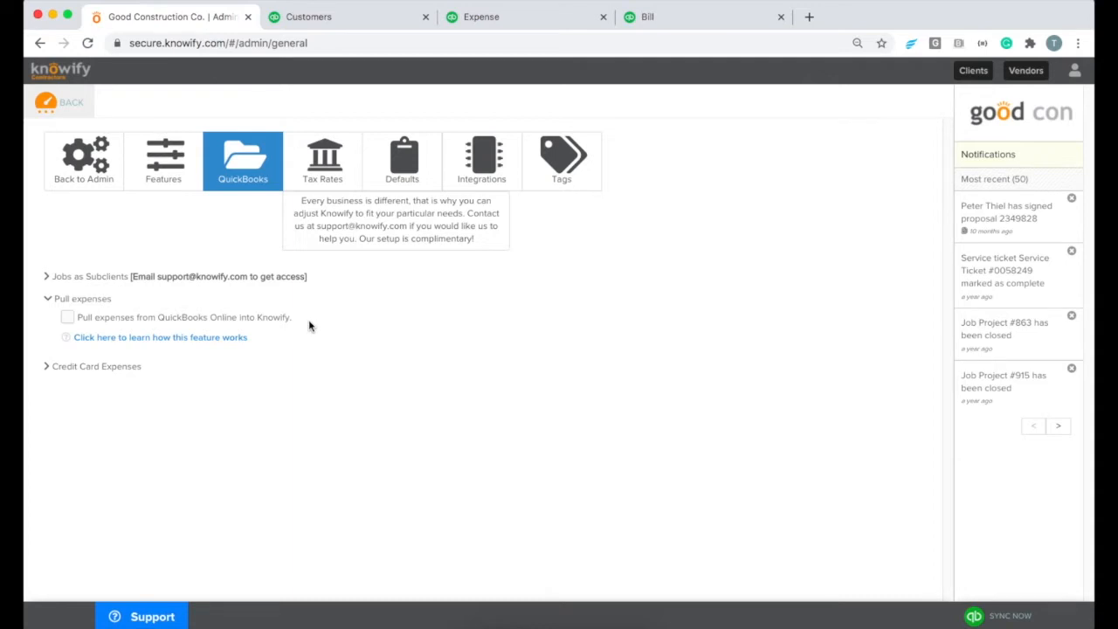
mouse_move(72, 103)
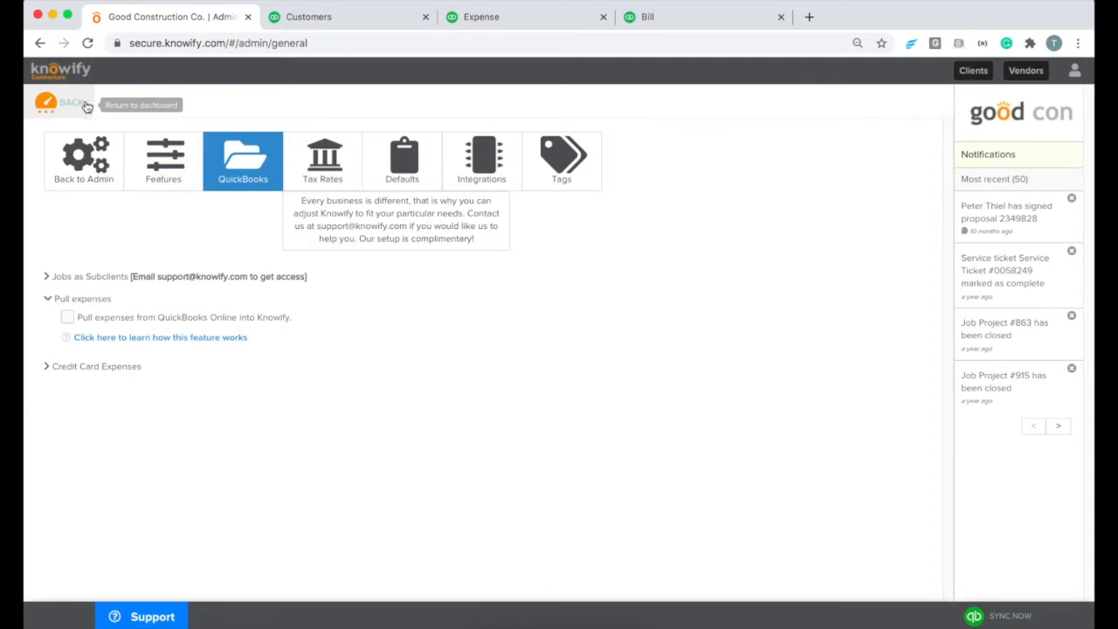
mouse_move(108, 116)
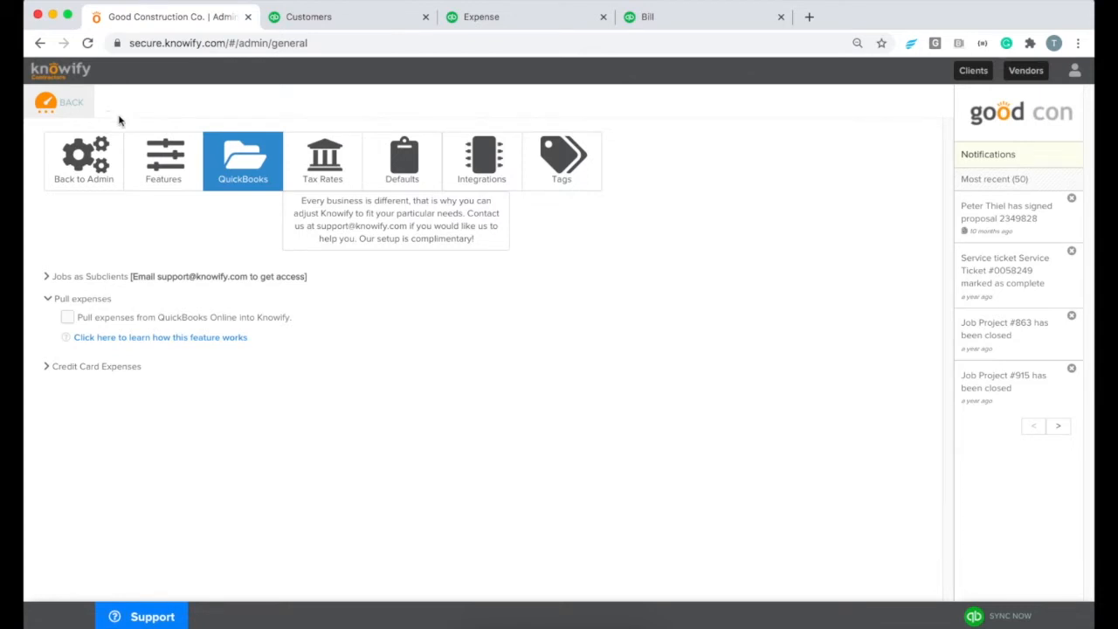
mouse_move(972, 71)
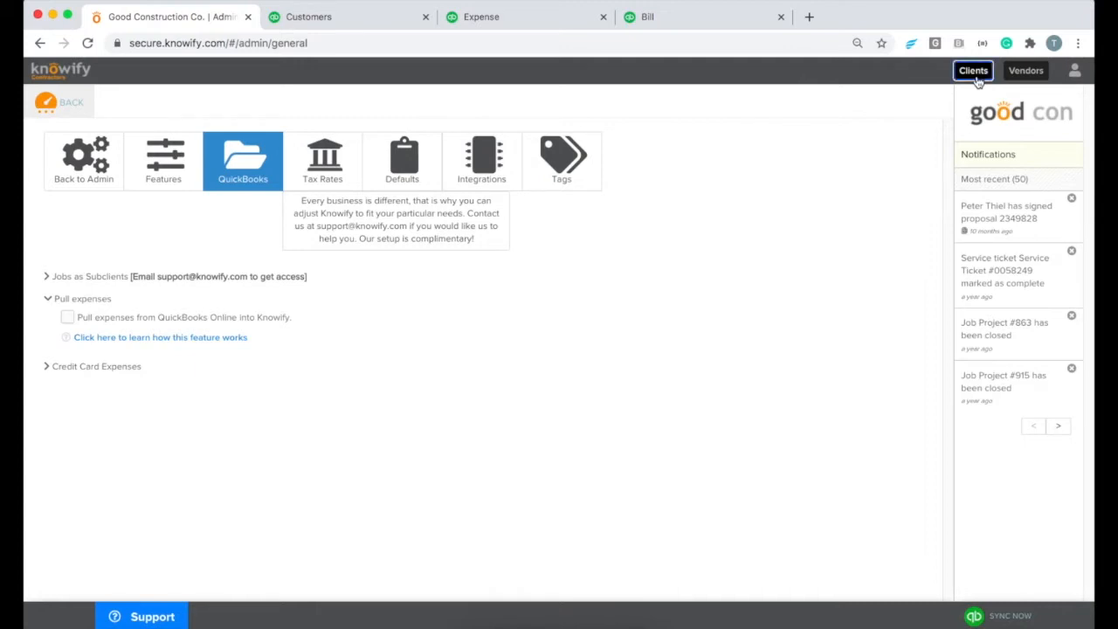
Go to Manage Clients, where 321 Warren Street is nested under Awesome Co
click(973, 71)
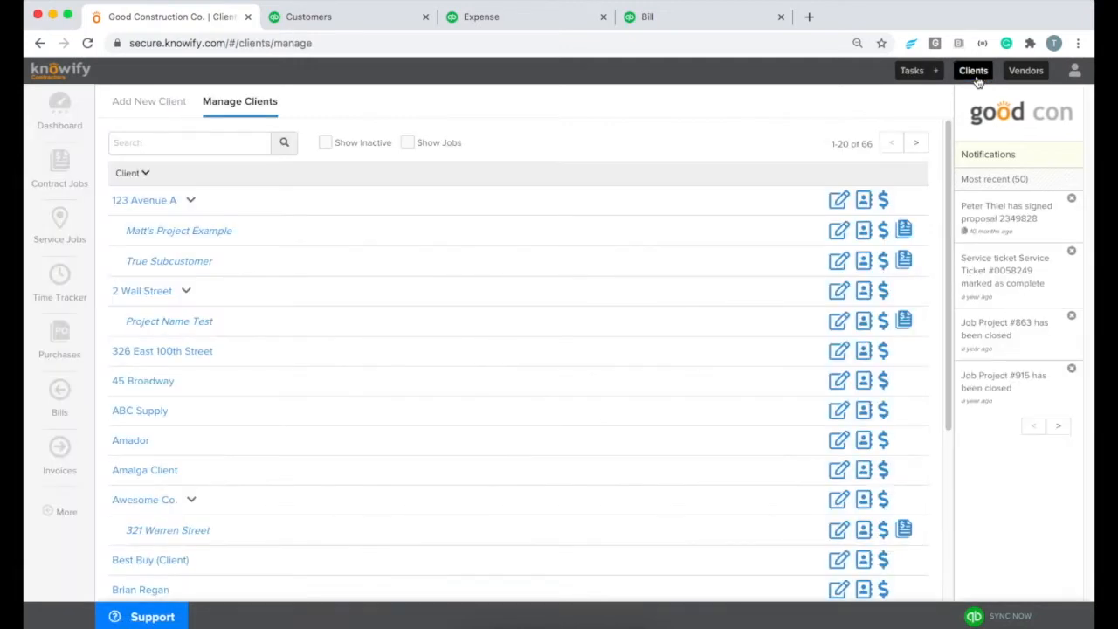
mouse_move(147, 499)
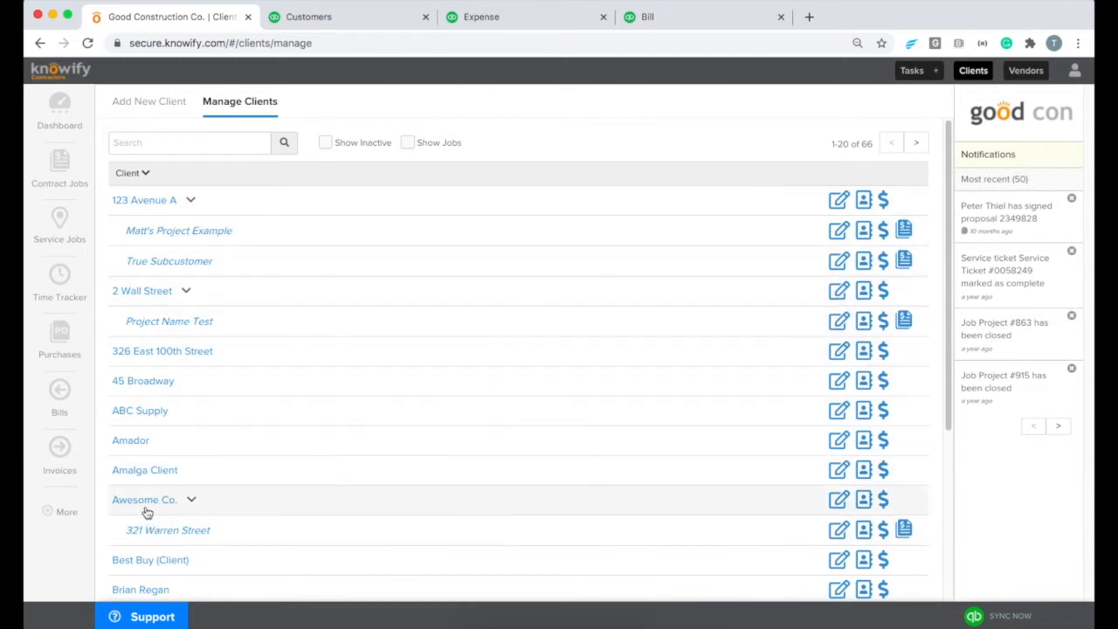
mouse_move(171, 539)
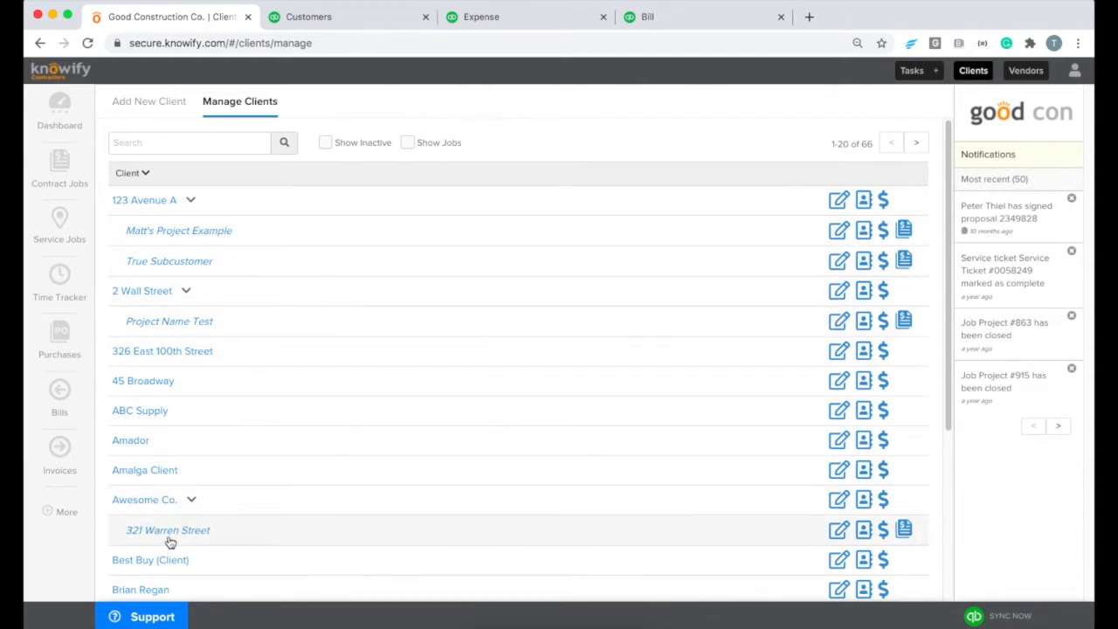
mouse_move(240, 536)
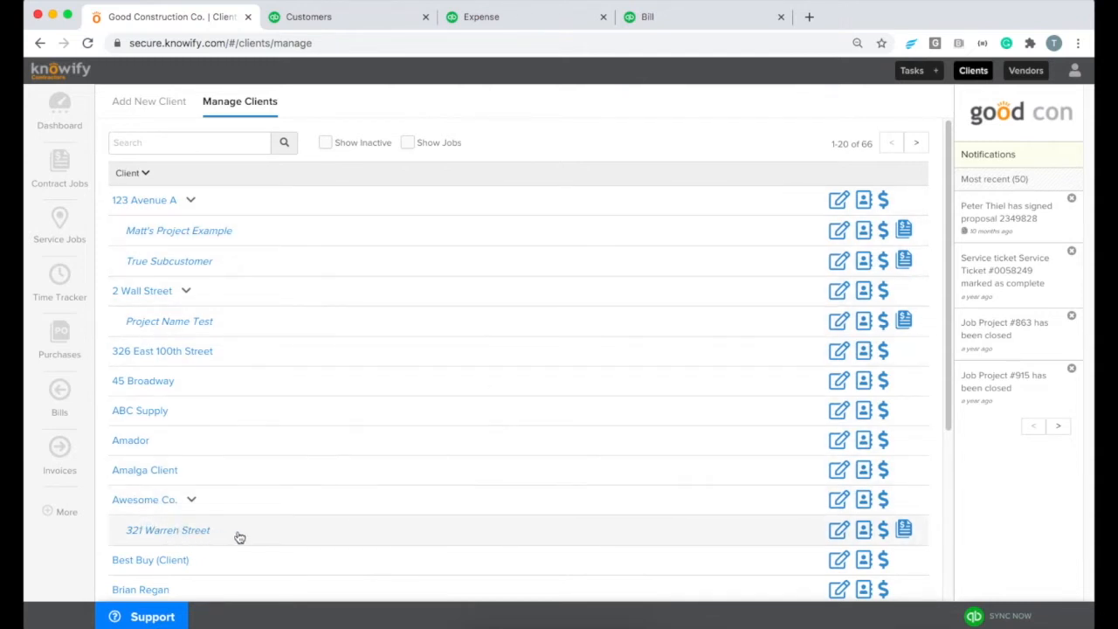
Switch to QuickBooks' Awesome Co. | 321 Warren Street customer page with its $1,000 open invoice
click(309, 17)
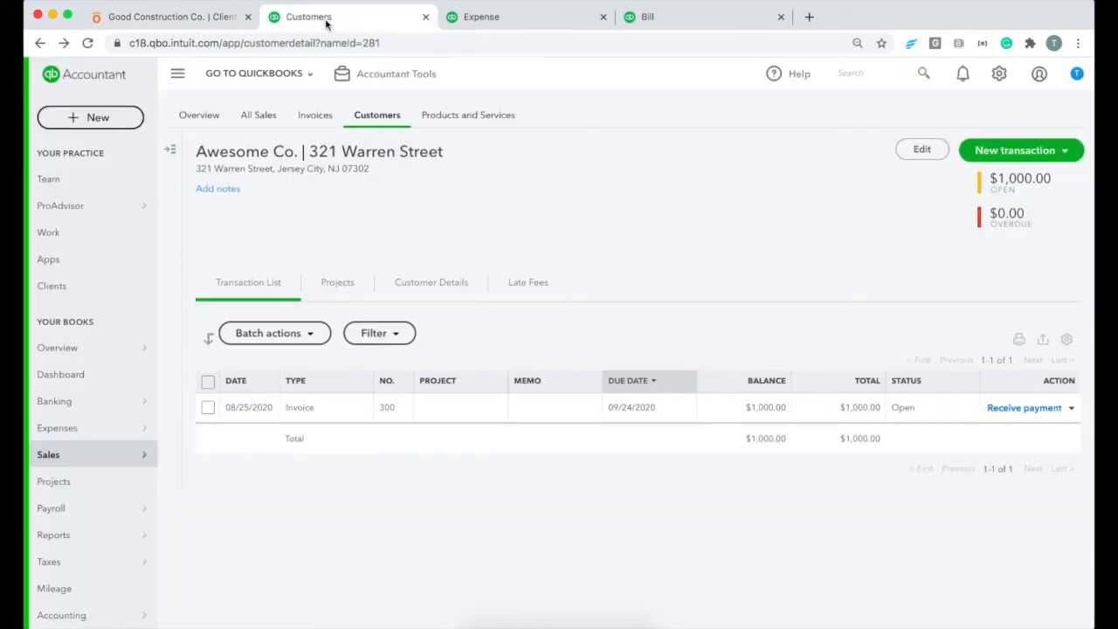
mouse_move(454, 159)
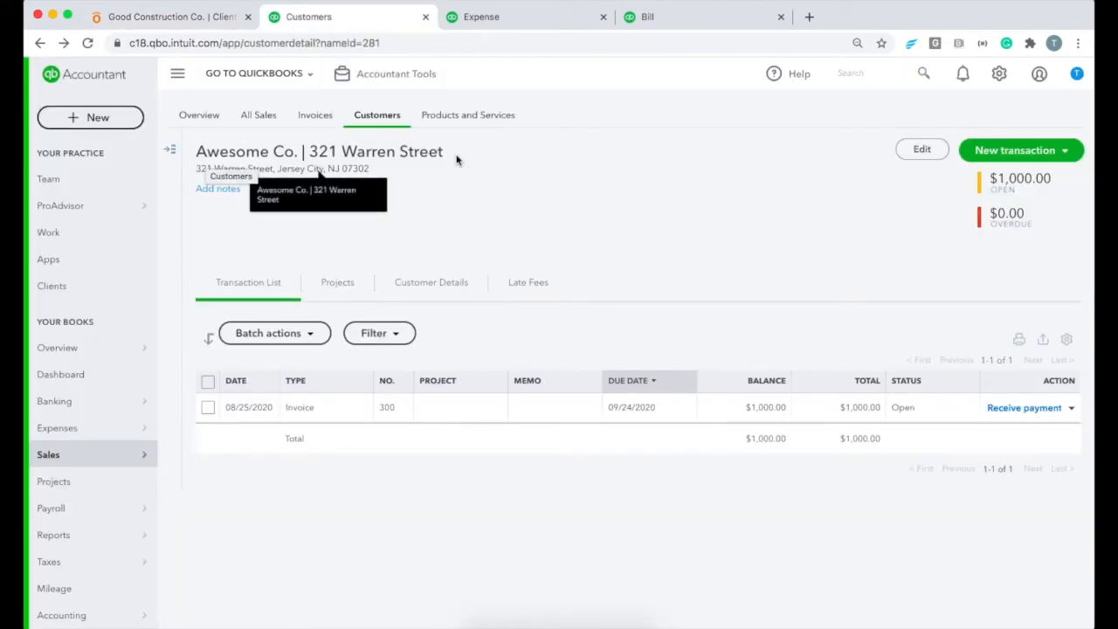
mouse_move(445, 215)
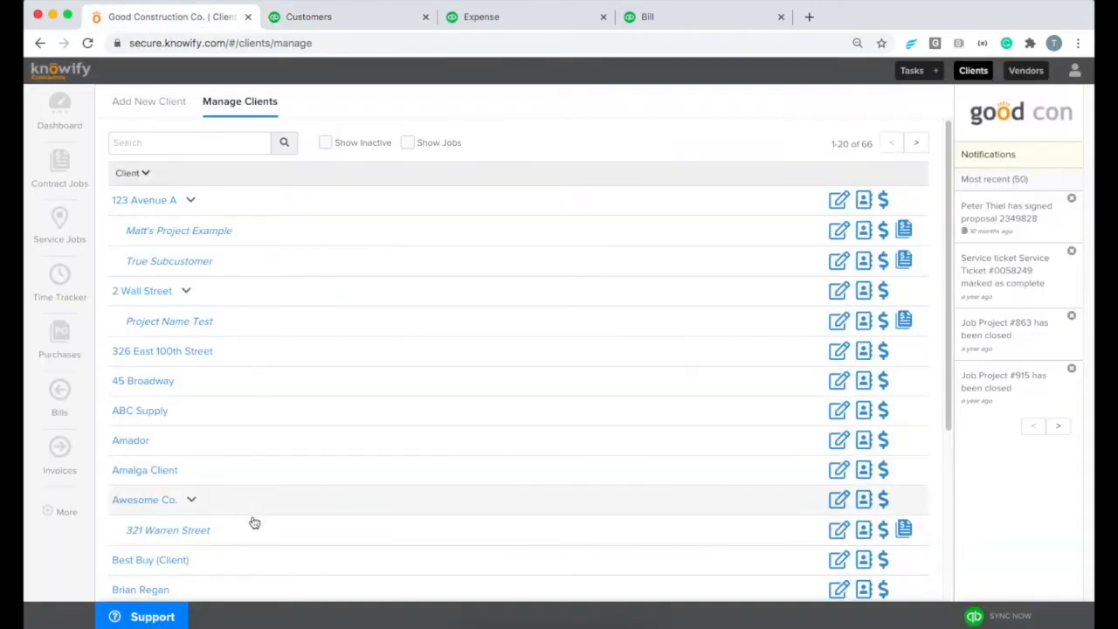
mouse_move(904, 529)
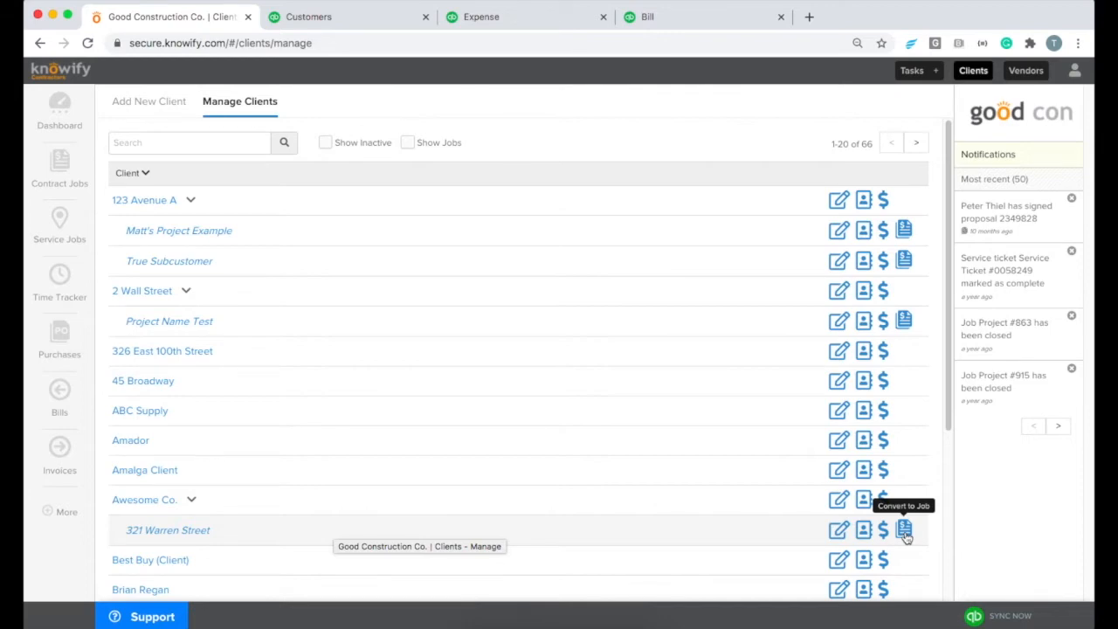
Convert the 321 Warren Street subclient into a job and confirm, landing on its Lead summary
click(904, 530)
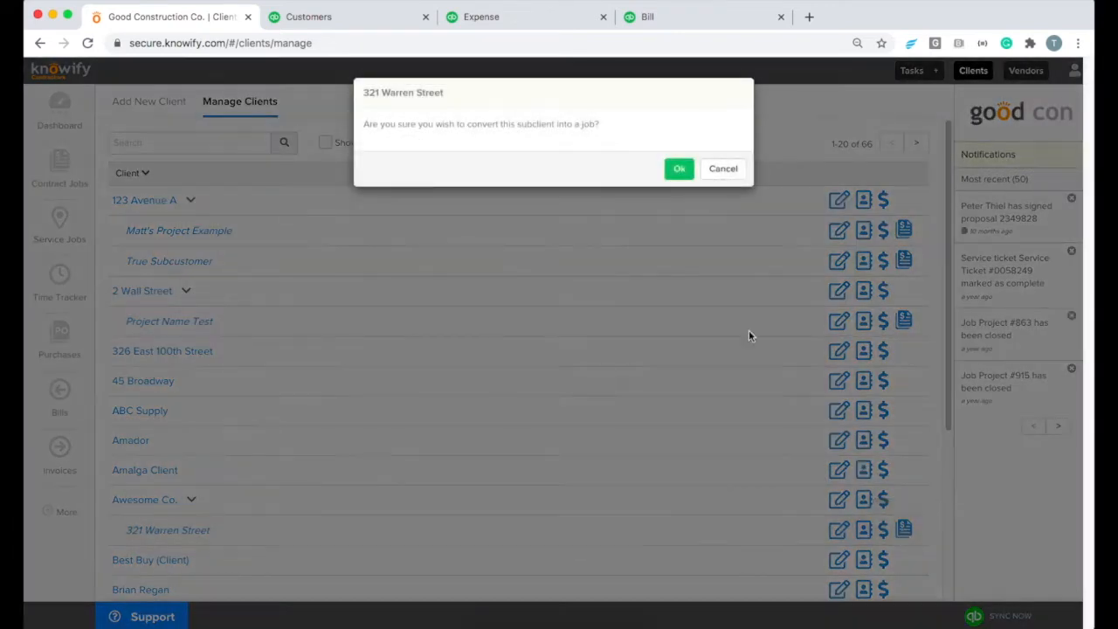
click(678, 167)
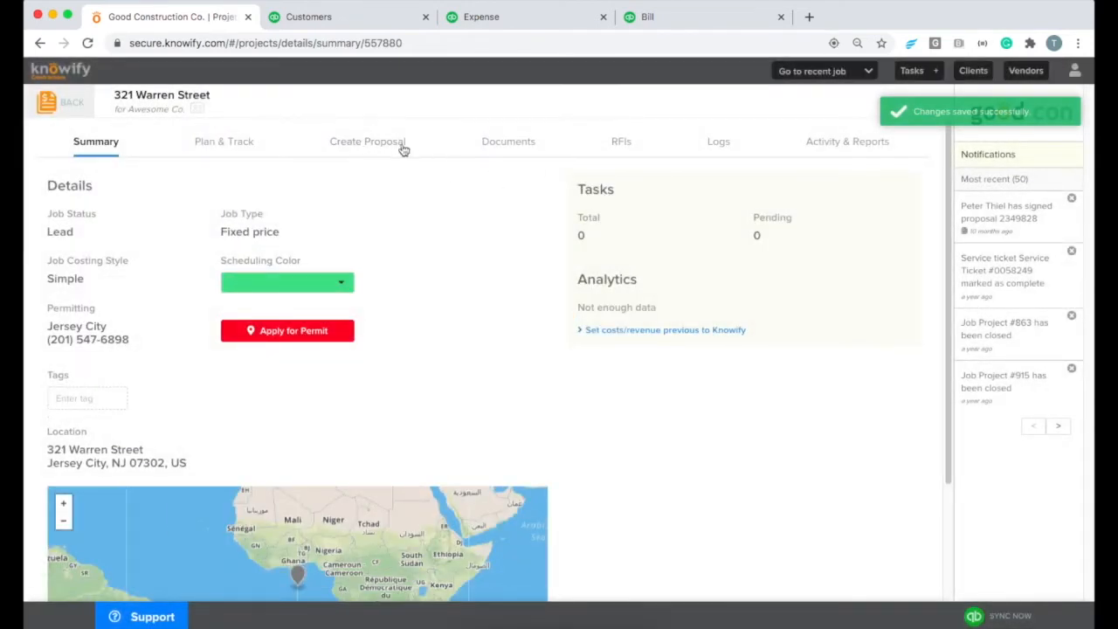
click(367, 141)
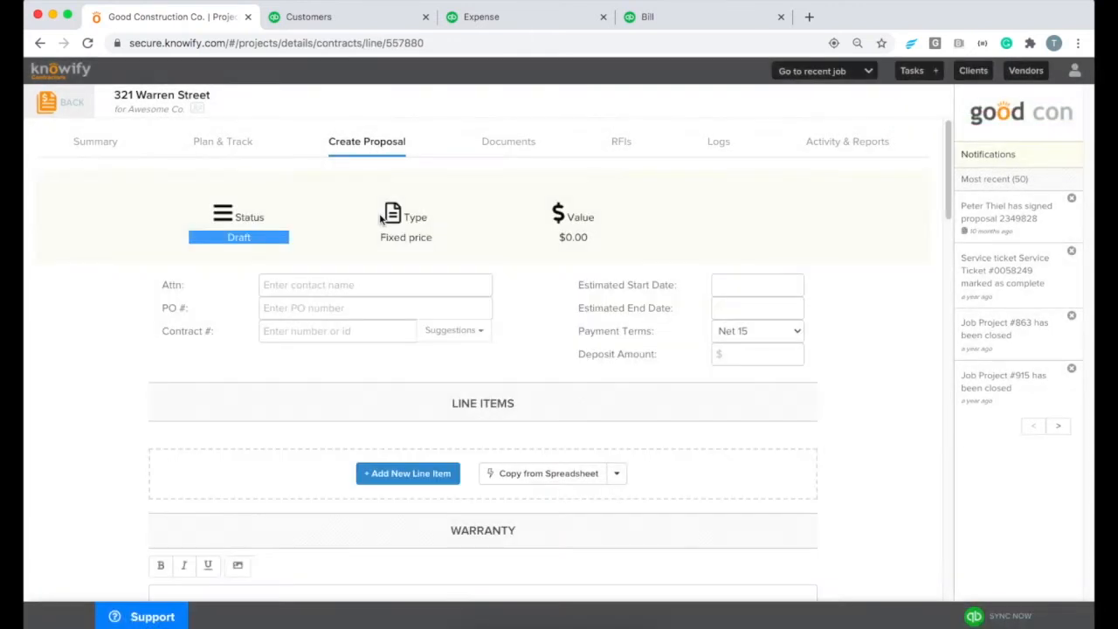
scroll(down, 3)
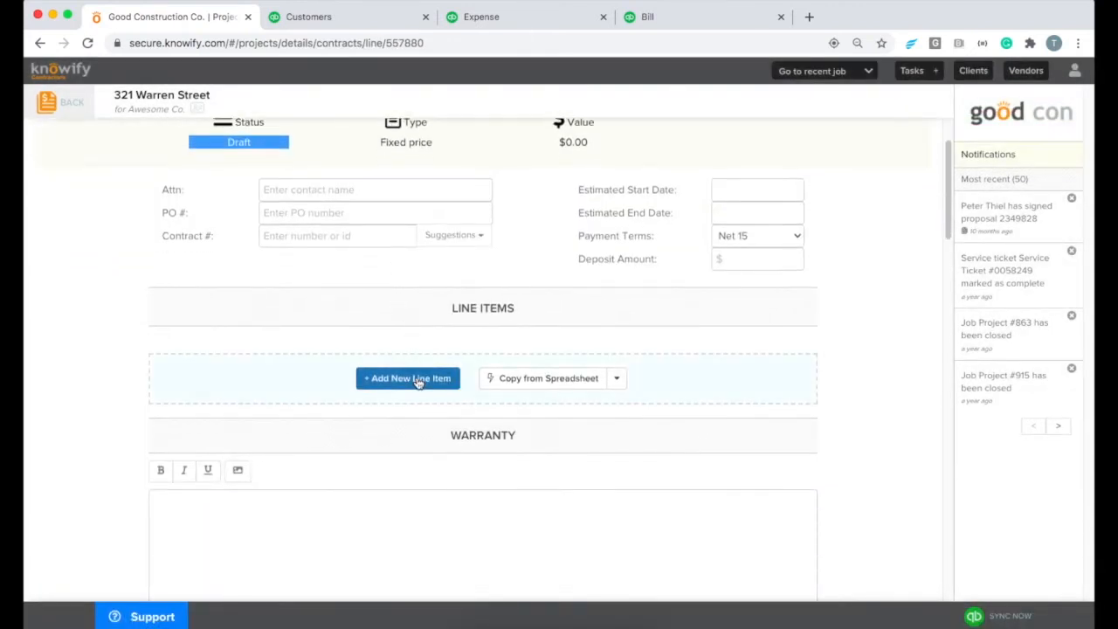
click(407, 377)
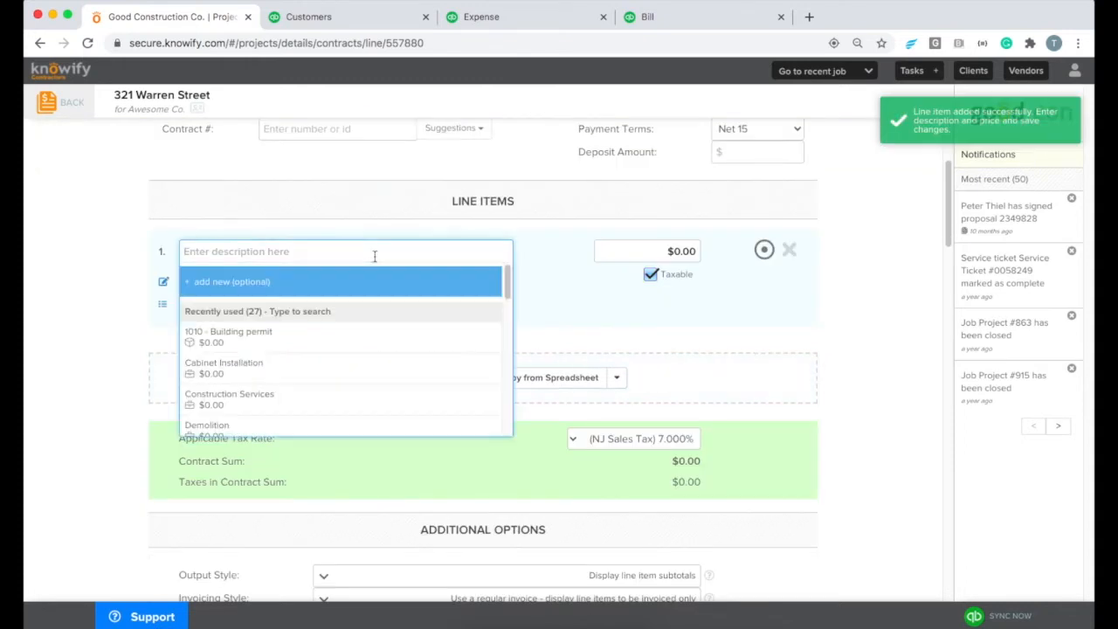
text(Contract)
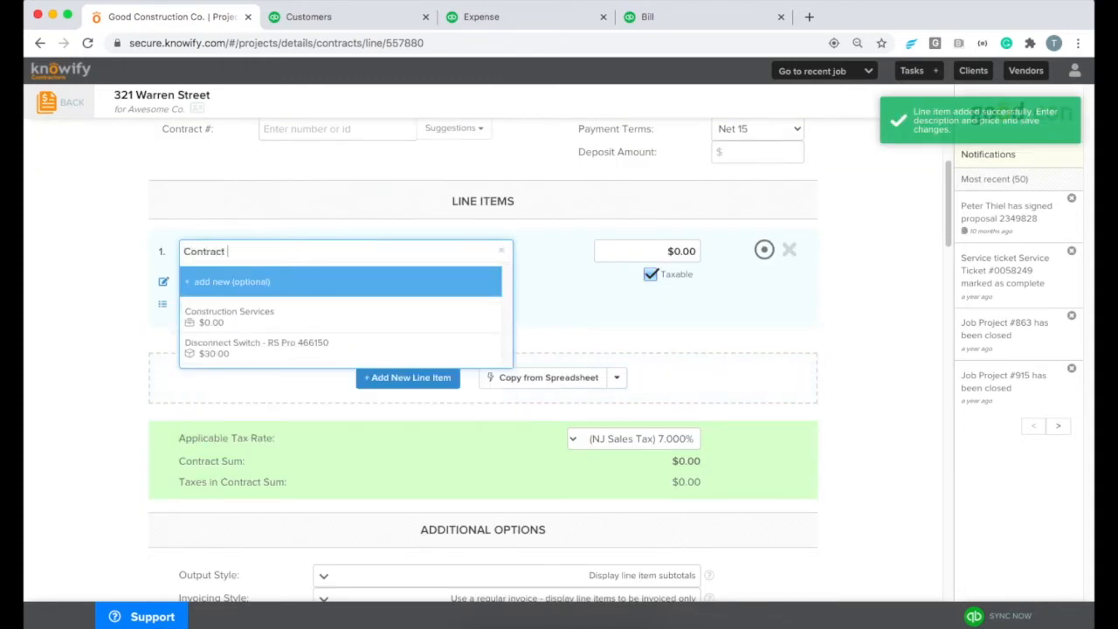
text(Value)
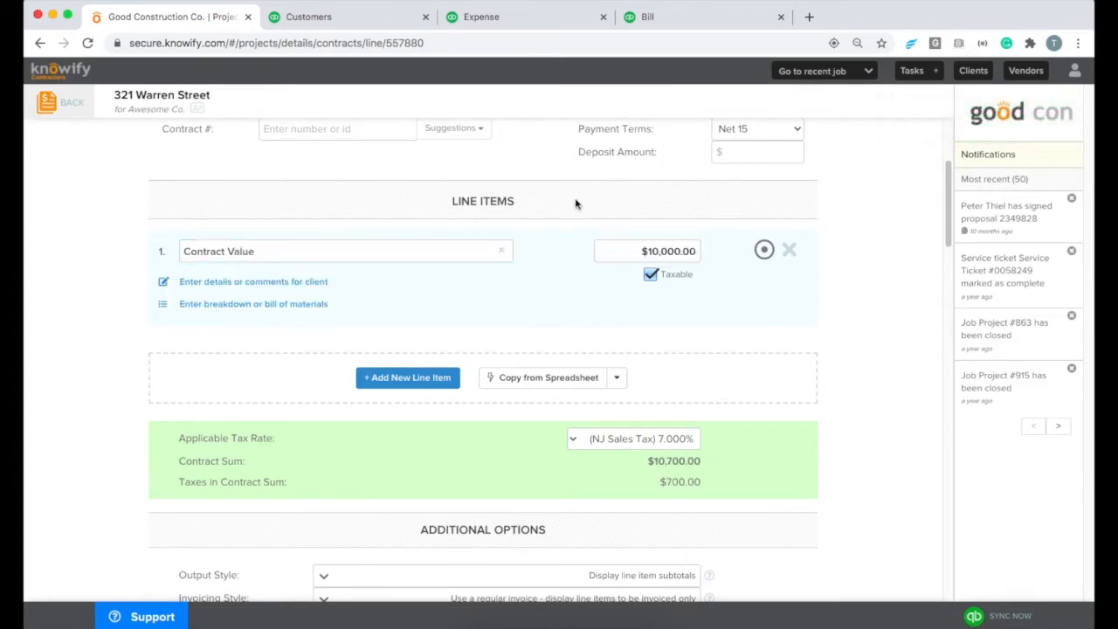
scroll(up, 3)
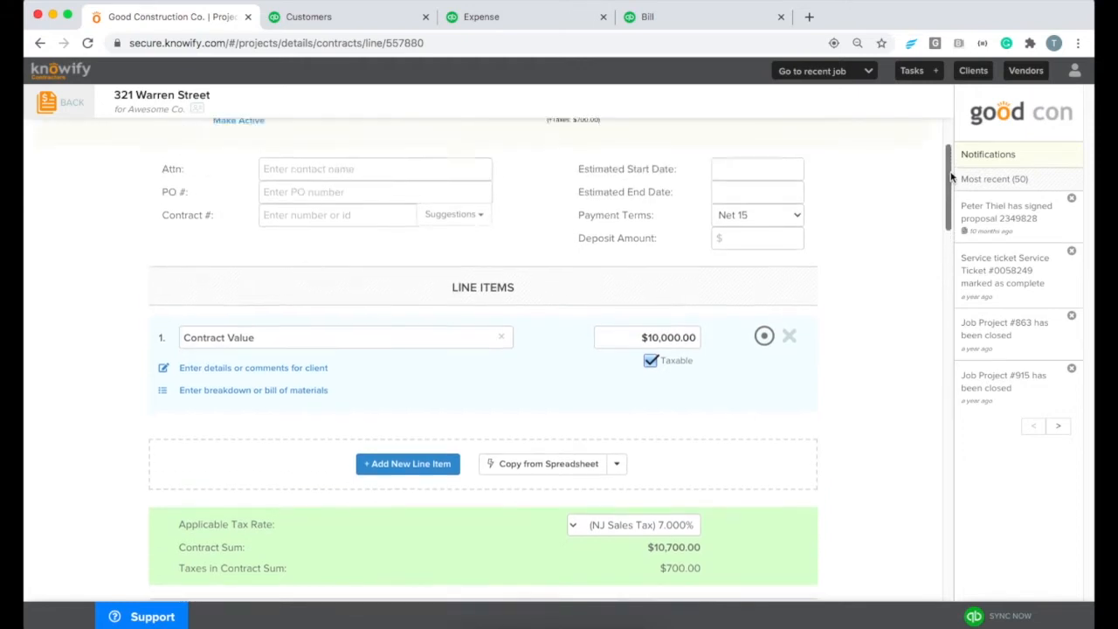
scroll(up, 3)
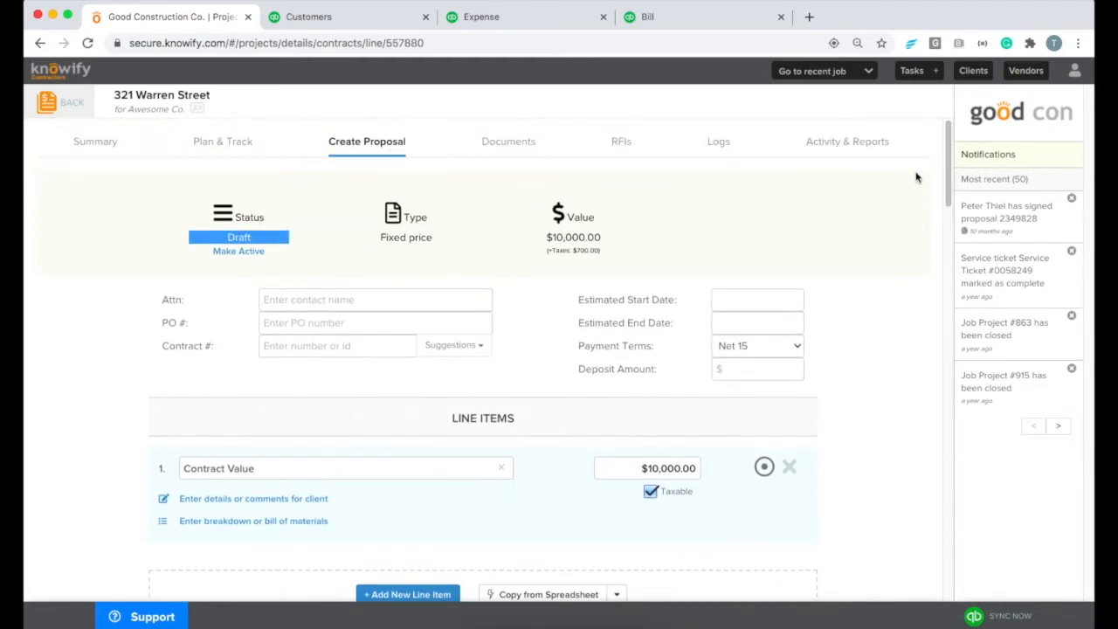
mouse_move(238, 258)
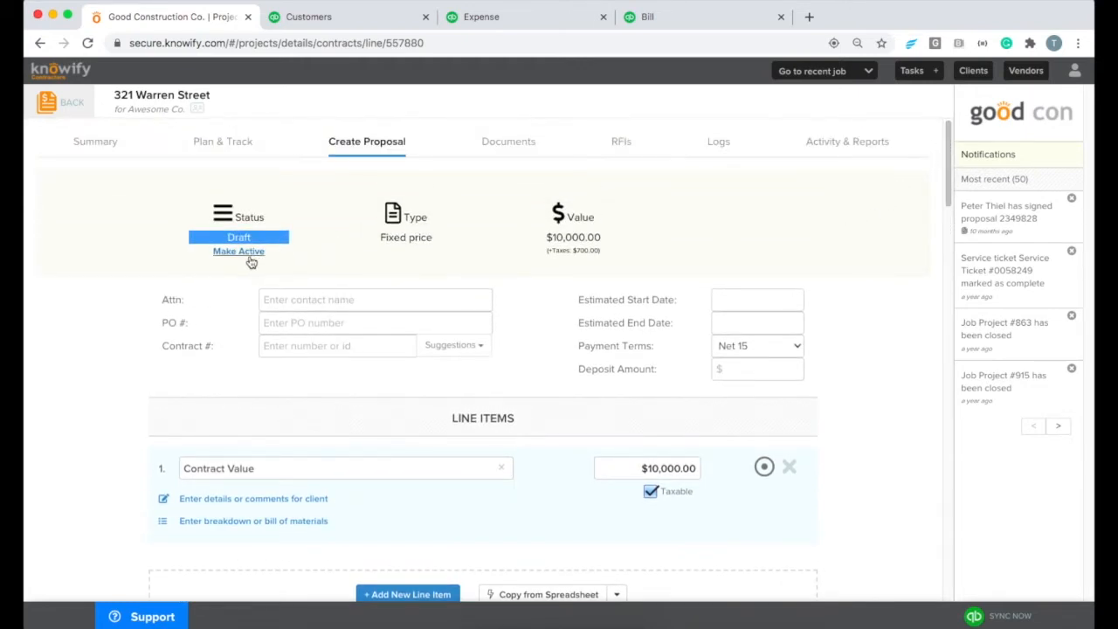
click(239, 251)
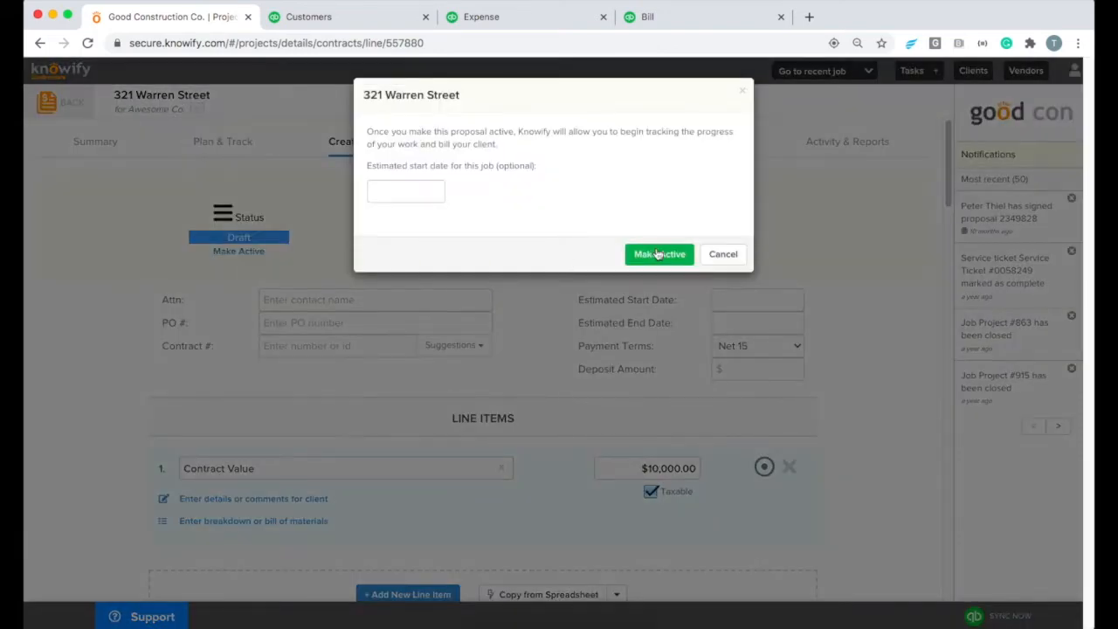
click(658, 254)
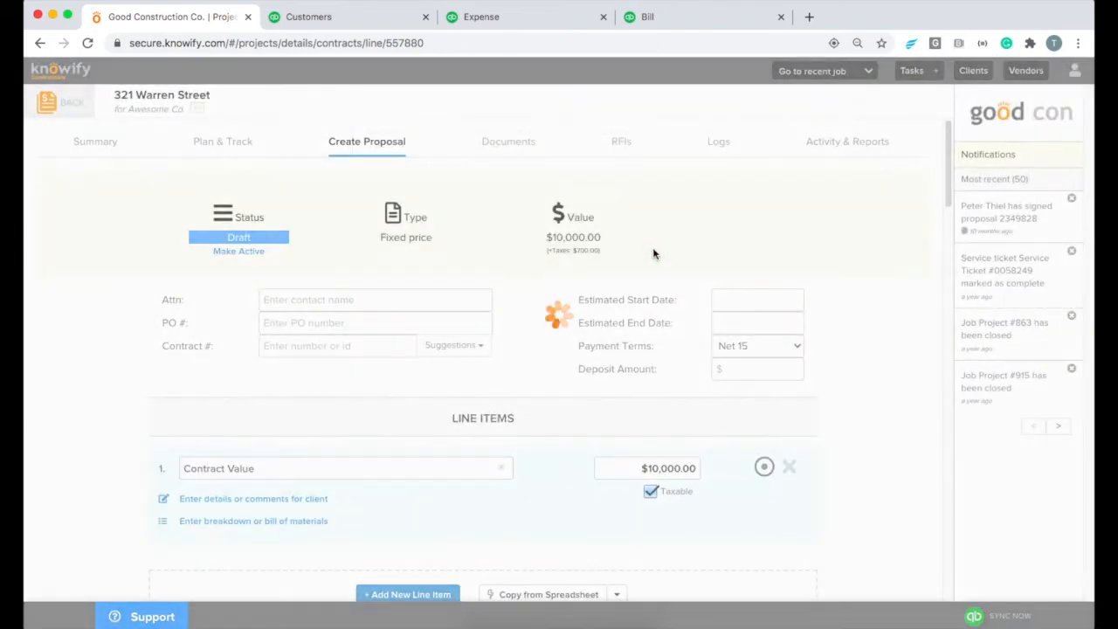
click(239, 251)
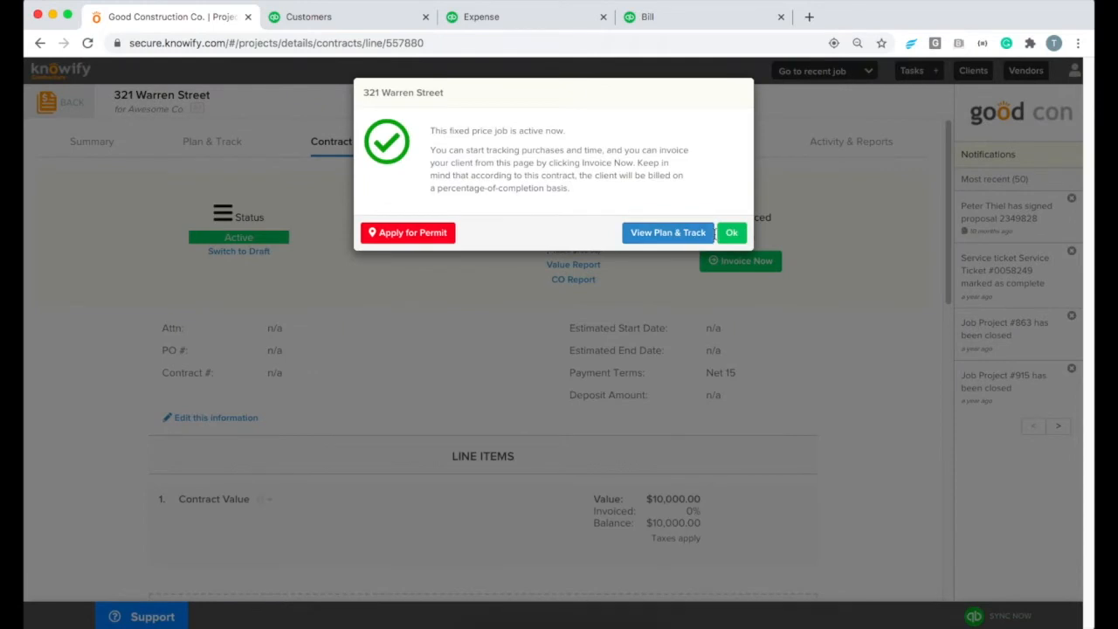
mouse_move(731, 232)
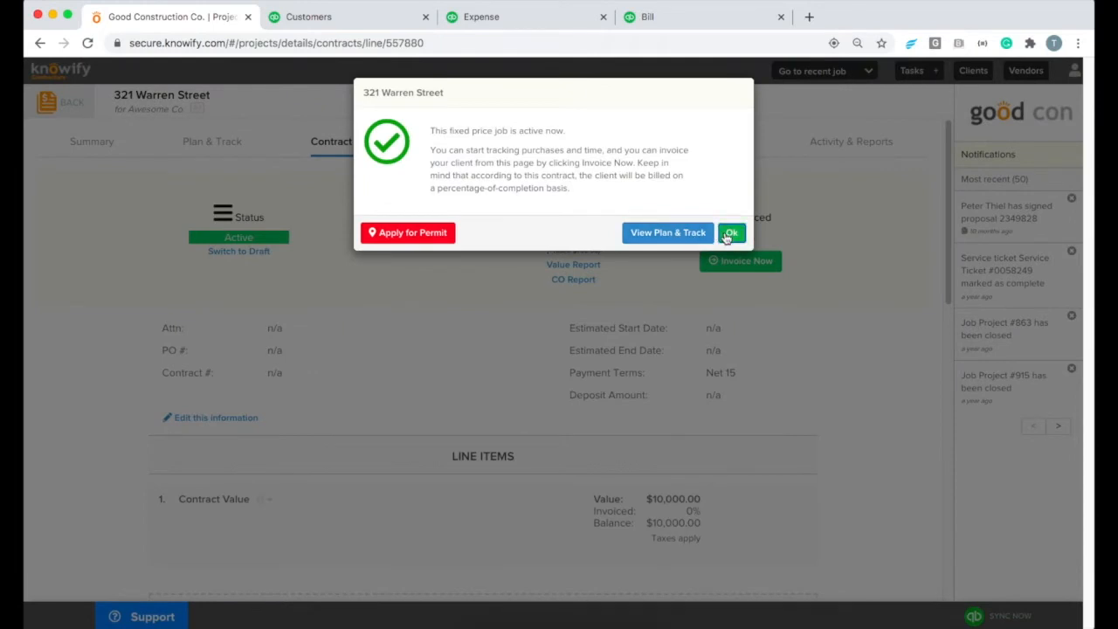
click(730, 233)
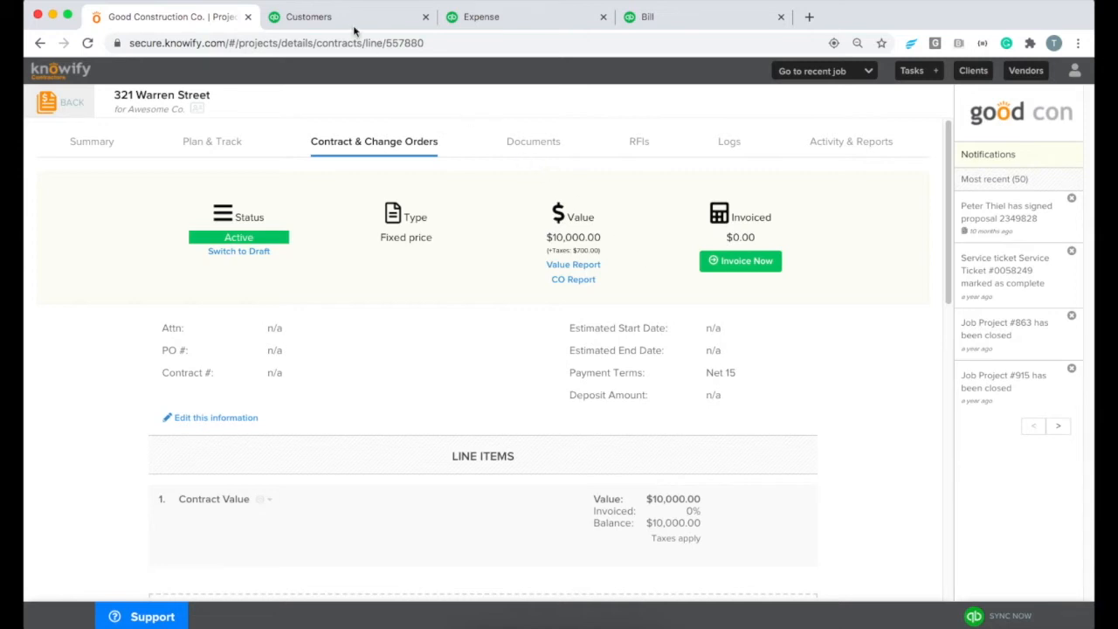
click(348, 16)
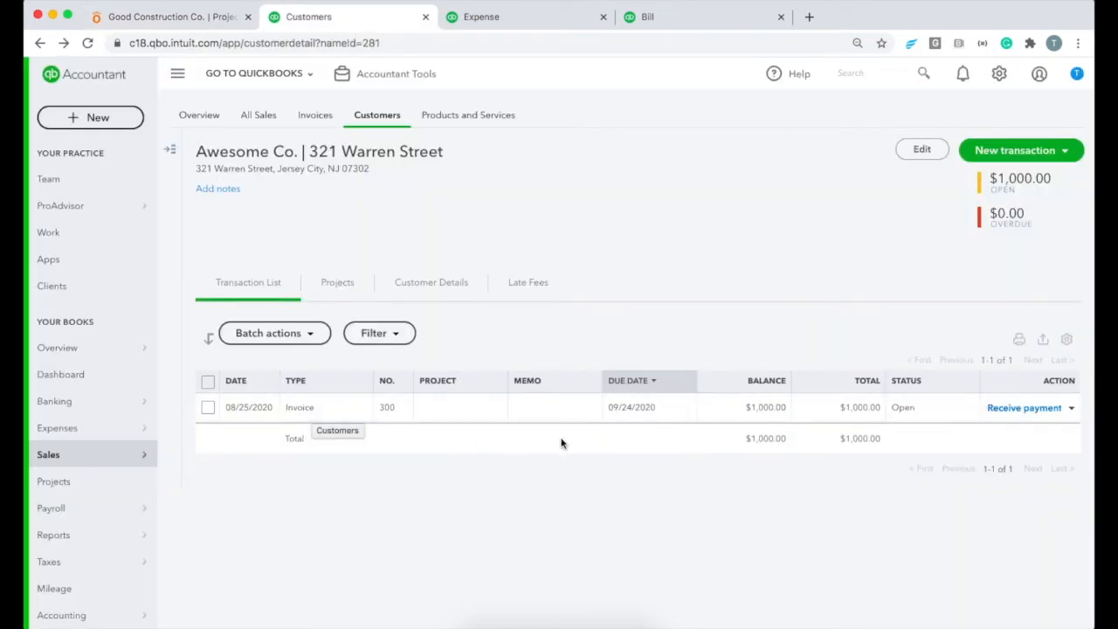
mouse_move(401, 430)
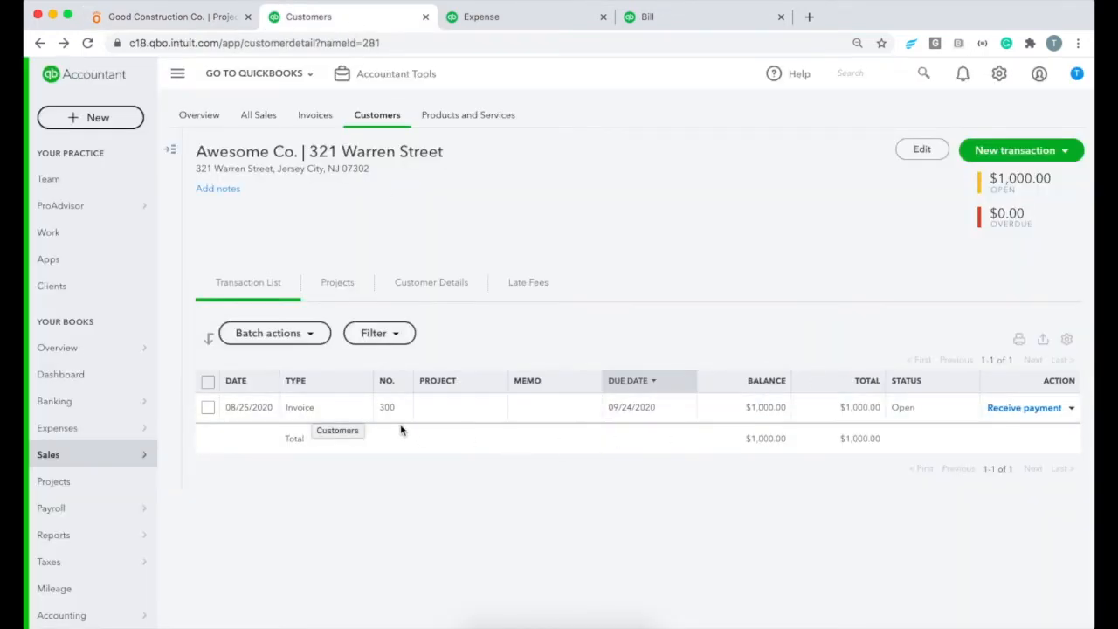
mouse_move(509, 444)
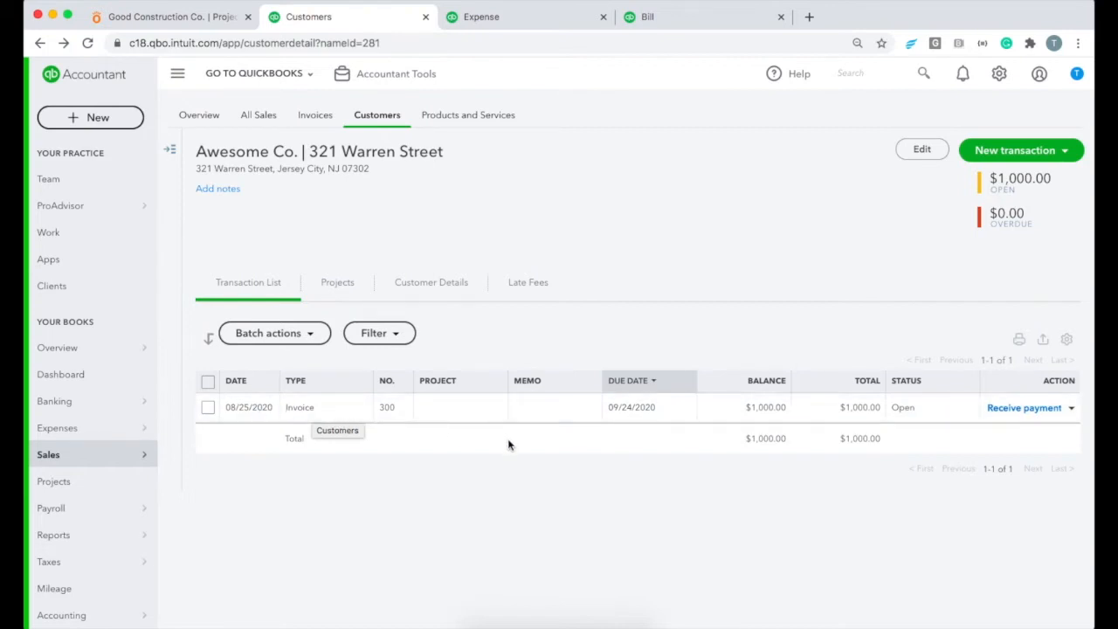
mouse_move(500, 472)
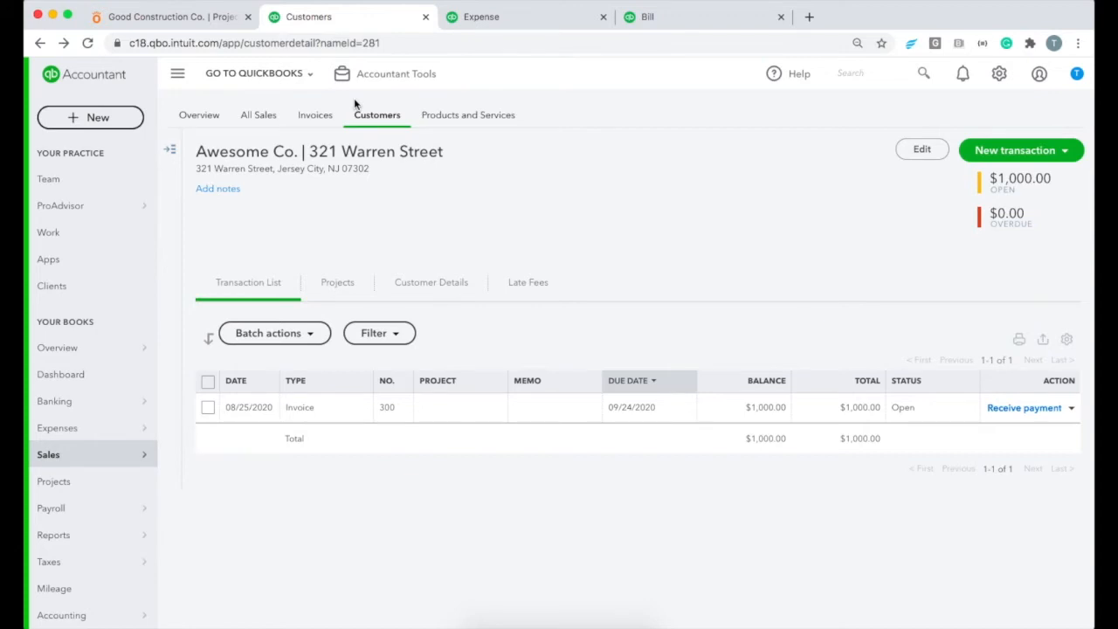
click(166, 15)
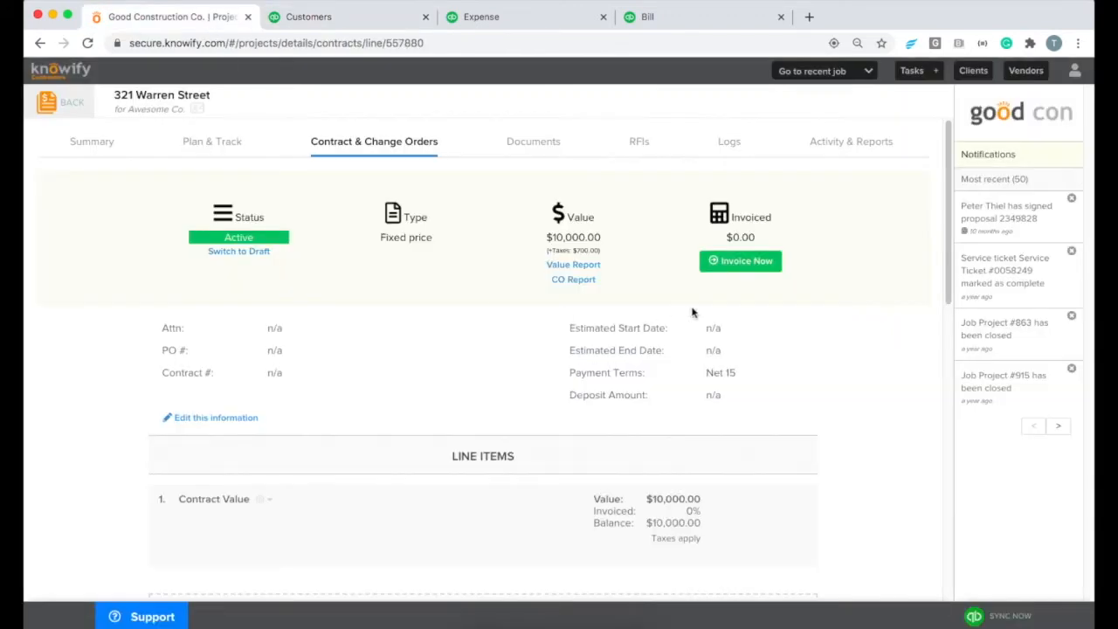
Bill $1,000 of the Contract Value line using Method #2, invoice certain amount
click(740, 260)
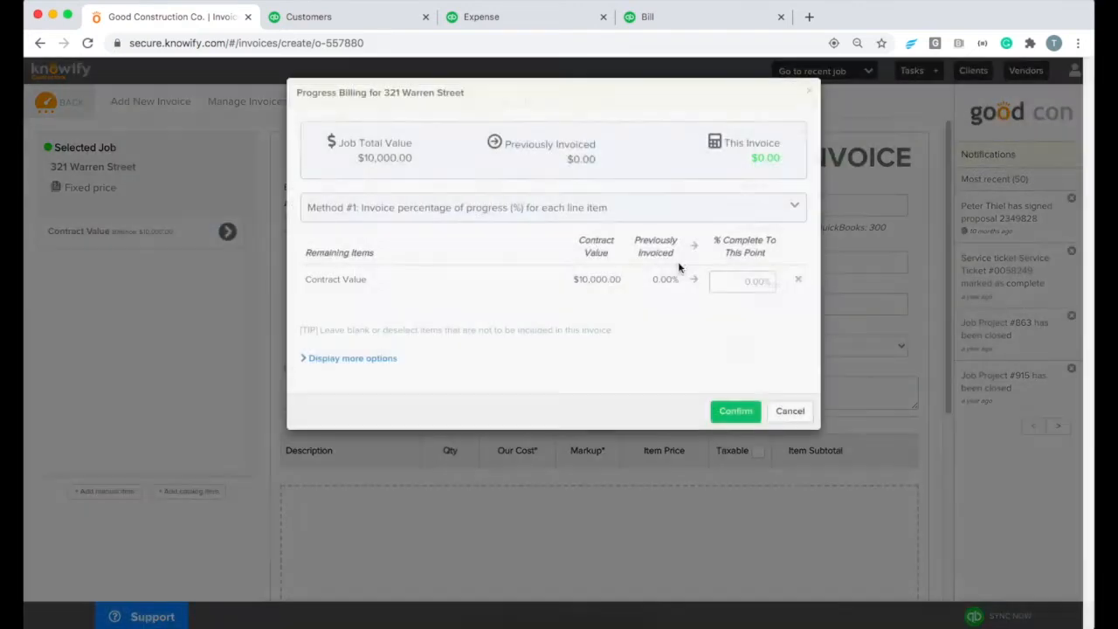
click(554, 207)
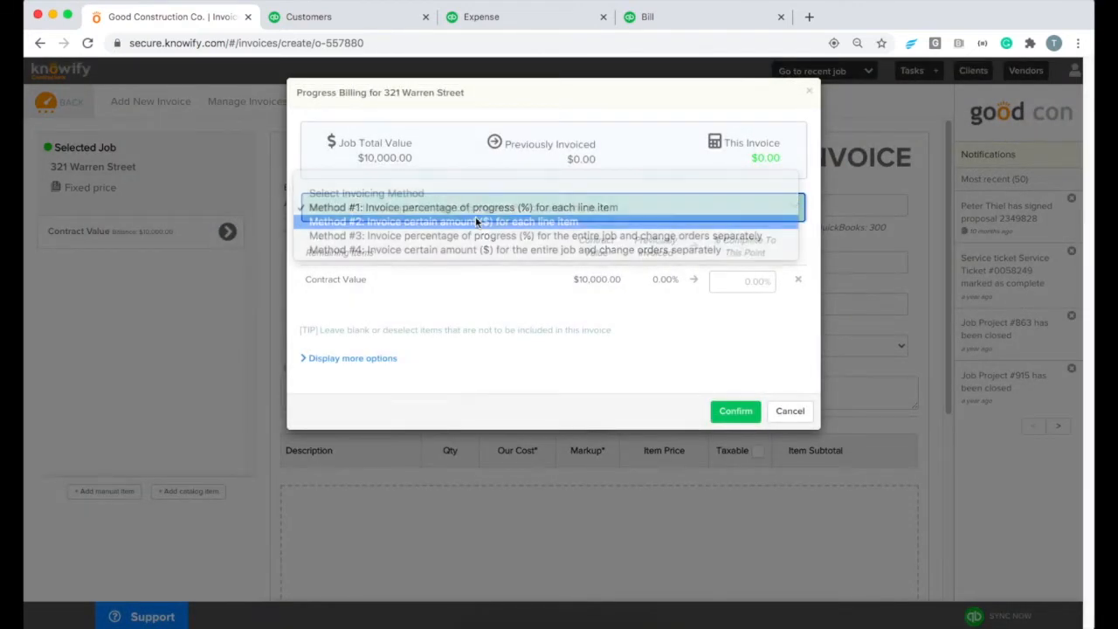
click(443, 220)
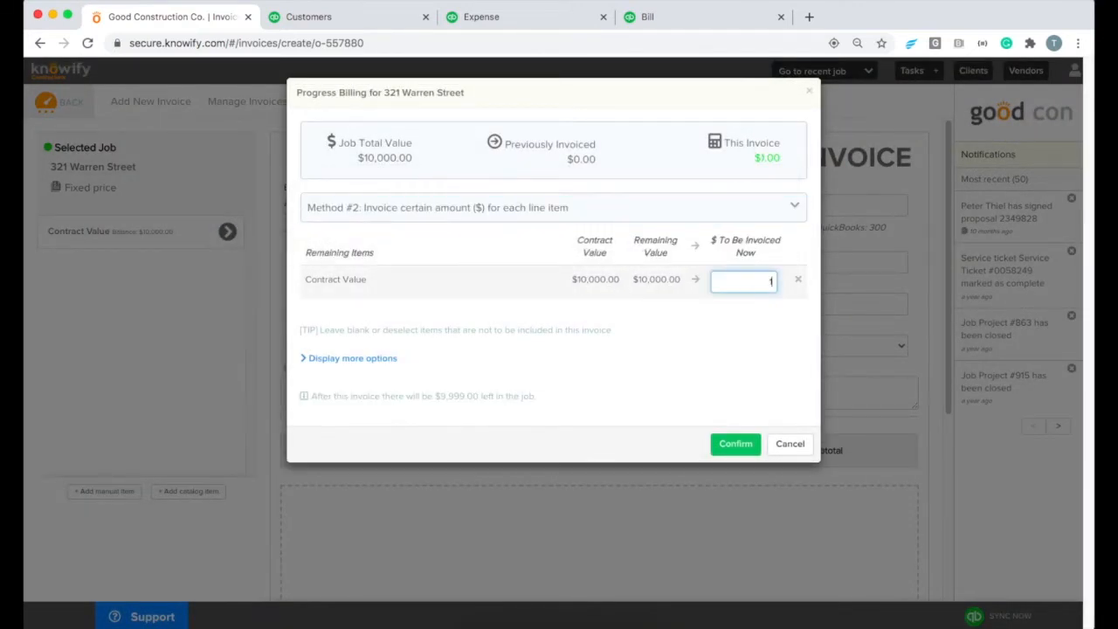
text(000)
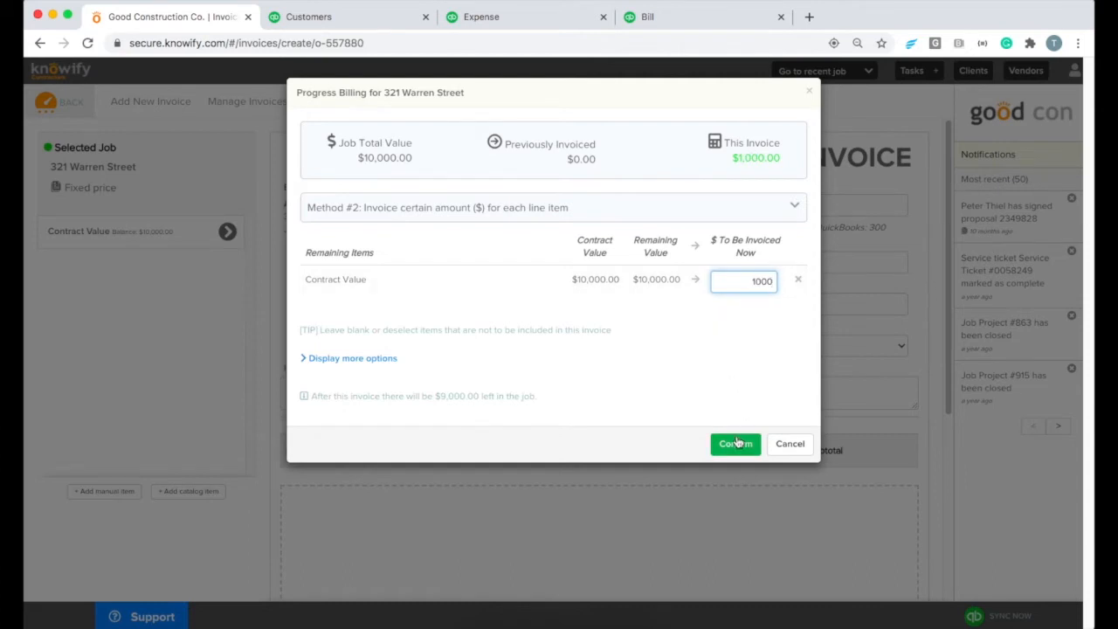
click(735, 444)
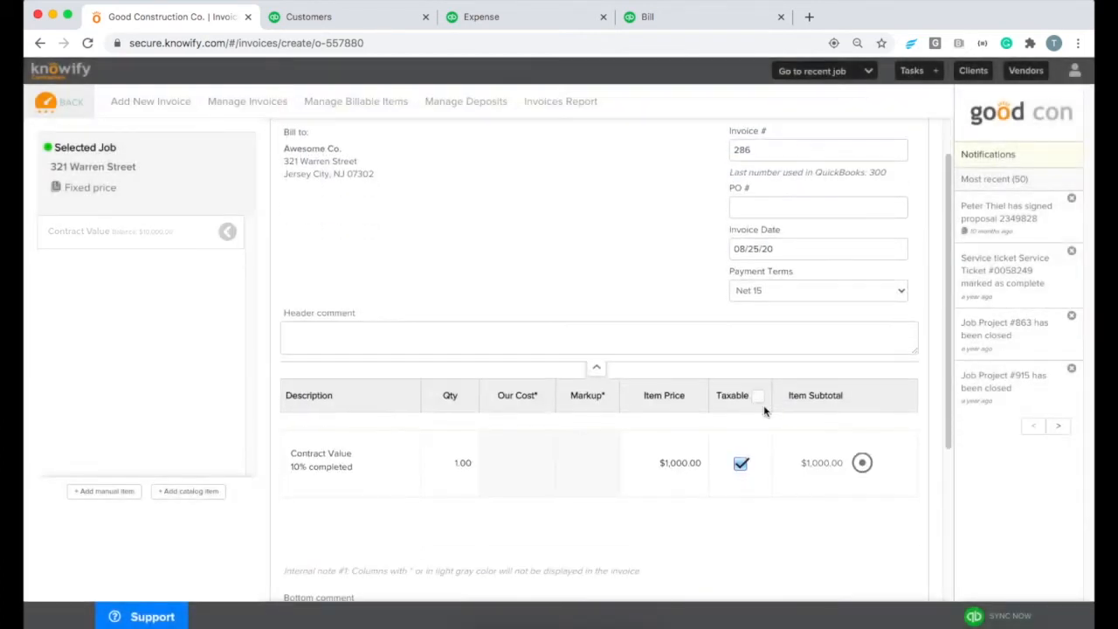
Number the invoice 300, remove tax, and finalize it without sending to QuickBooks
click(818, 149)
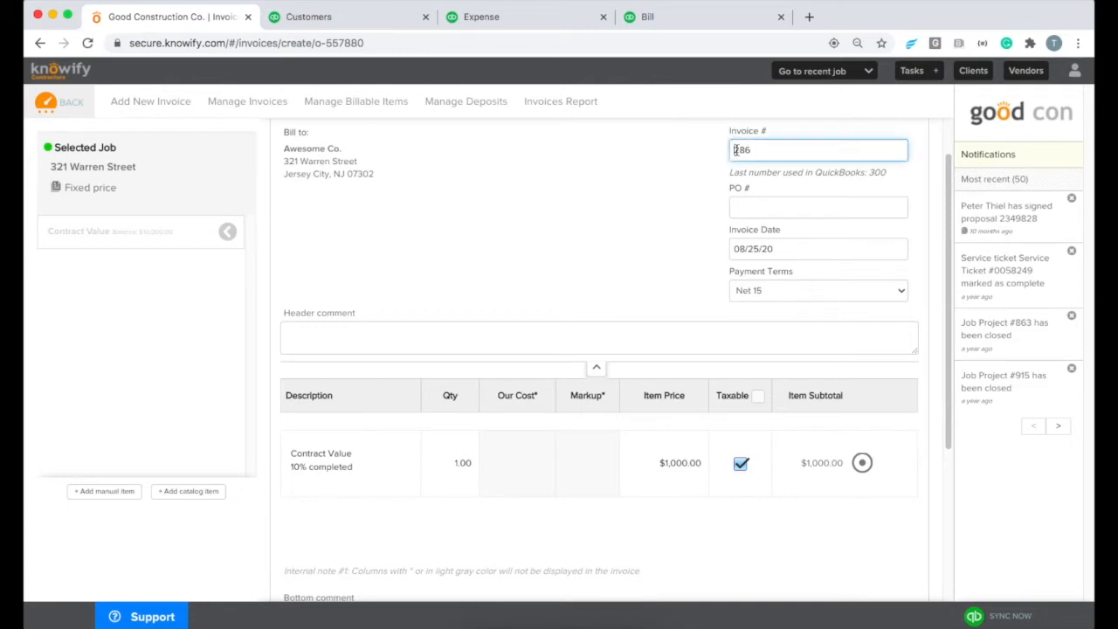
text(300)
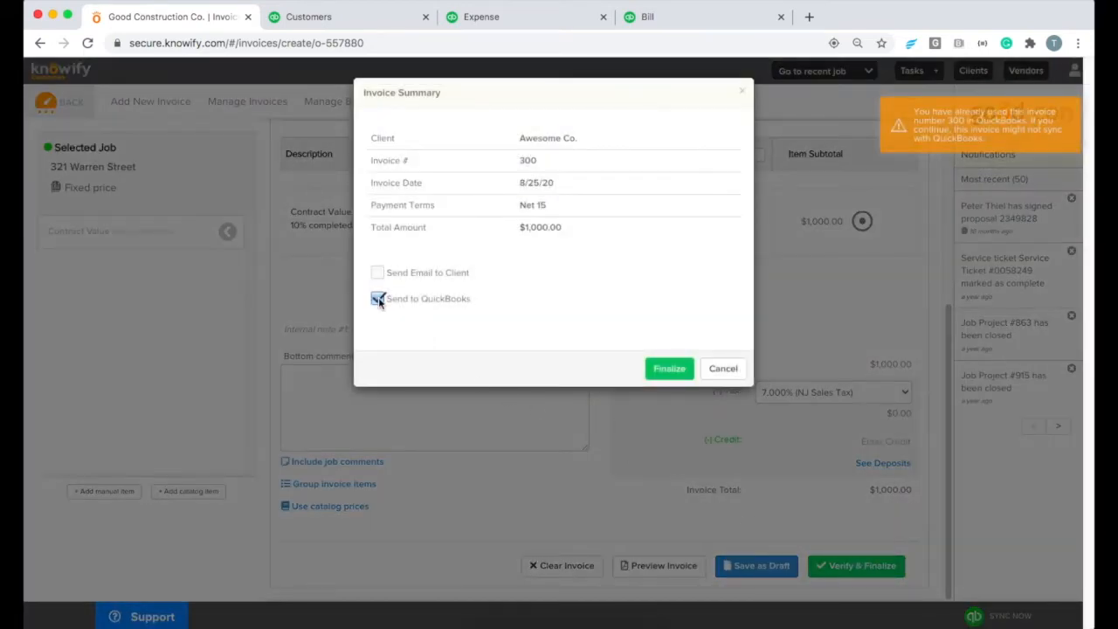
click(377, 297)
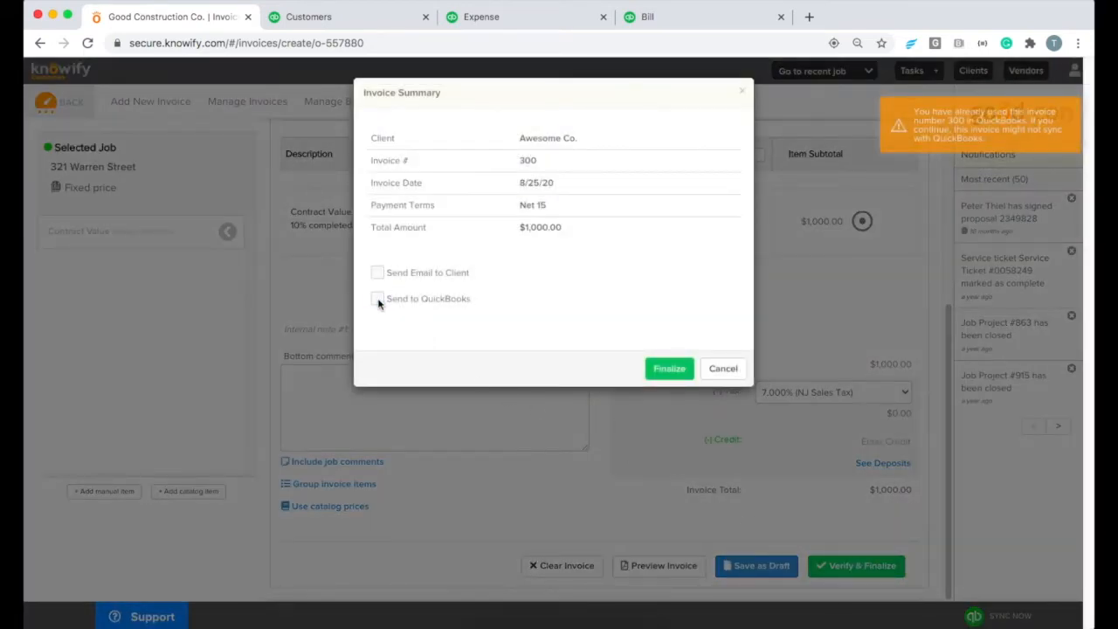
click(378, 297)
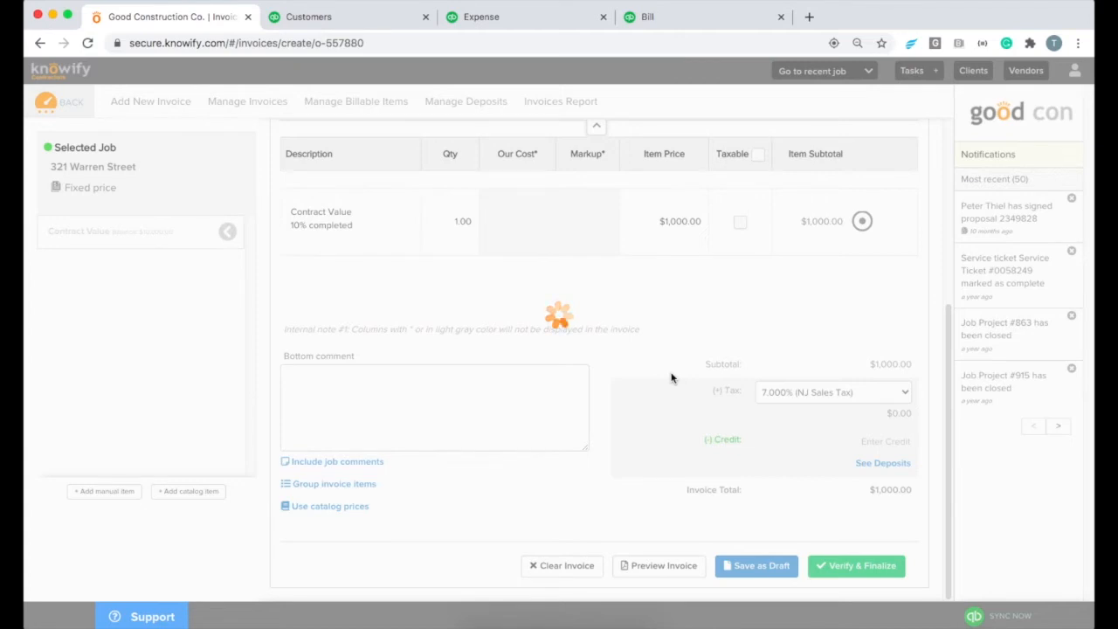
click(856, 565)
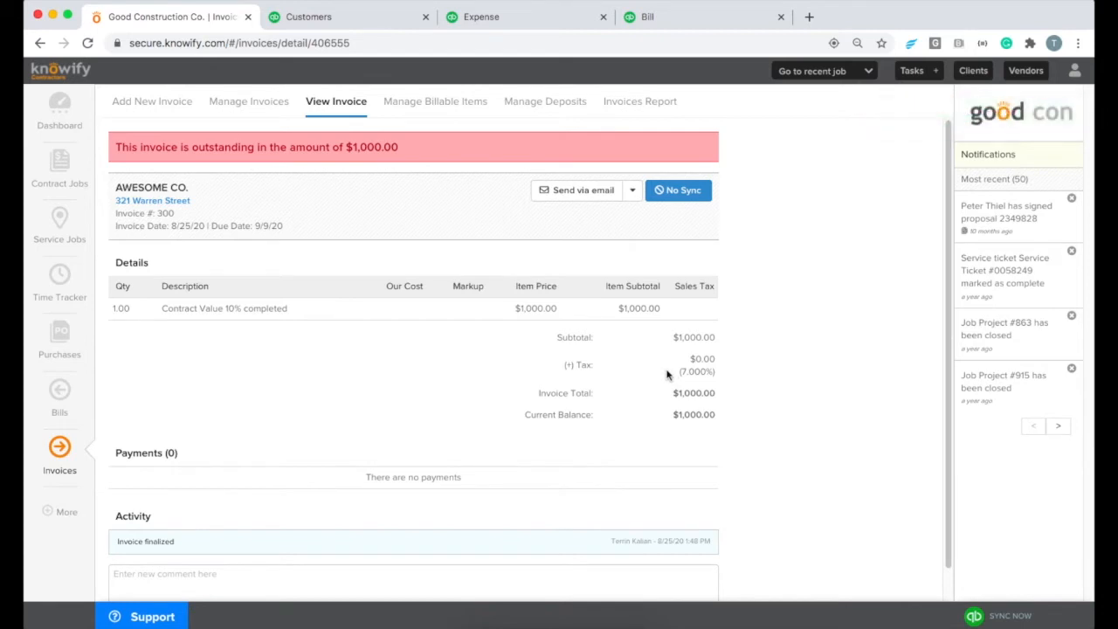
Return to the 321 Warren Street job and view Plan & Track with $0.00 costs
click(152, 200)
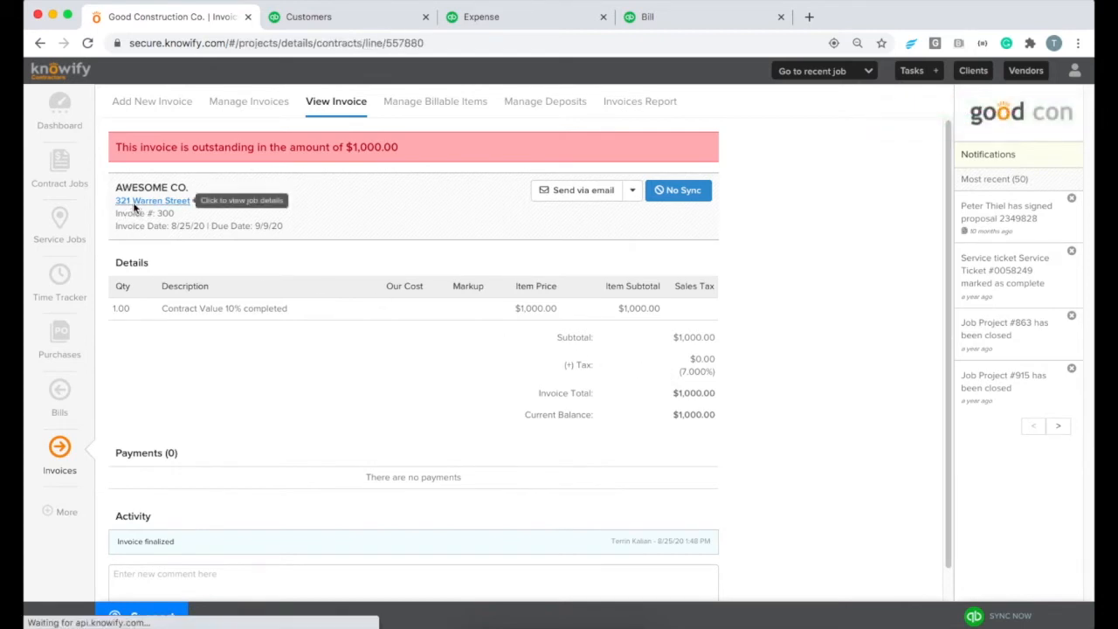
click(152, 200)
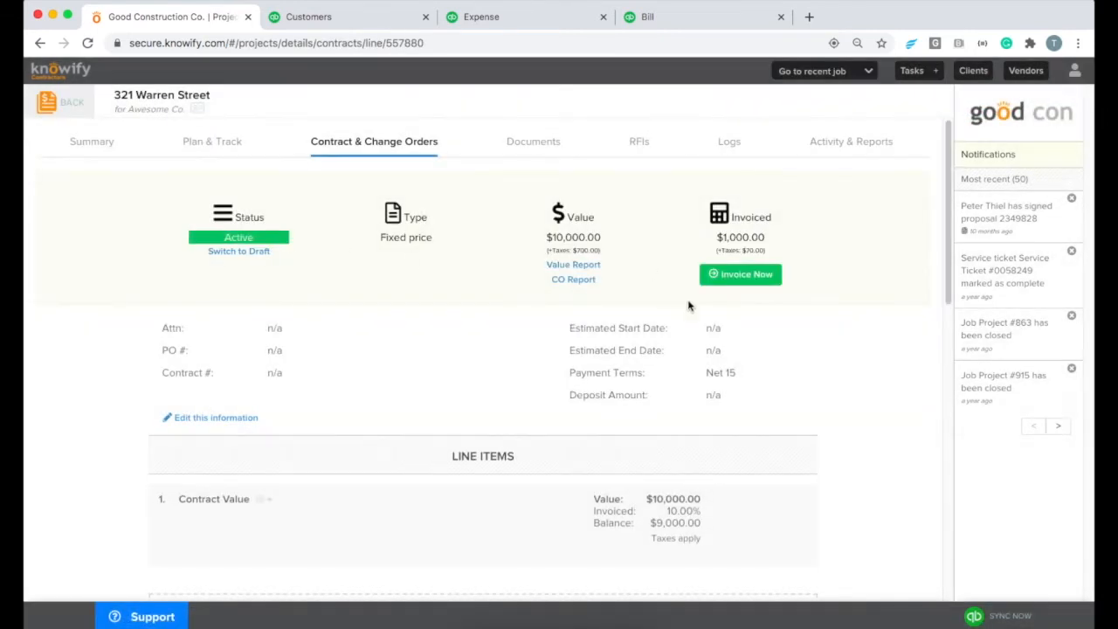
mouse_move(195, 148)
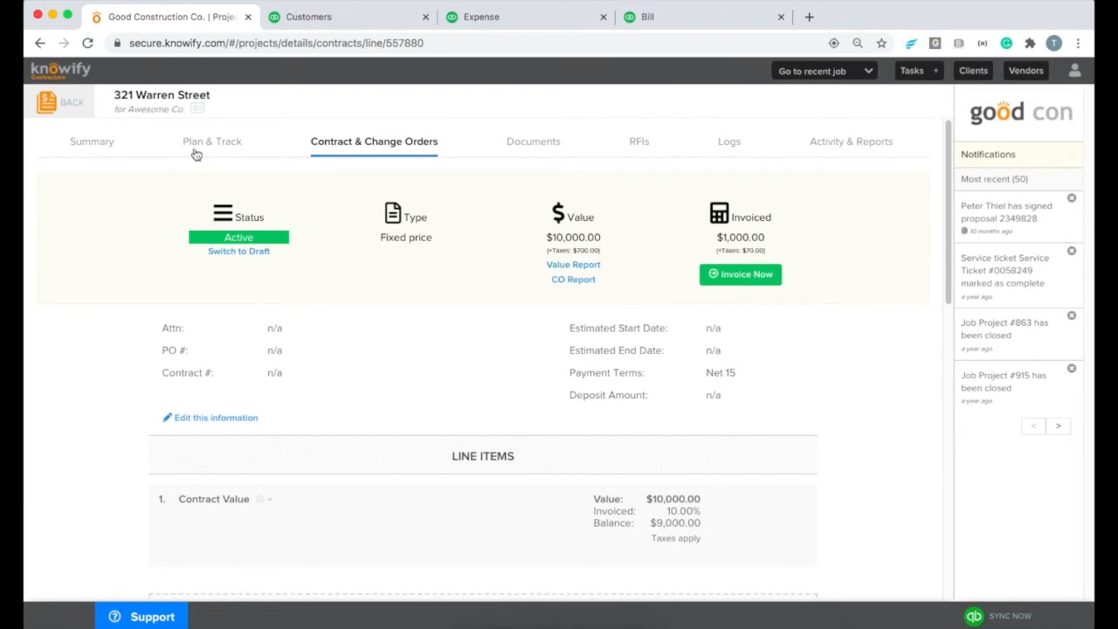
click(212, 140)
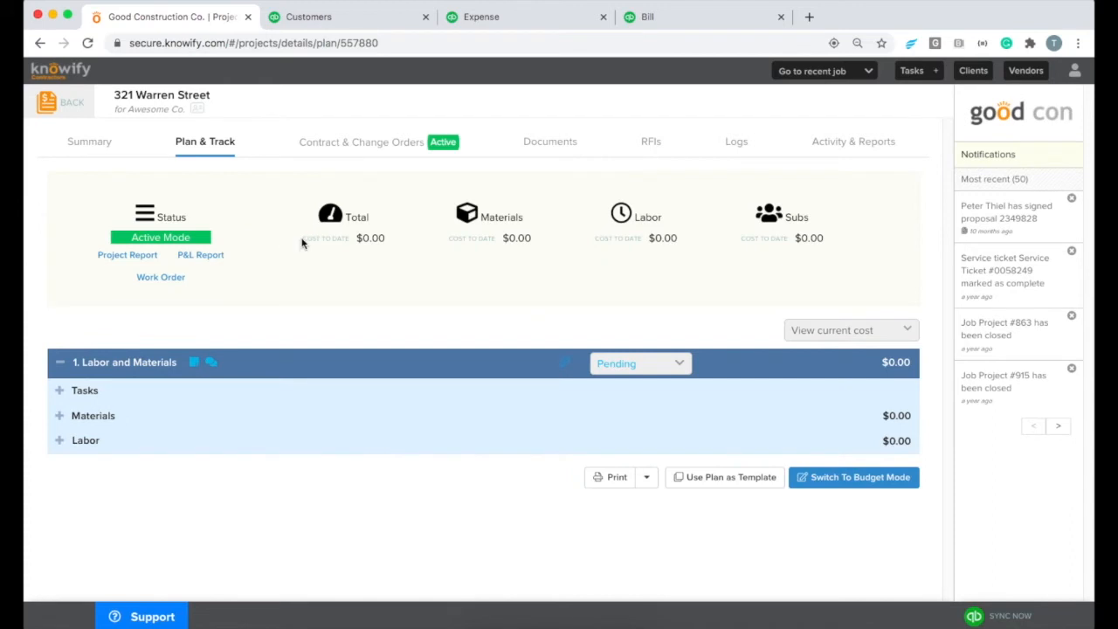
mouse_move(400, 247)
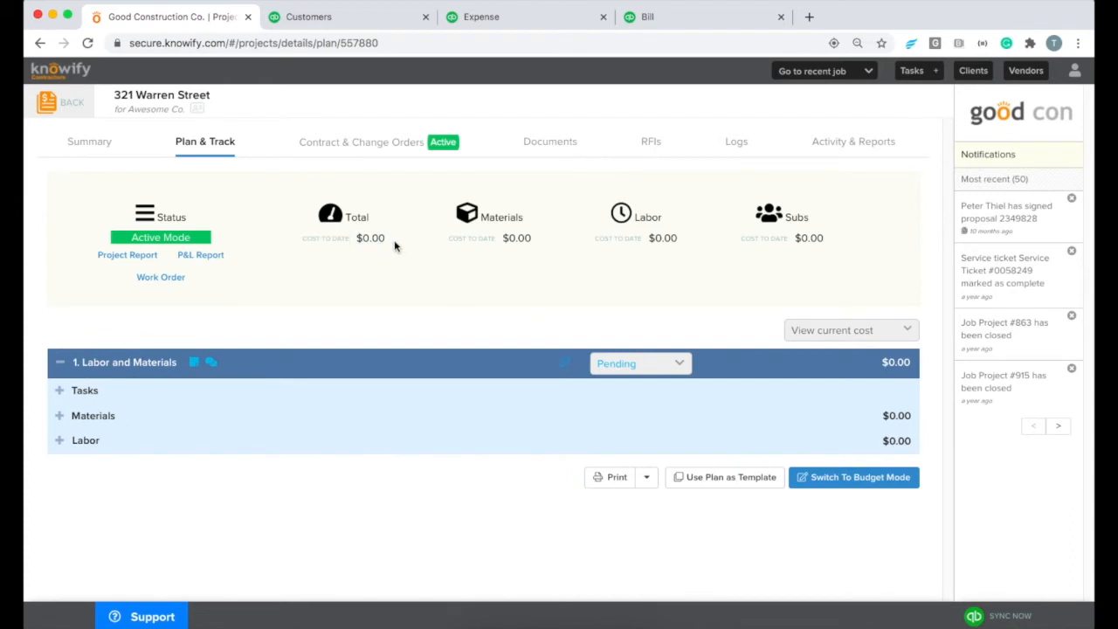
mouse_move(486, 94)
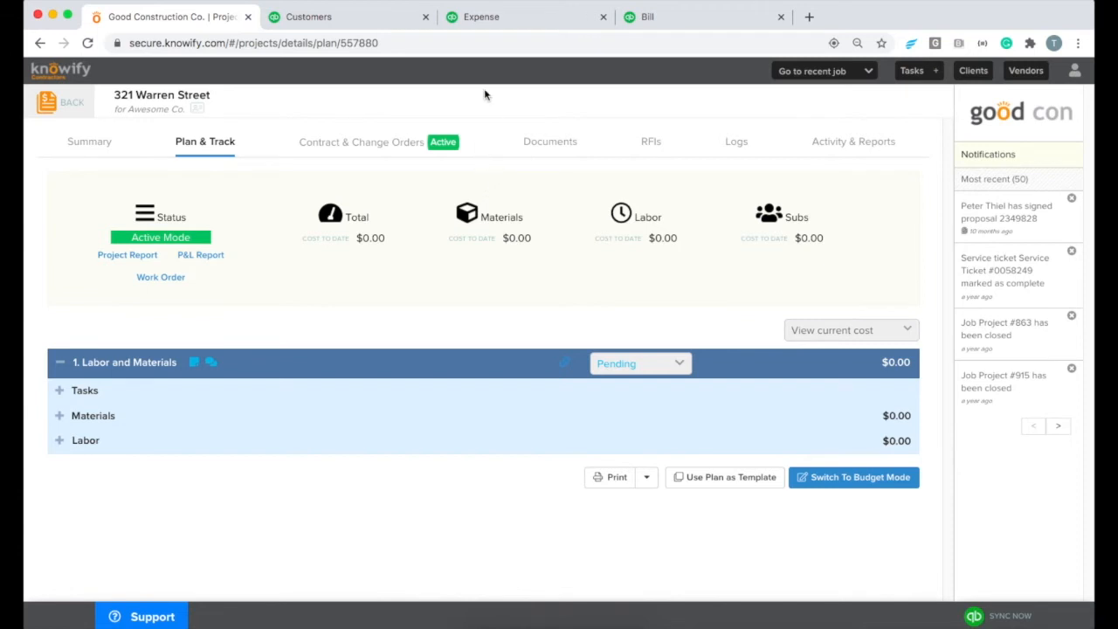
click(481, 16)
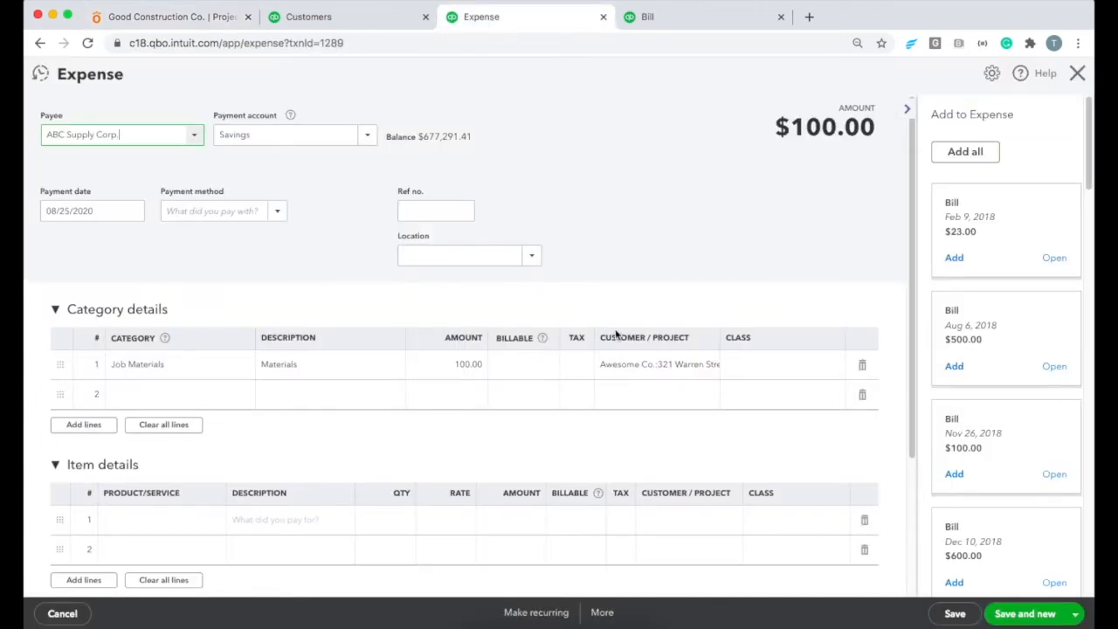
mouse_move(602, 403)
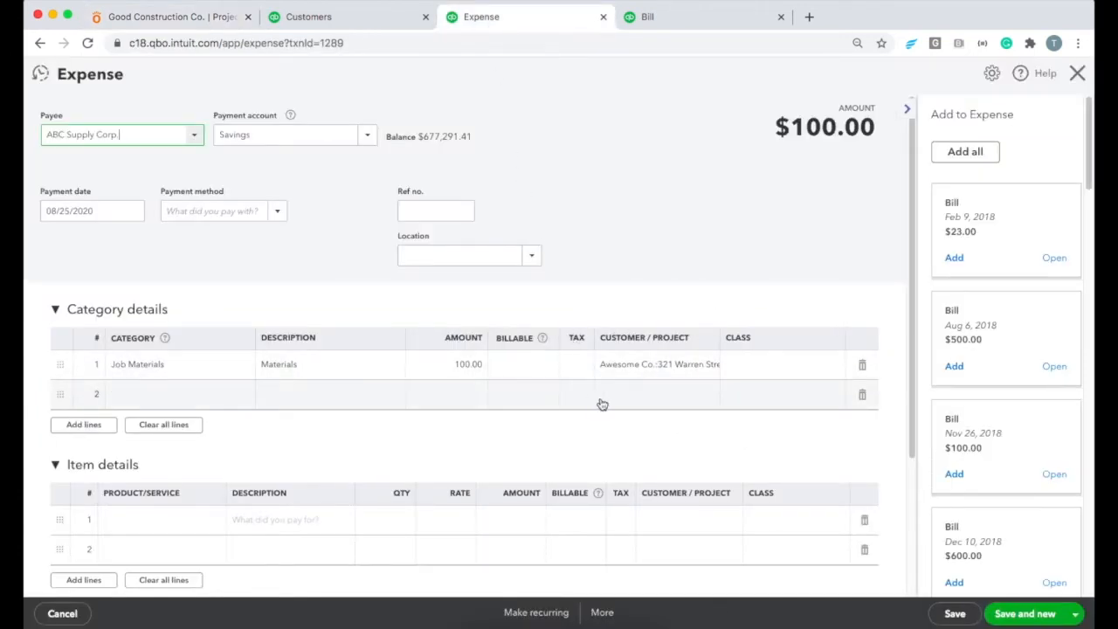
click(646, 16)
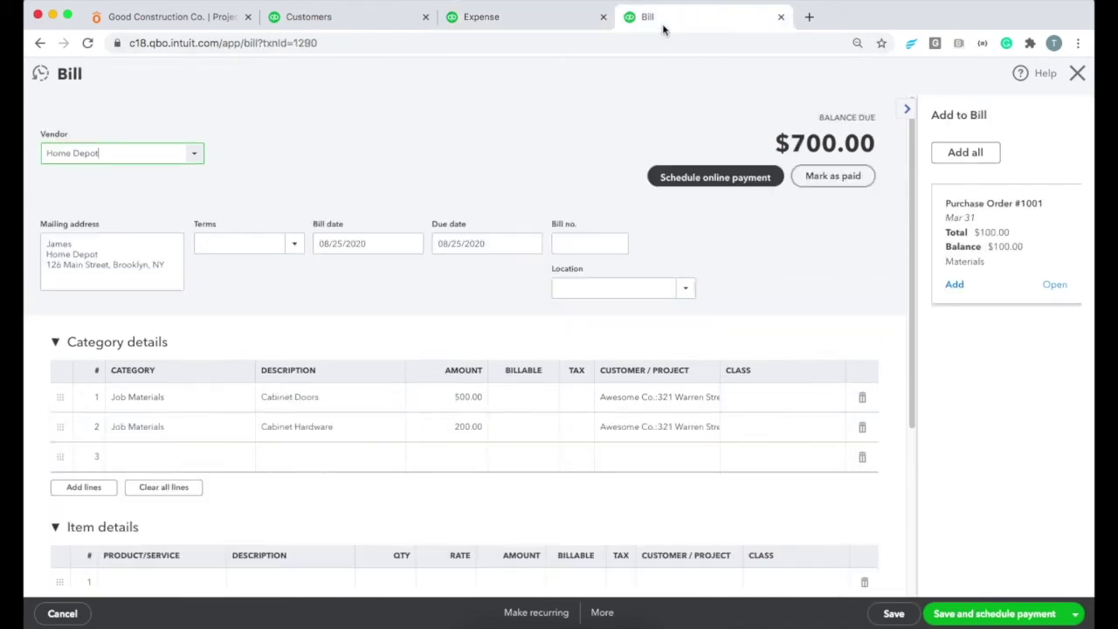
mouse_move(554, 358)
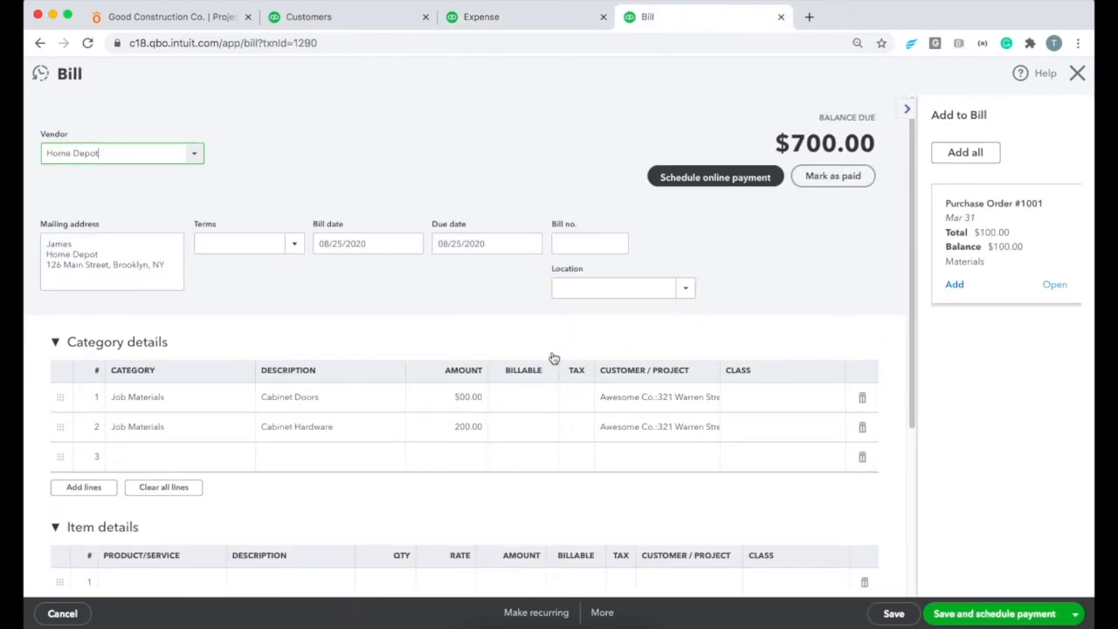
mouse_move(493, 361)
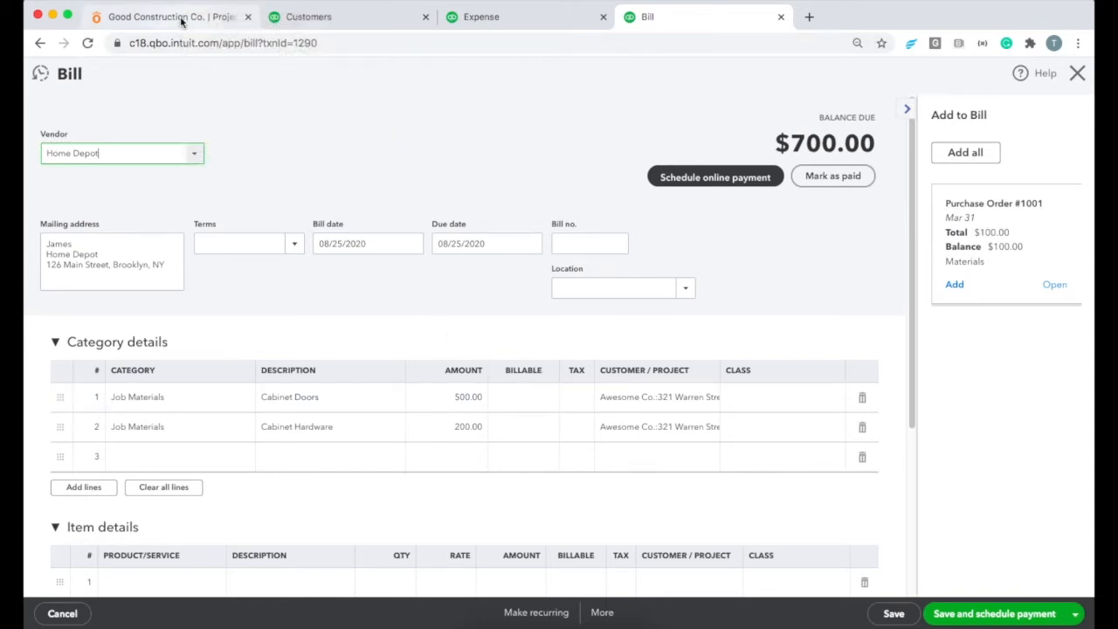
Back in Knowify, go to Admin Section > Customize > QuickBooks, where Pull expenses is unchecked
click(166, 16)
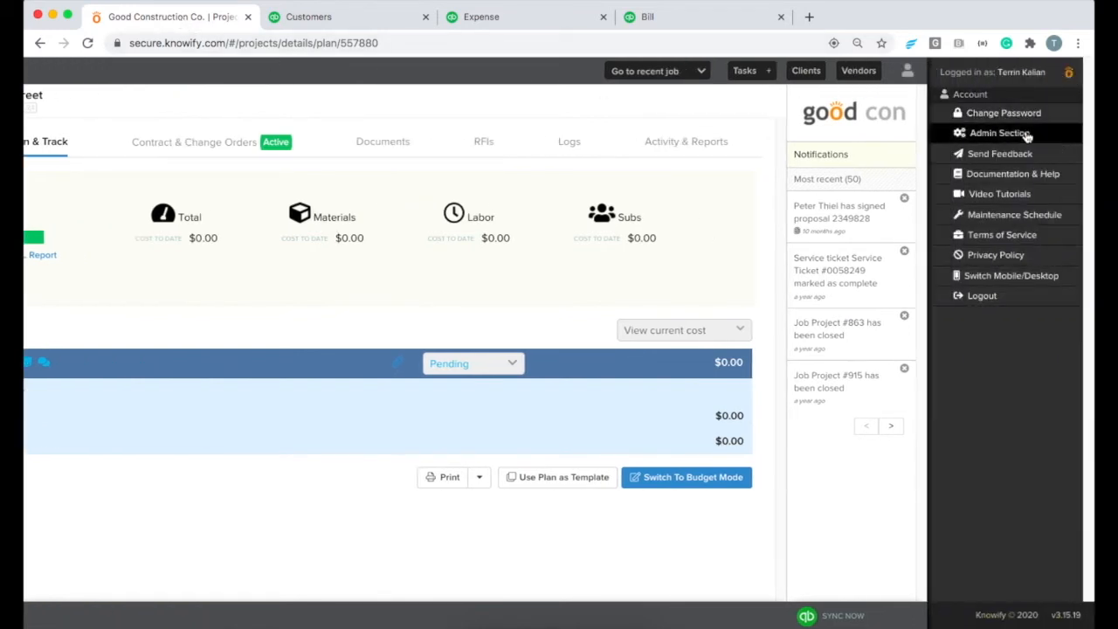
click(1000, 131)
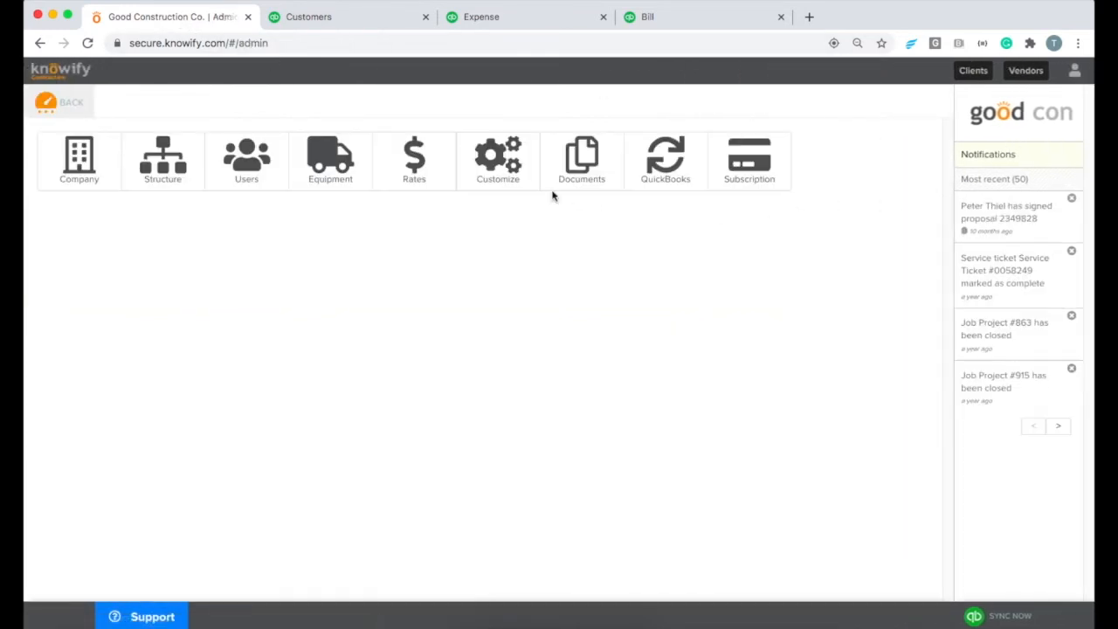
click(498, 161)
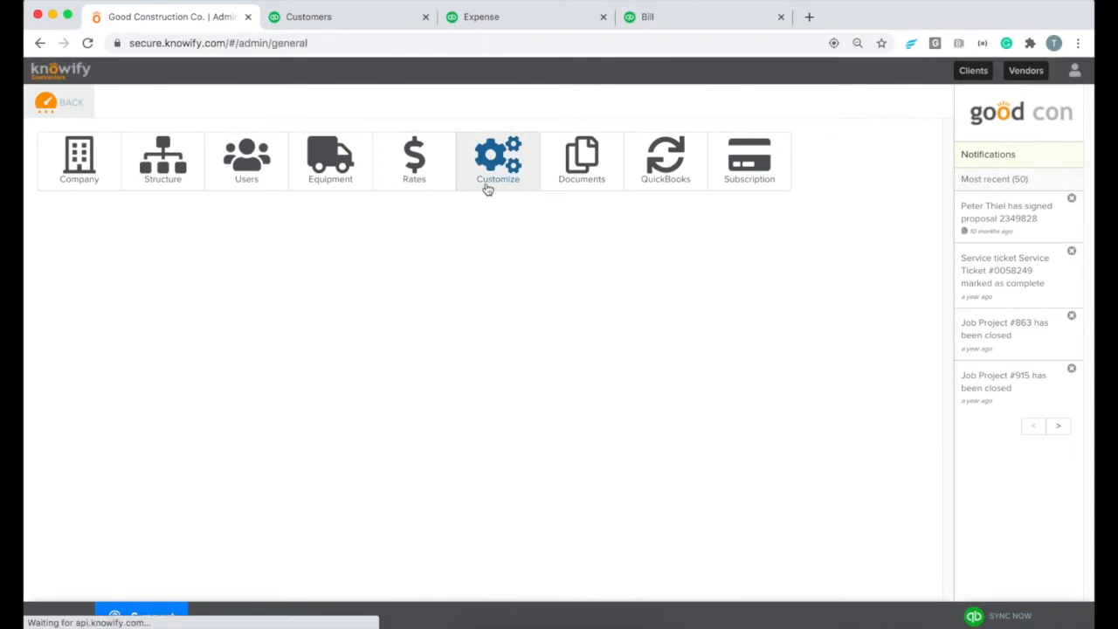
click(497, 160)
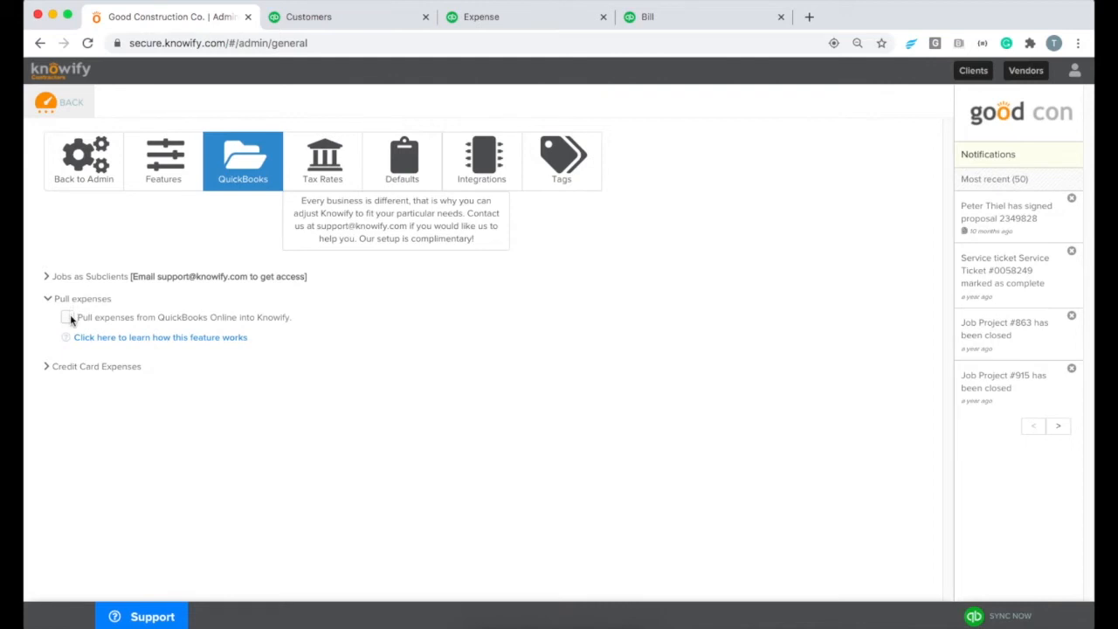
click(68, 317)
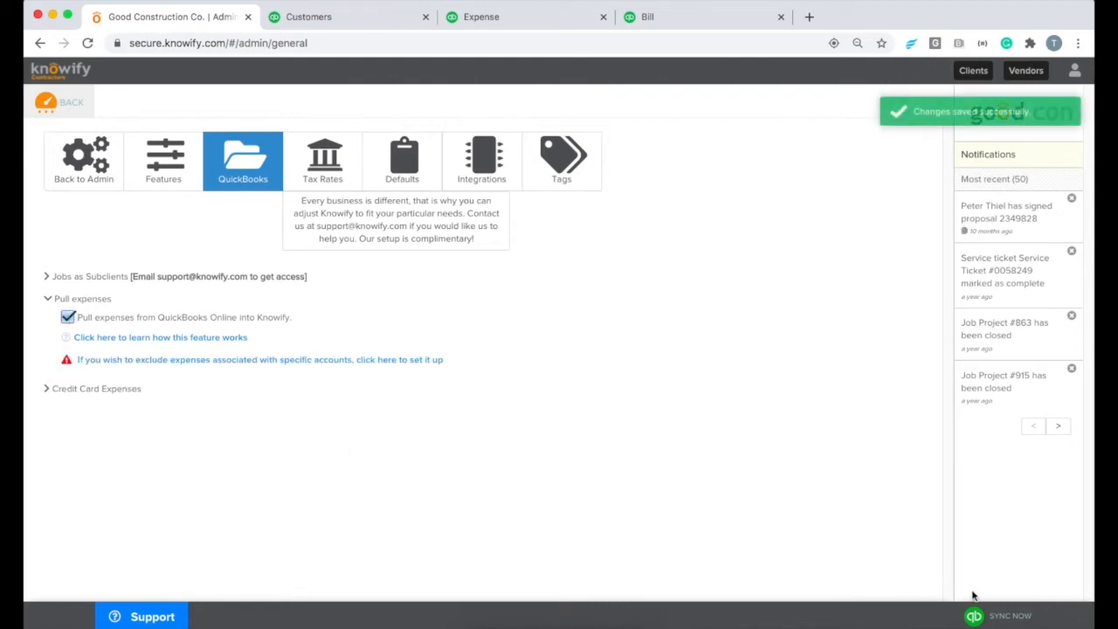
mouse_move(1010, 616)
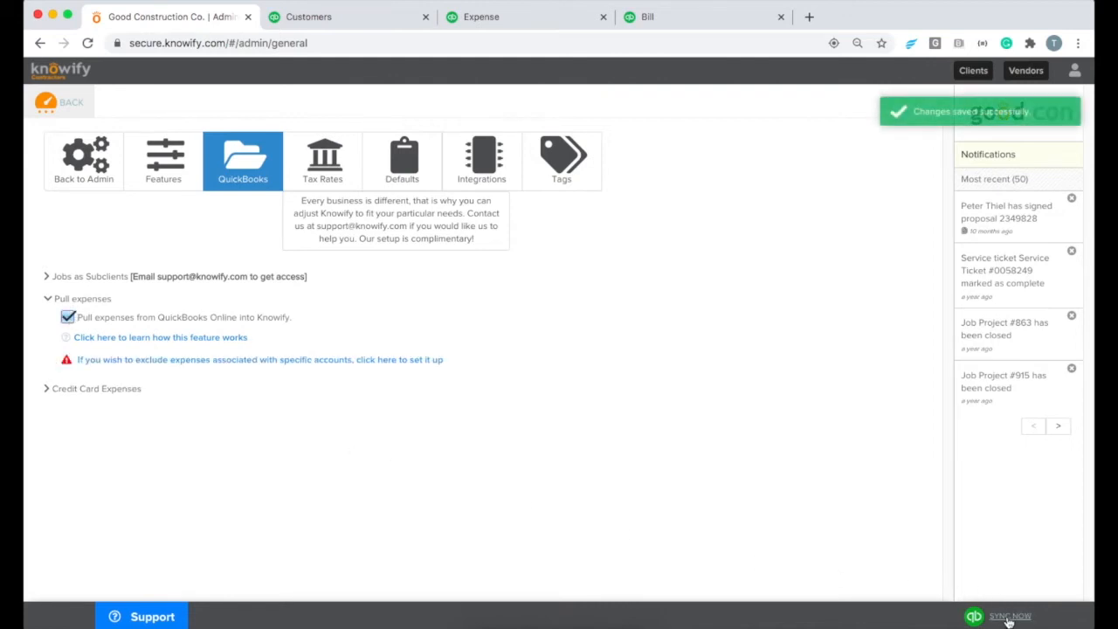
click(1010, 616)
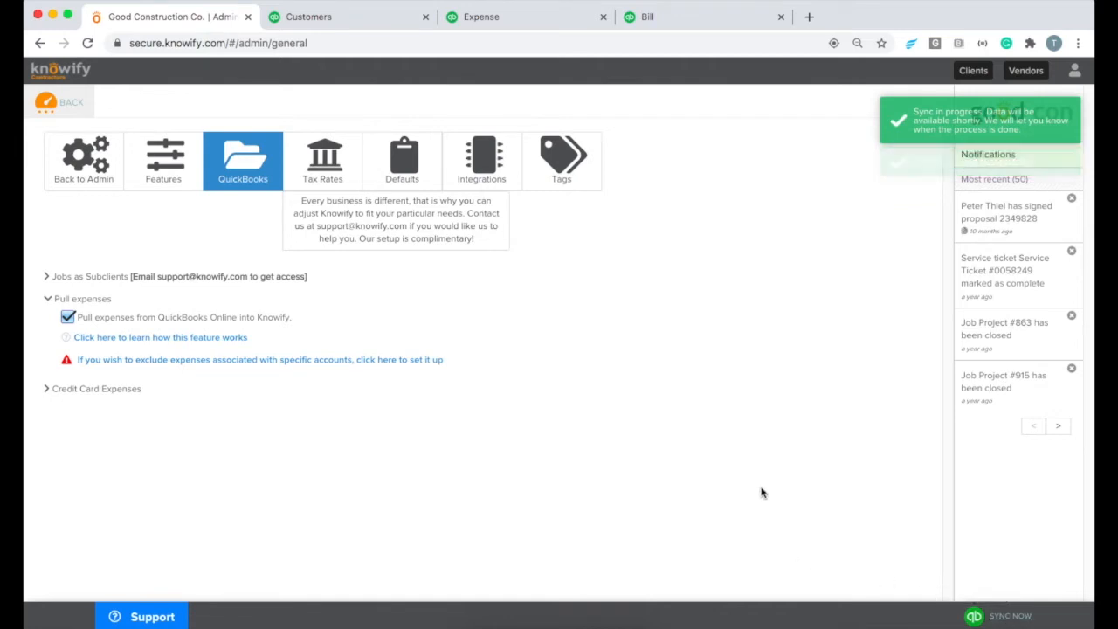
mouse_move(47, 104)
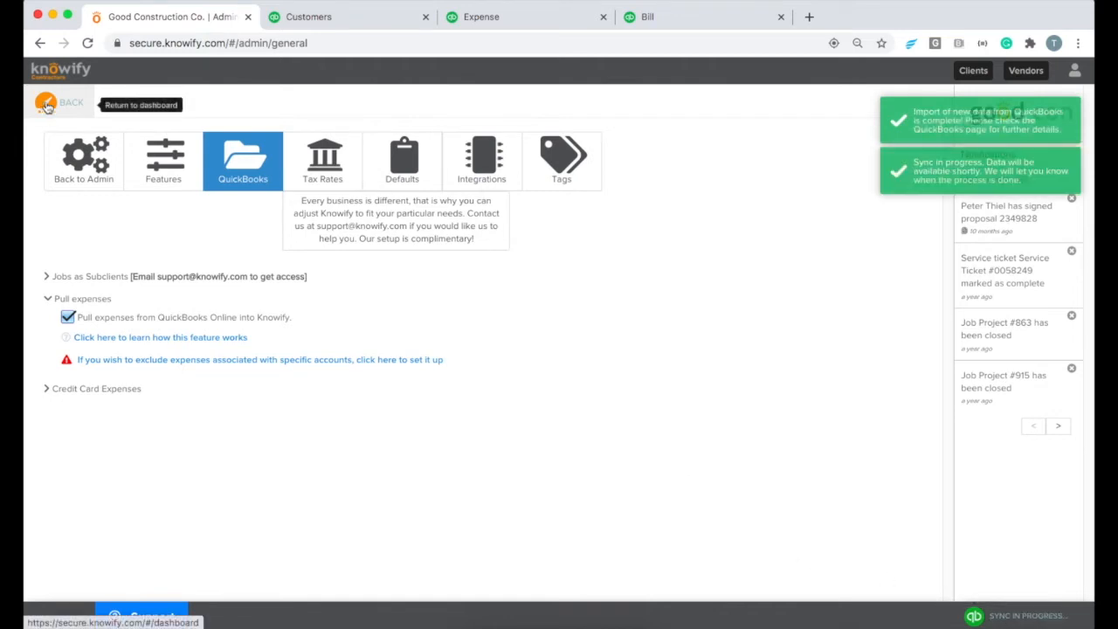
click(45, 101)
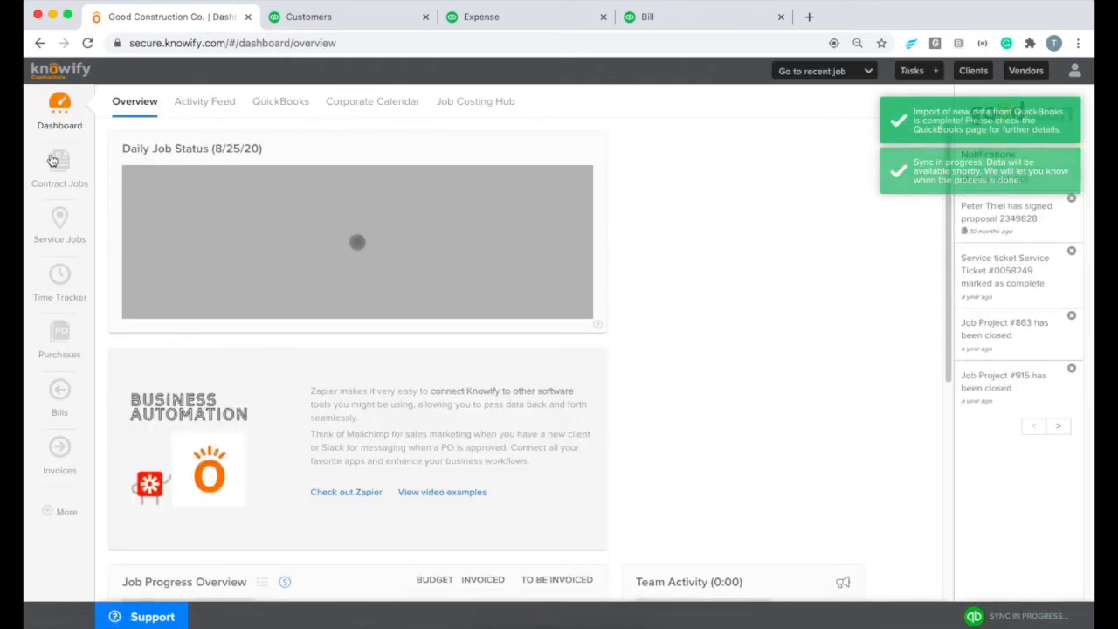
click(59, 161)
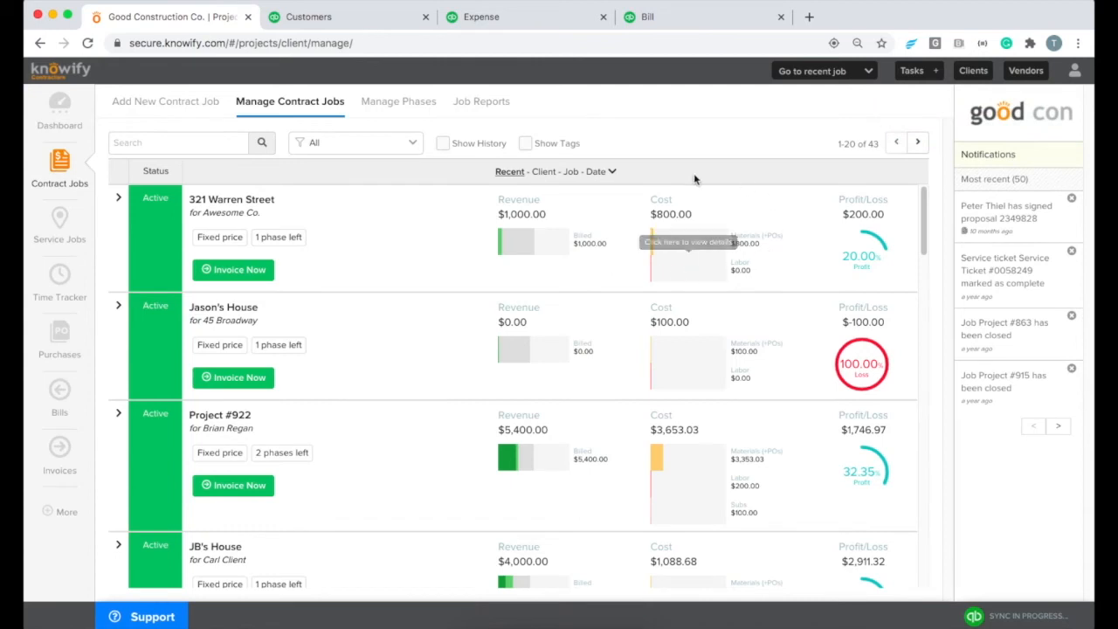
mouse_move(278, 242)
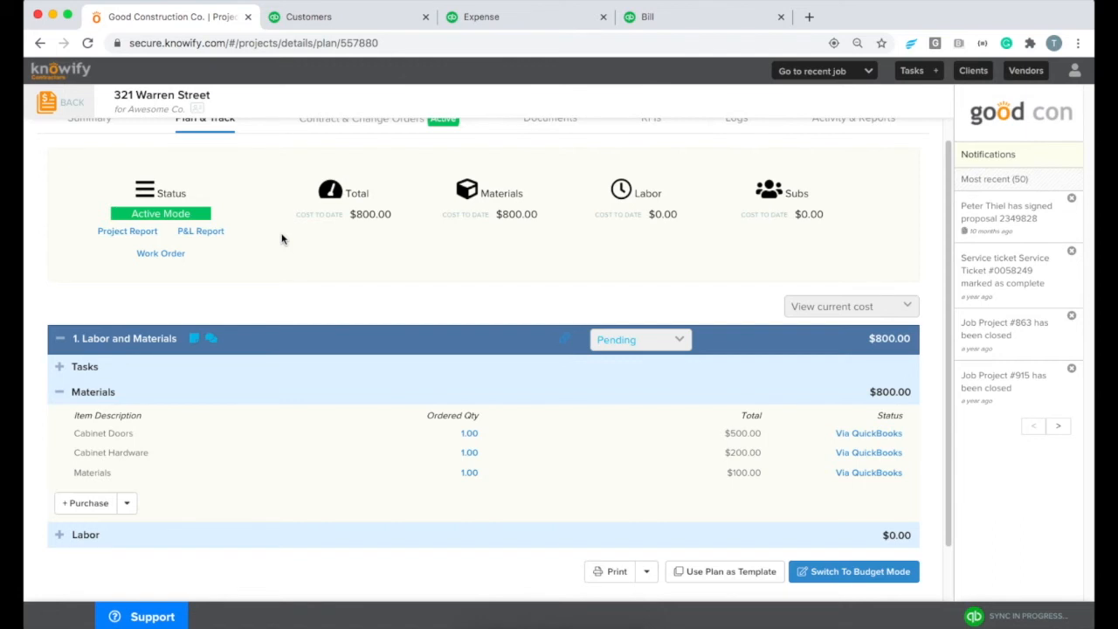
mouse_move(241, 272)
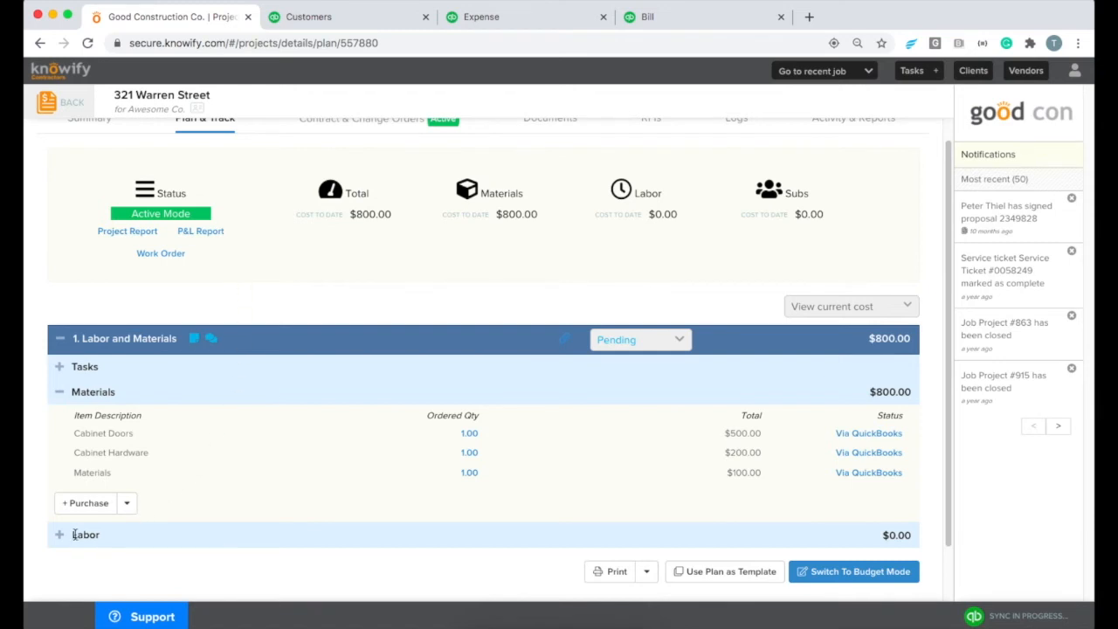
click(60, 533)
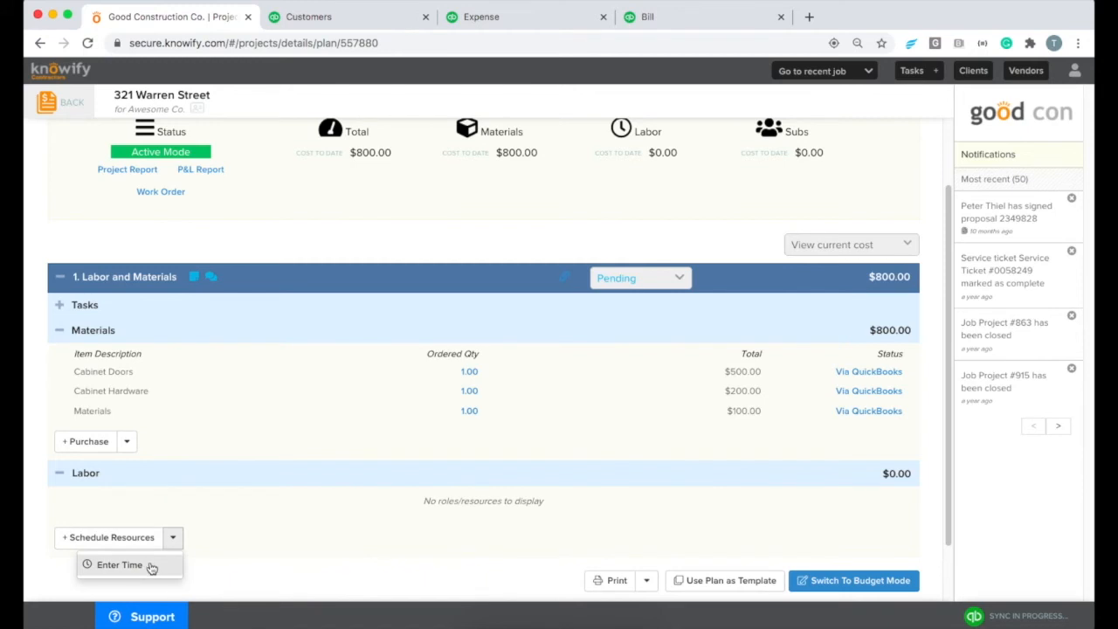
Log and submit George Harrison's one hour on the job, entering 16 as its cost
click(120, 564)
text(1:00)
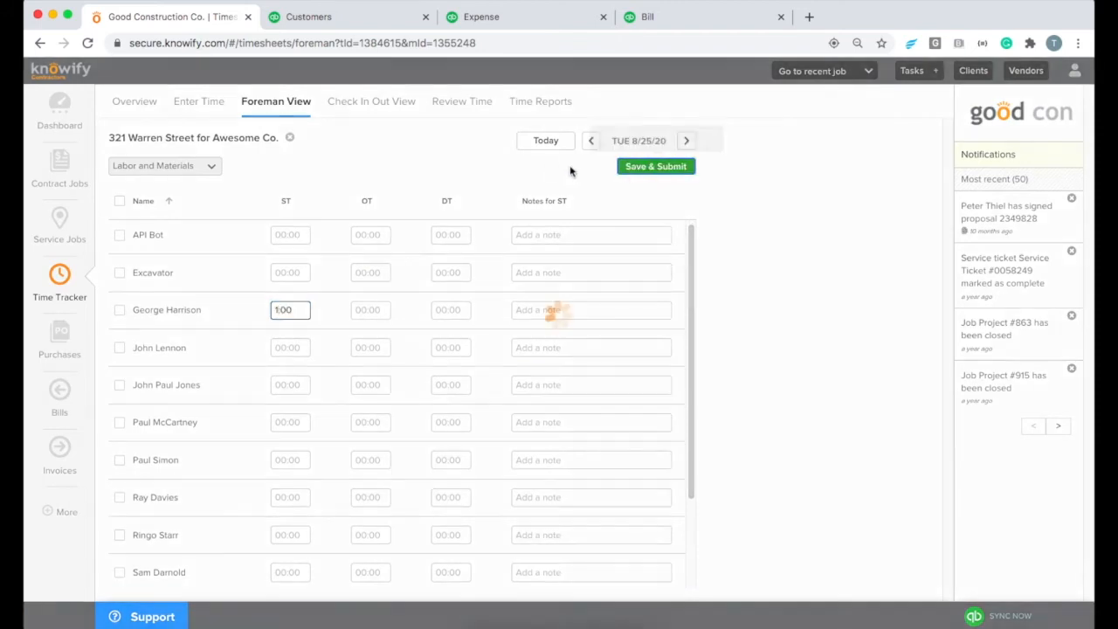
click(655, 166)
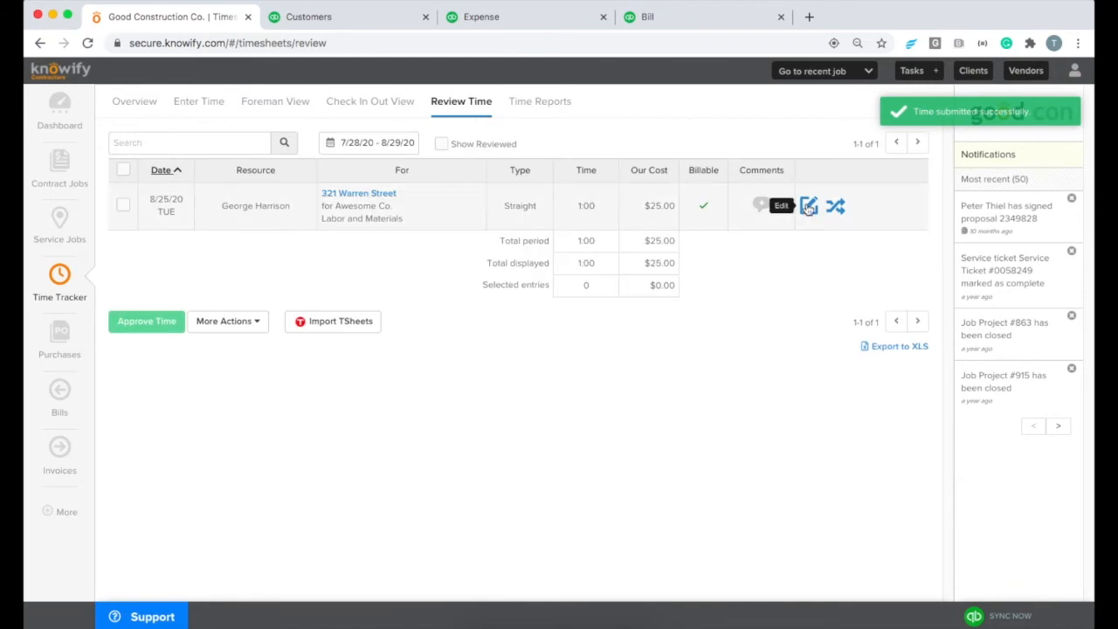
click(808, 206)
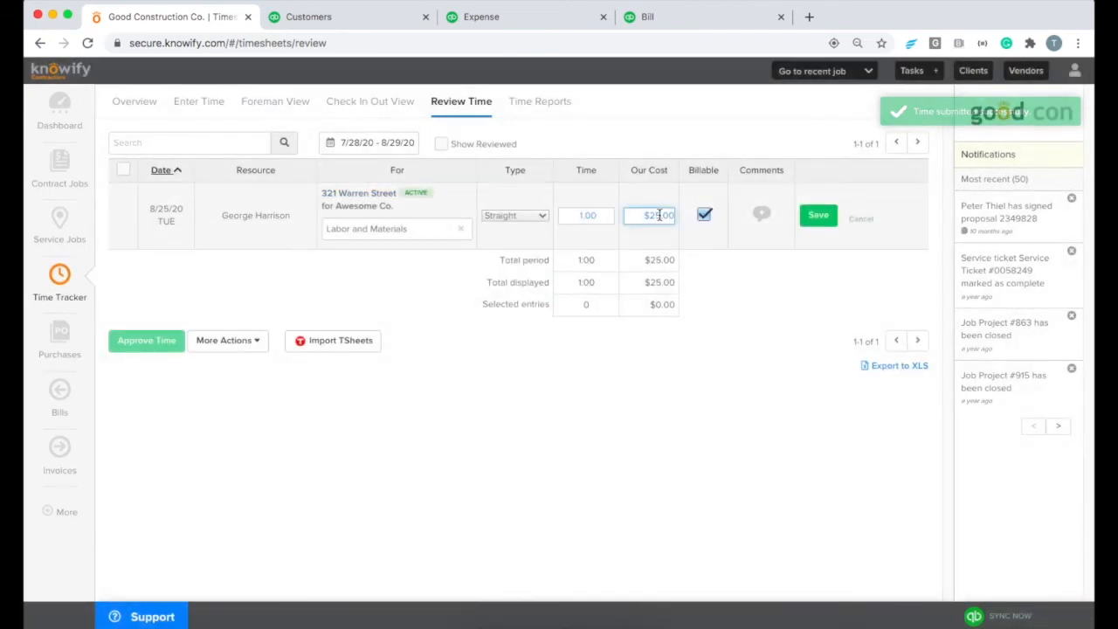
text(16)
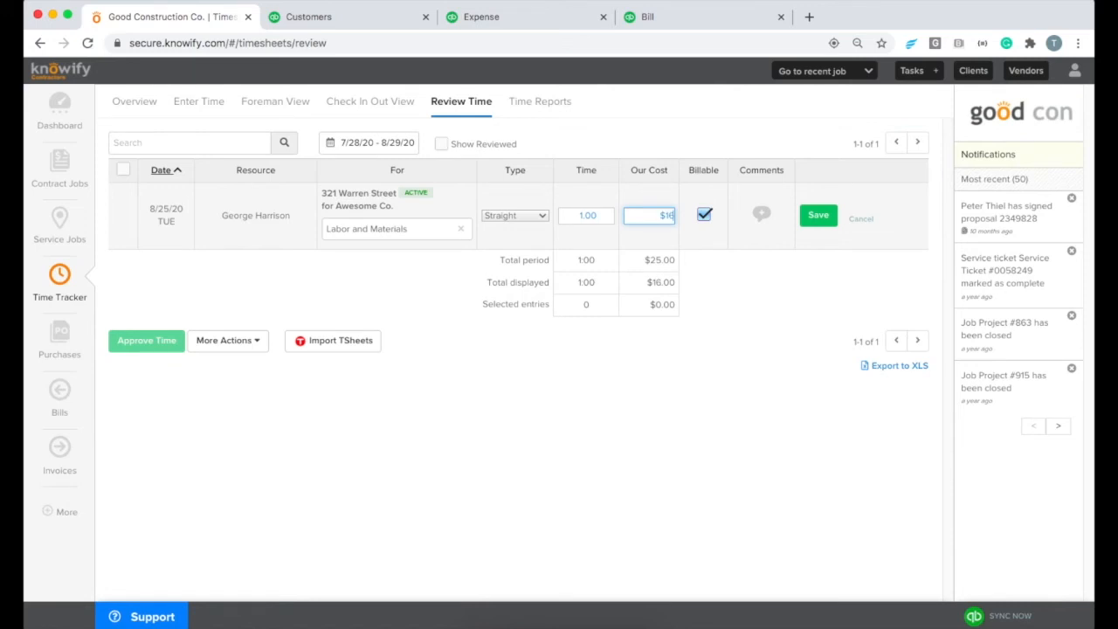
click(817, 215)
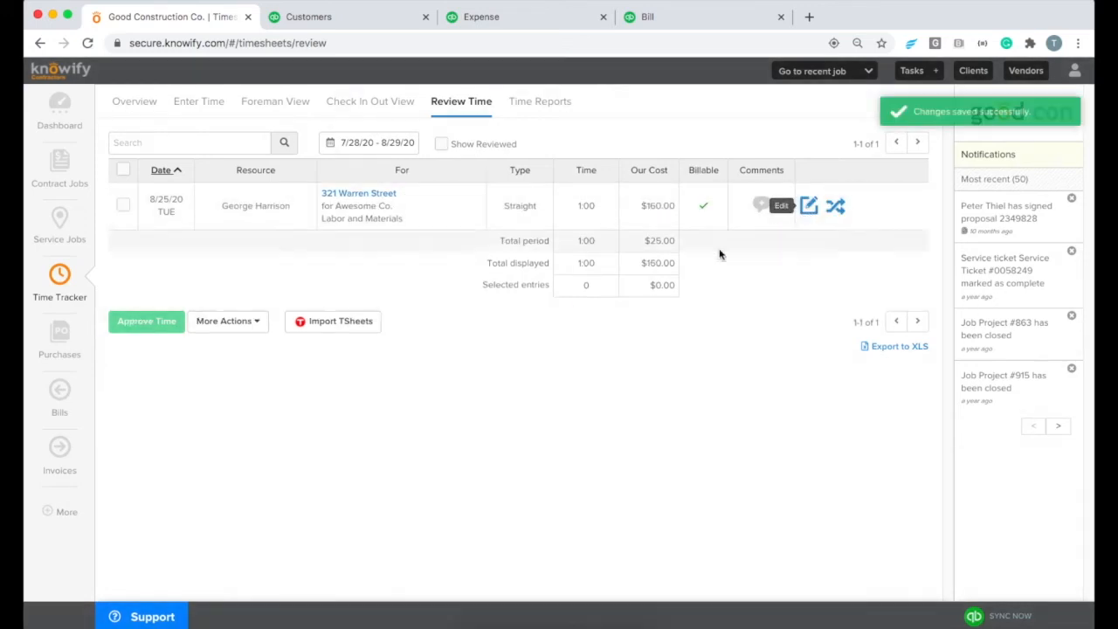
click(123, 203)
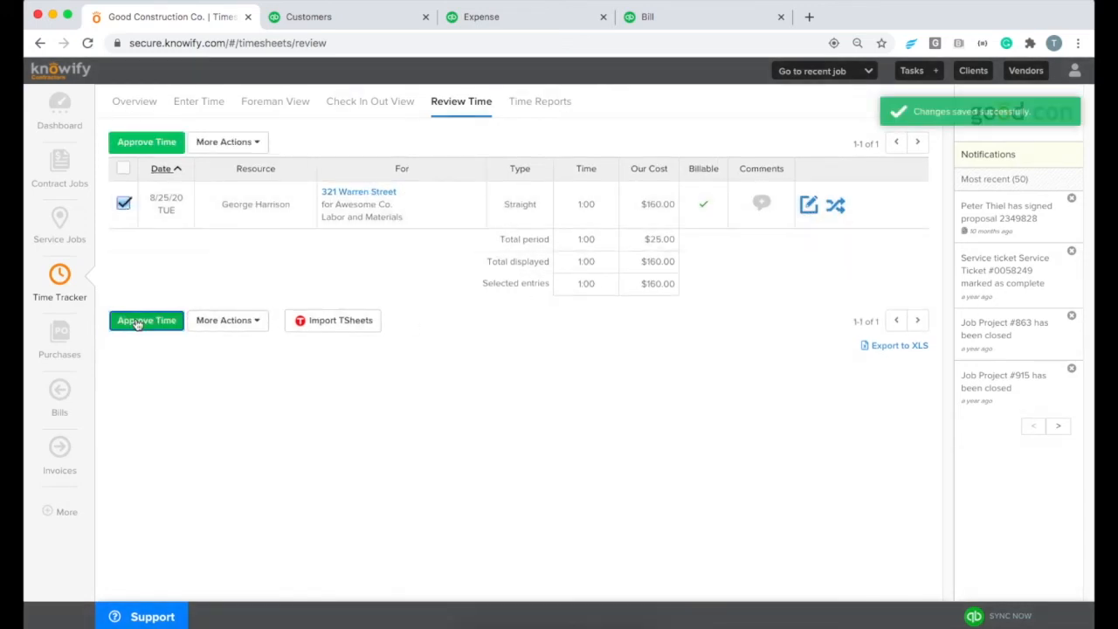
click(146, 320)
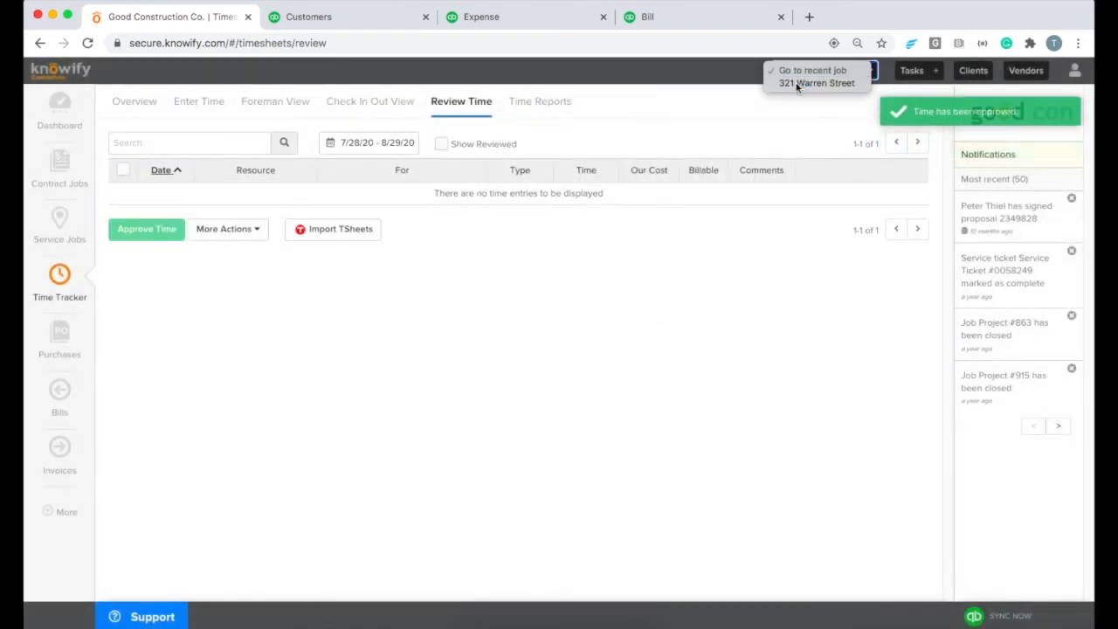
click(816, 83)
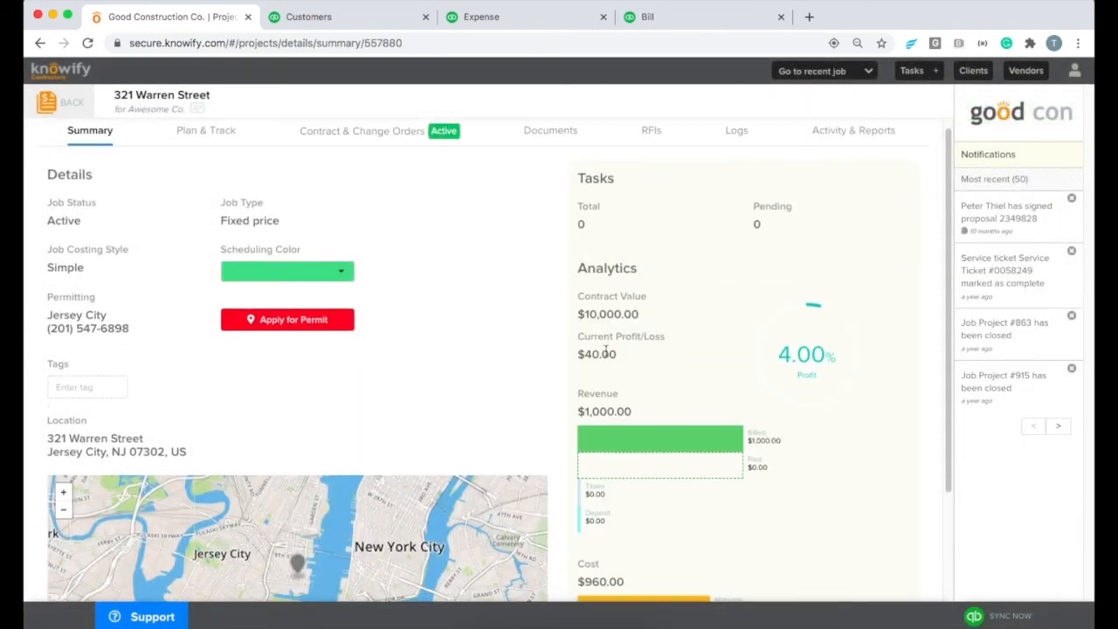
Show 321 Warren Street's Contract & Change Orders tab with $1,000 invoiced and $9,000 balance
scroll(down, 3)
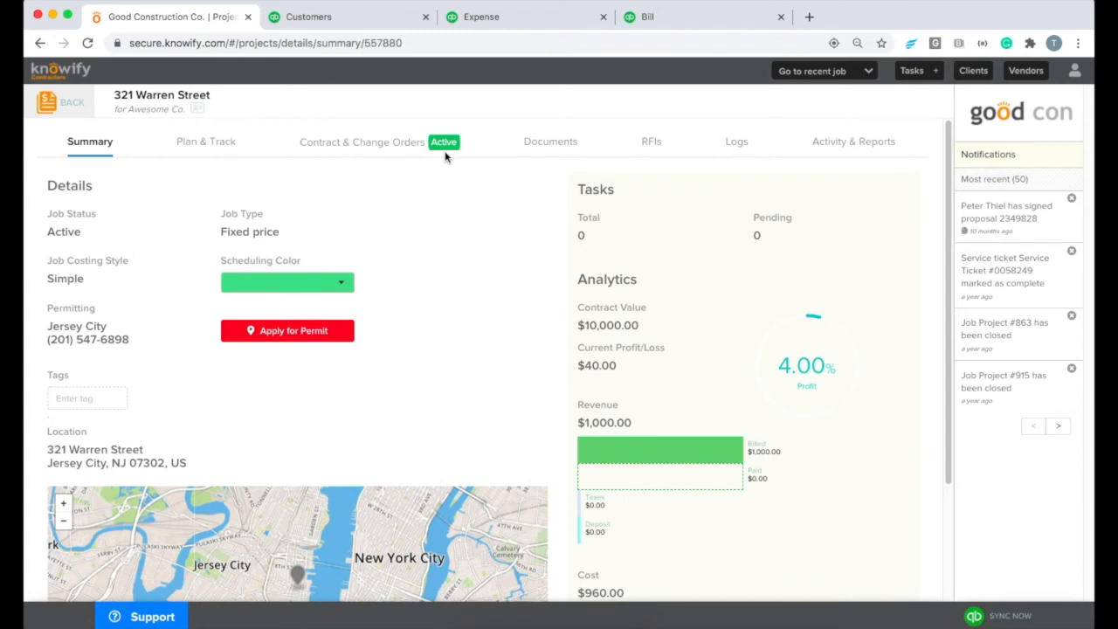
click(361, 141)
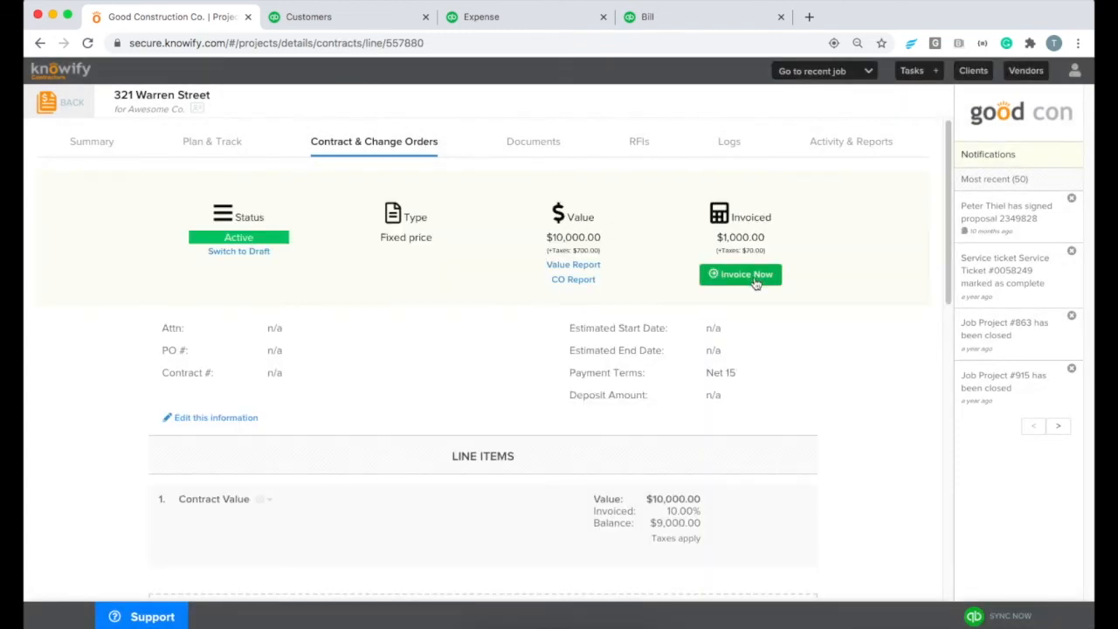
Invoice $1,000 of the contract, finalize it with Send to QuickBooks, and check sync status
click(740, 274)
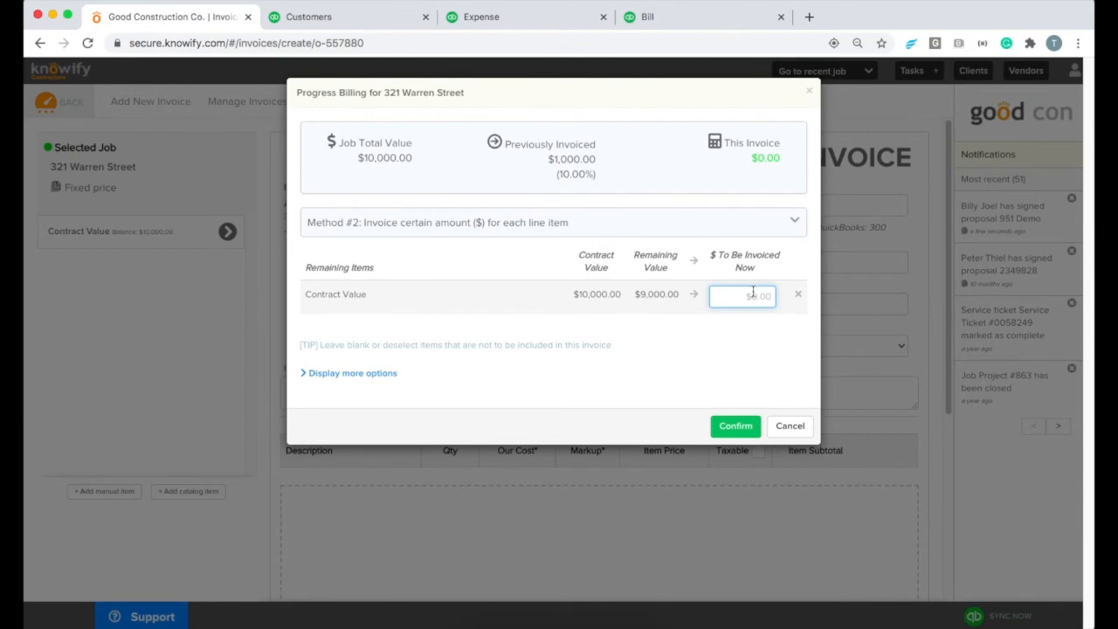
text(1000)
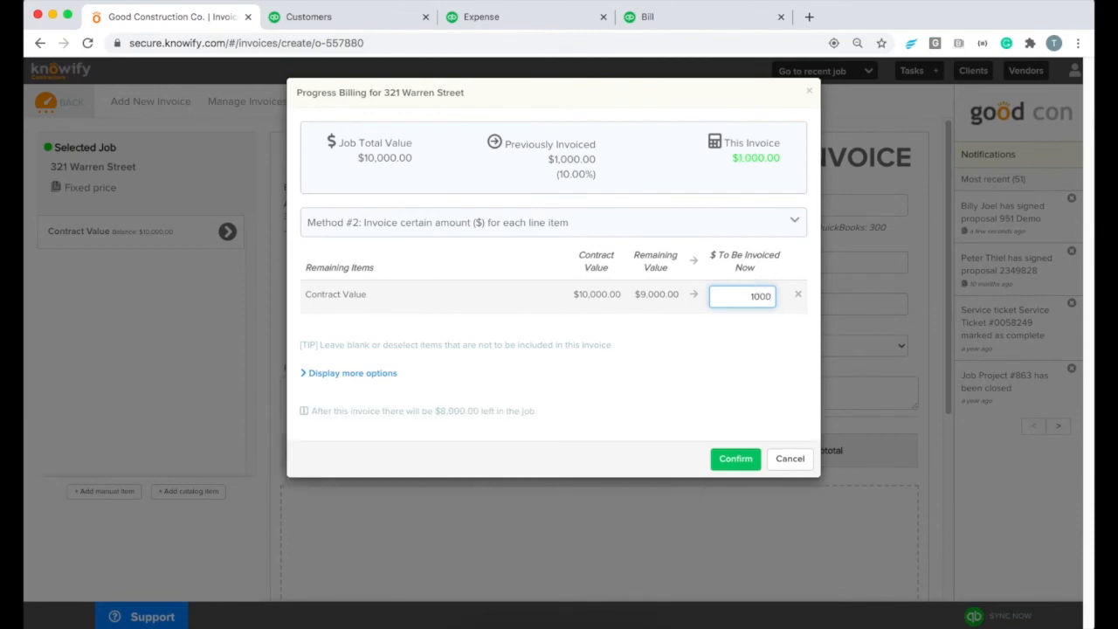
click(735, 459)
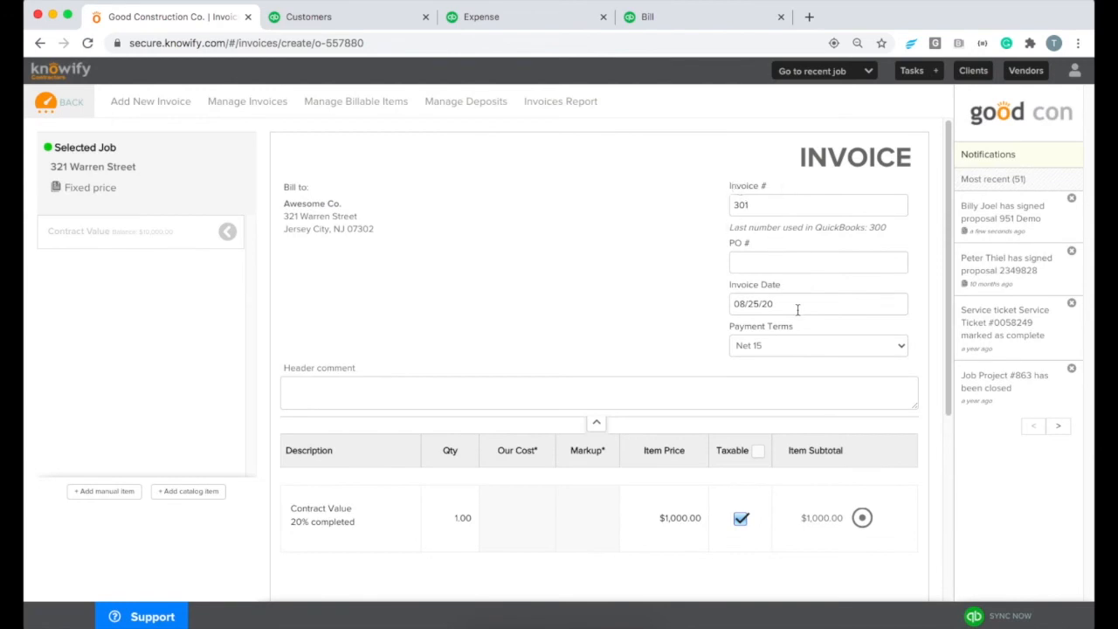
scroll(down, 3)
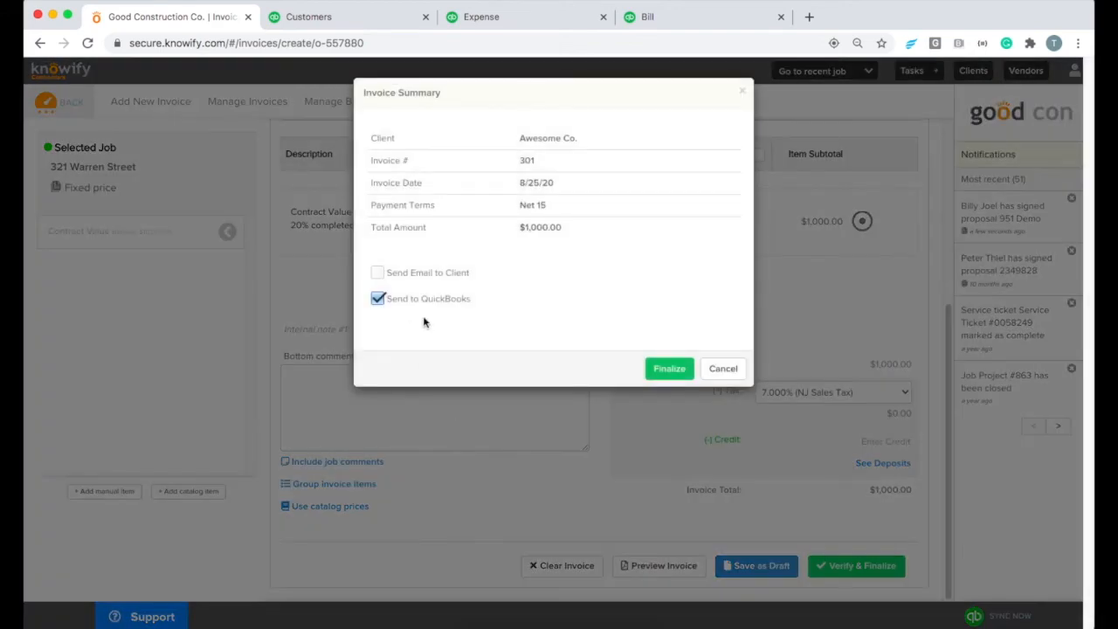
click(669, 368)
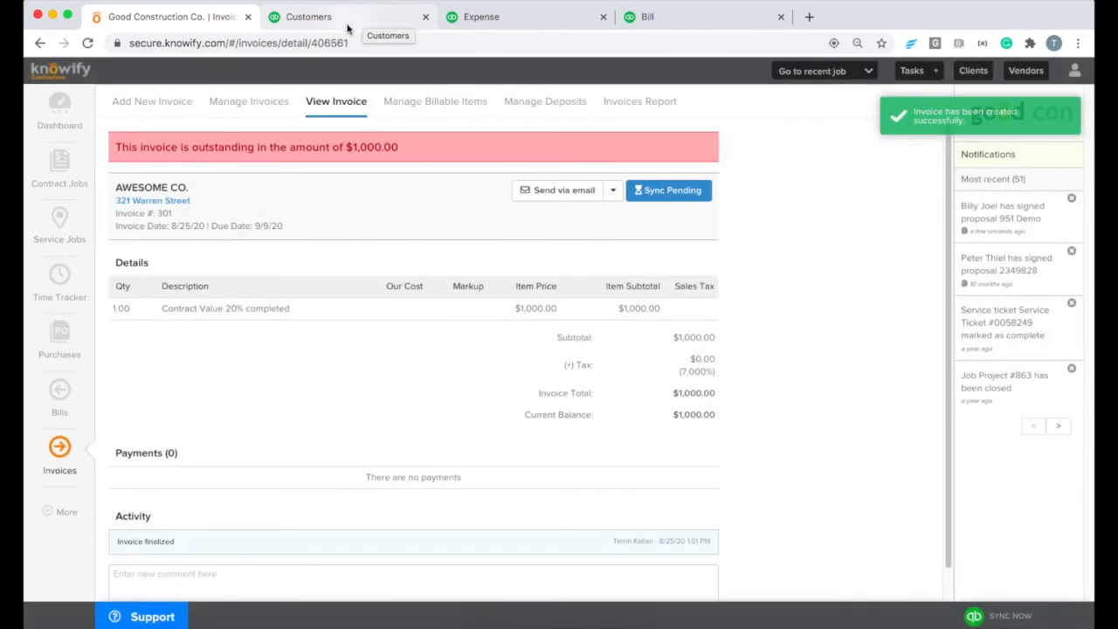
mouse_move(632, 217)
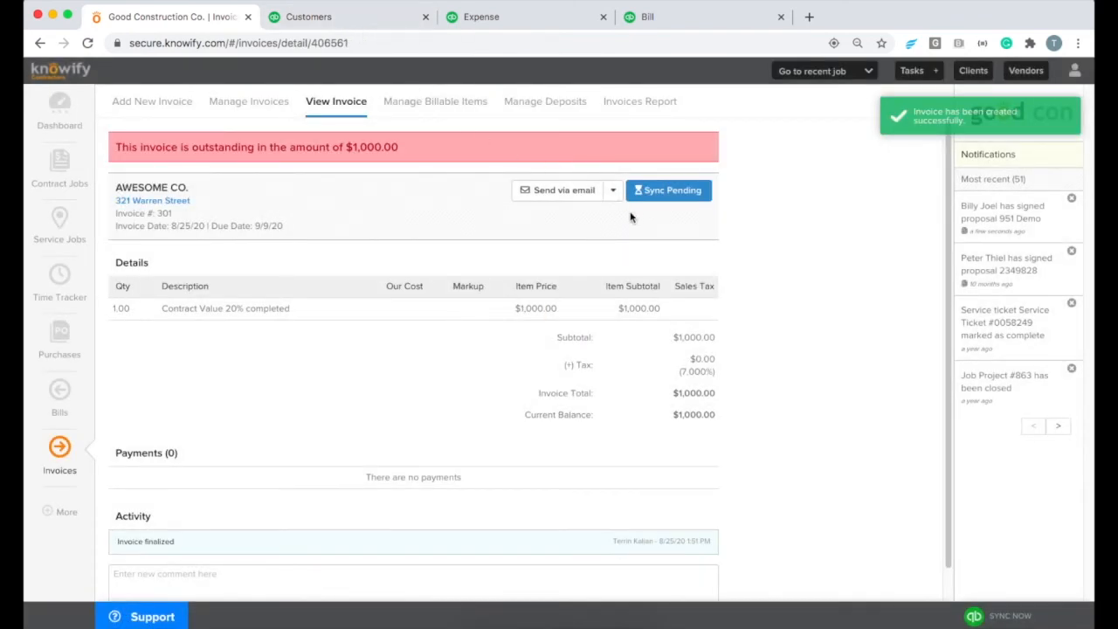
click(668, 190)
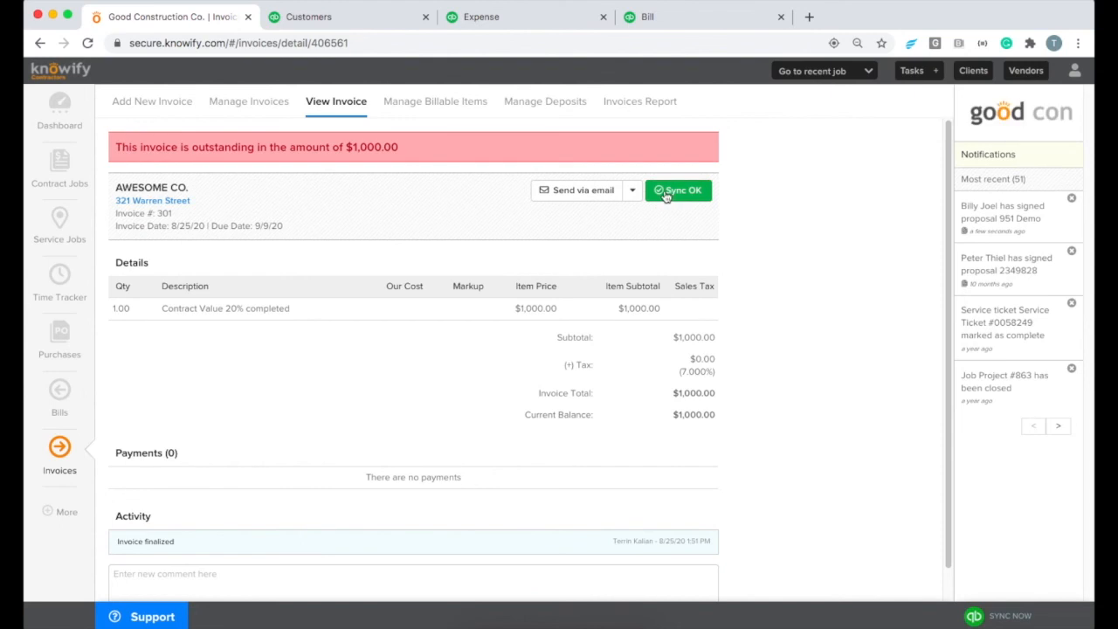
click(679, 190)
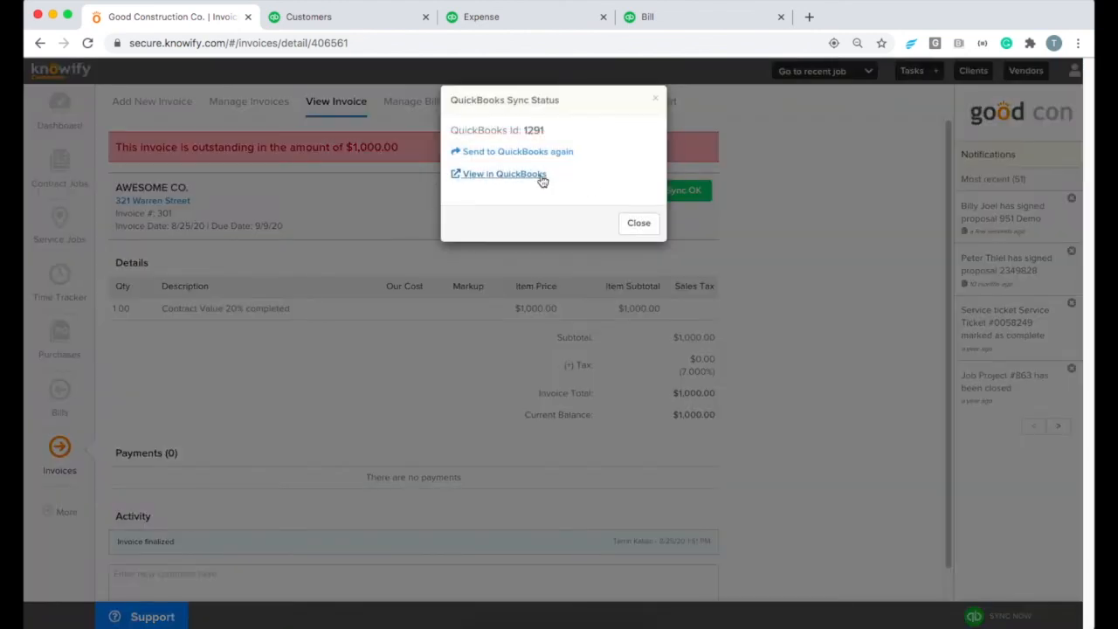
View invoice #301 for Awesome Co.:321 Warren Street in QuickBooks, then return to Knowify
click(503, 174)
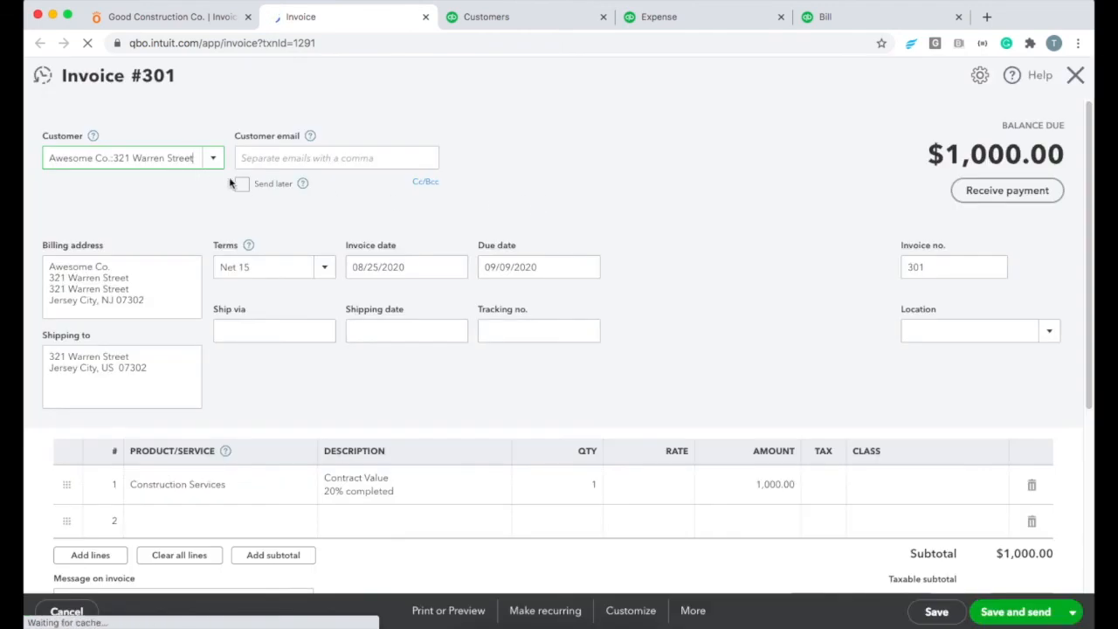
click(336, 158)
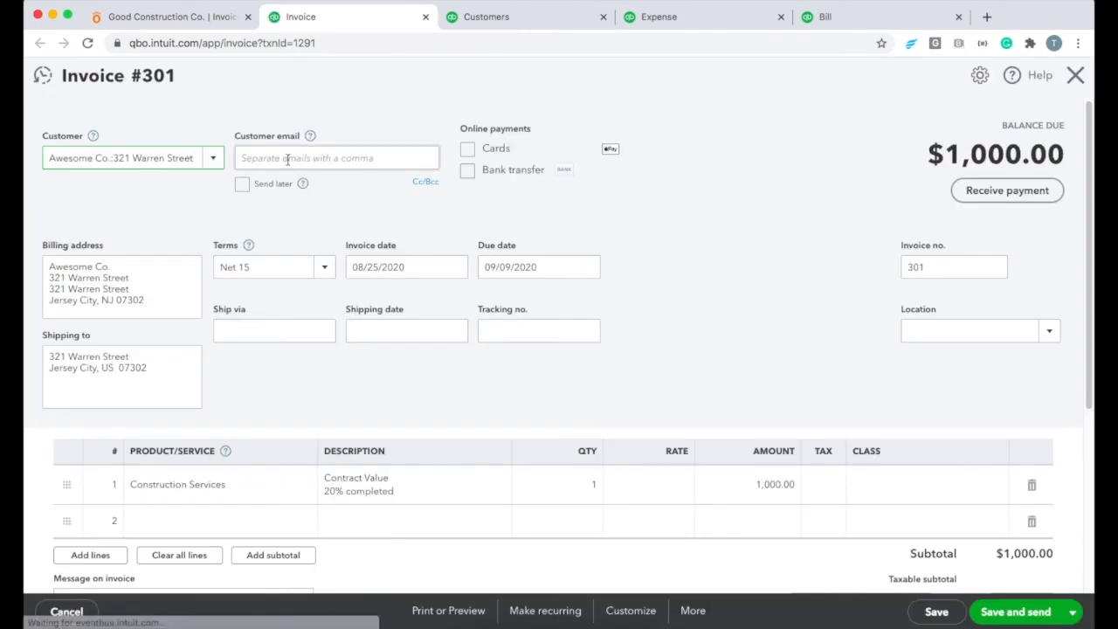
click(166, 17)
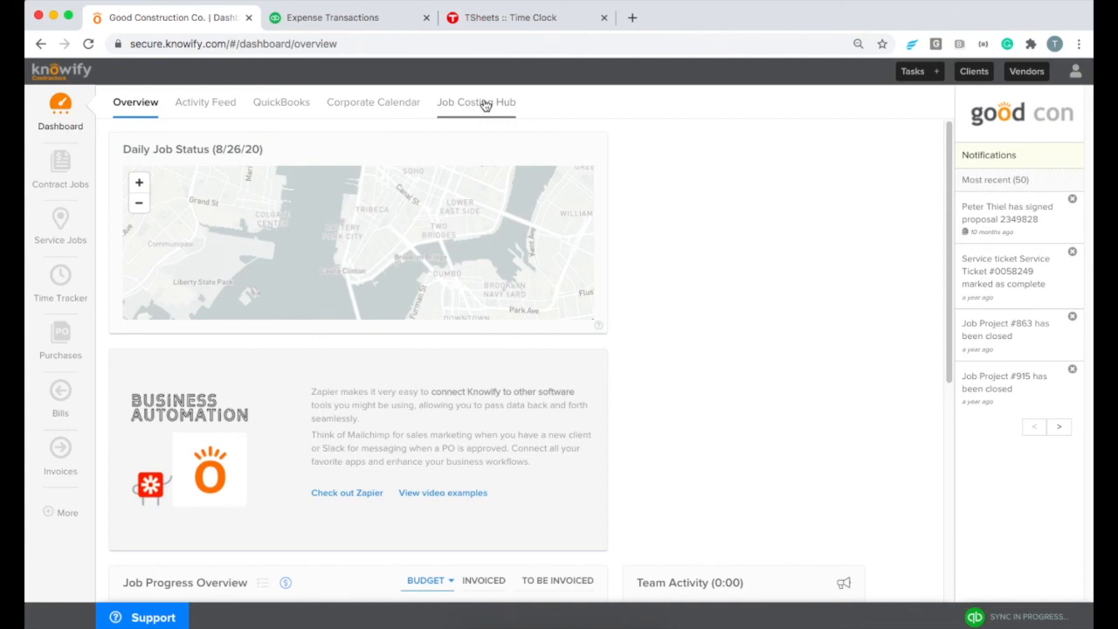
In the Job Costing Hub, filter to QuickBooks-only, unallocated expenses
click(476, 102)
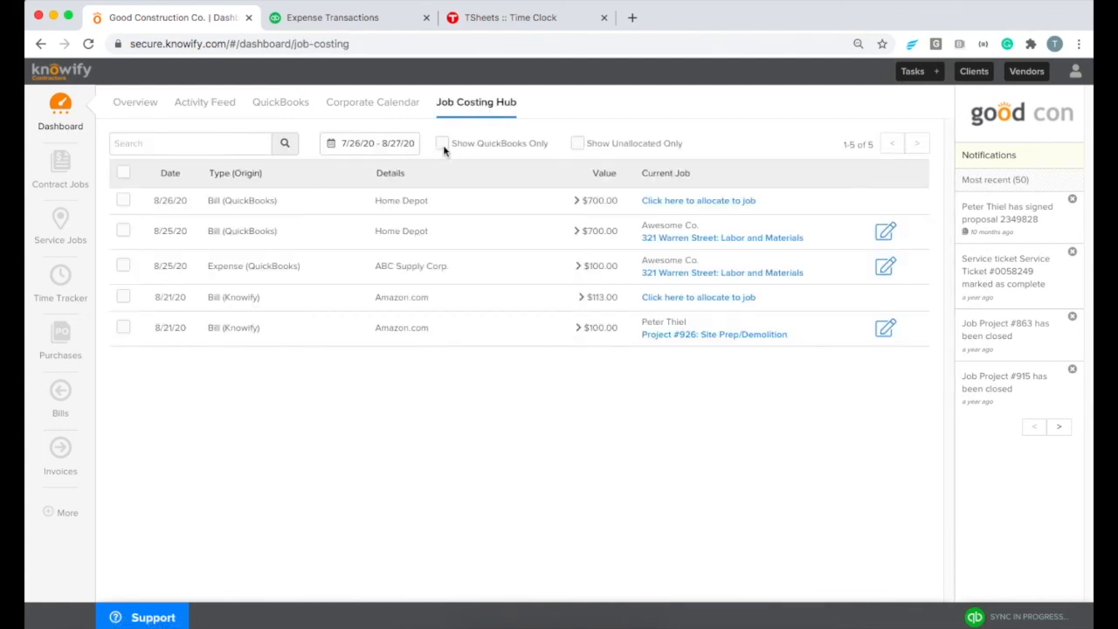
click(577, 143)
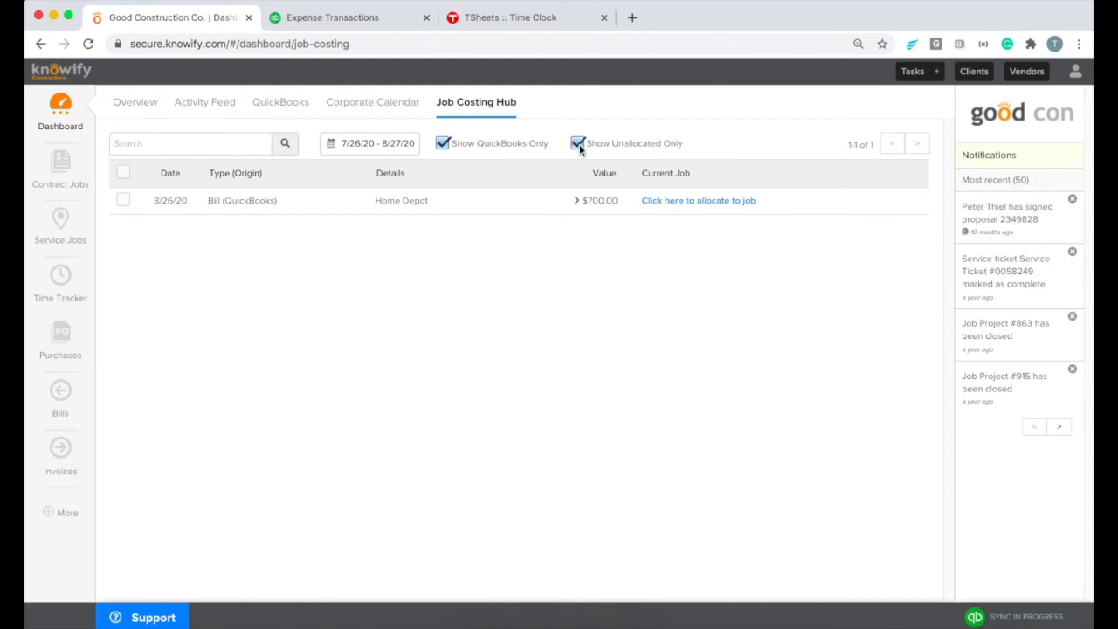
click(575, 200)
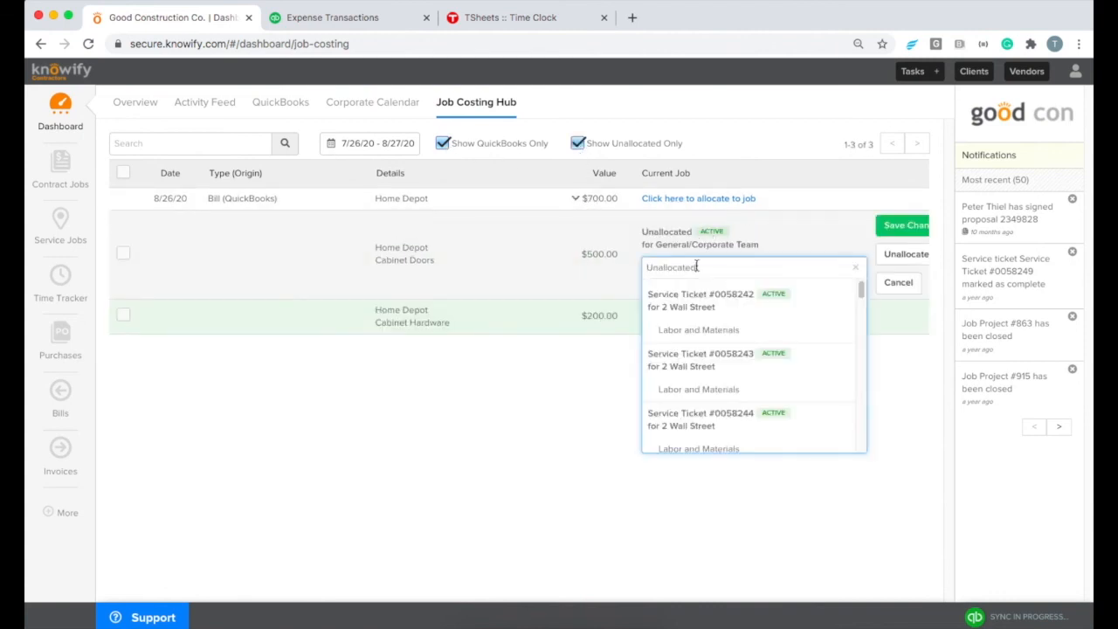
scroll(down, 3)
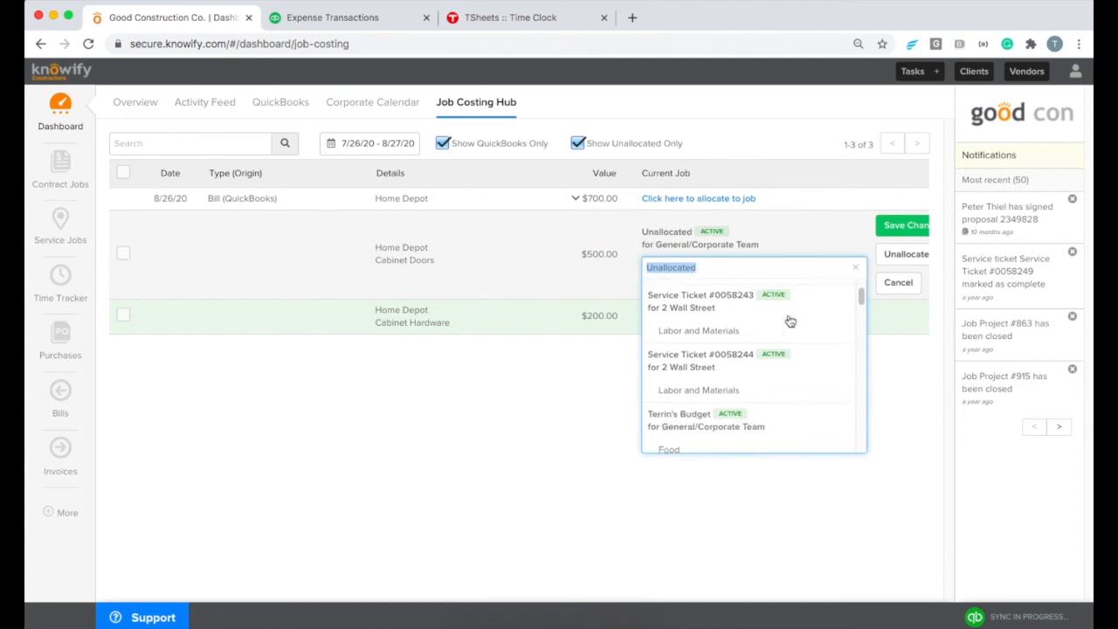
scroll(down, 3)
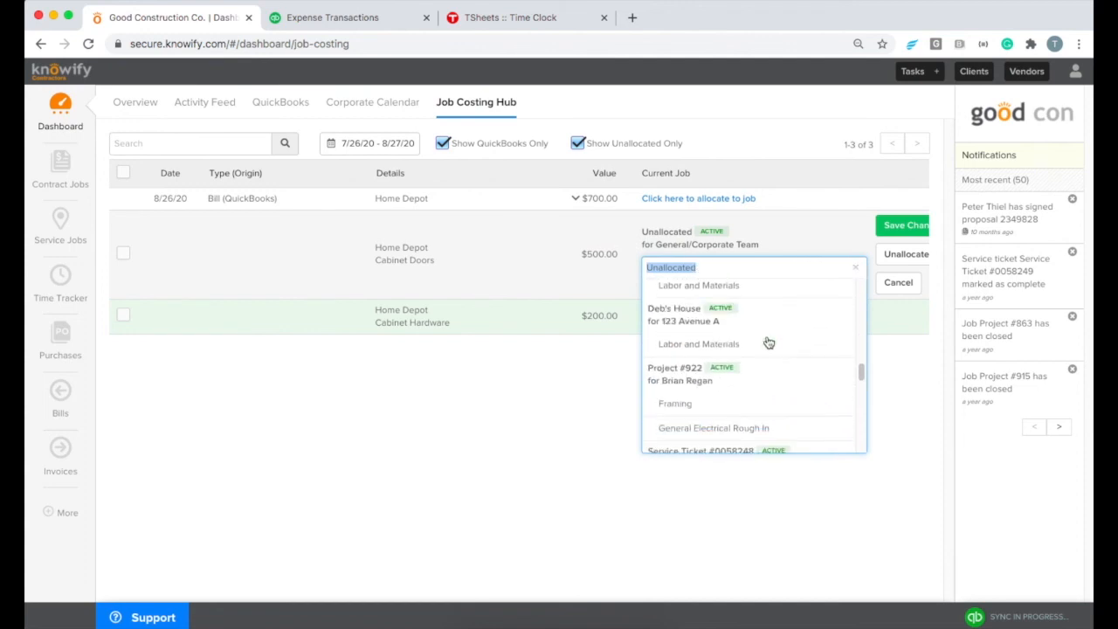
scroll(down, 3)
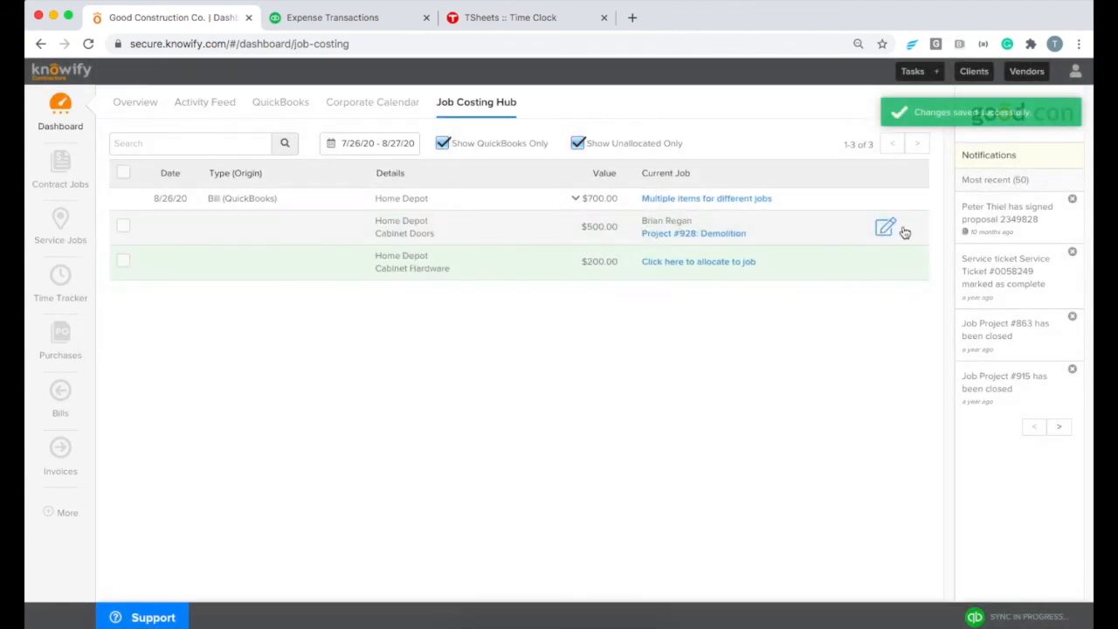
Allocate the Home Depot bill's Cabinet Hardware to Project #908 Labor and Materials
click(697, 262)
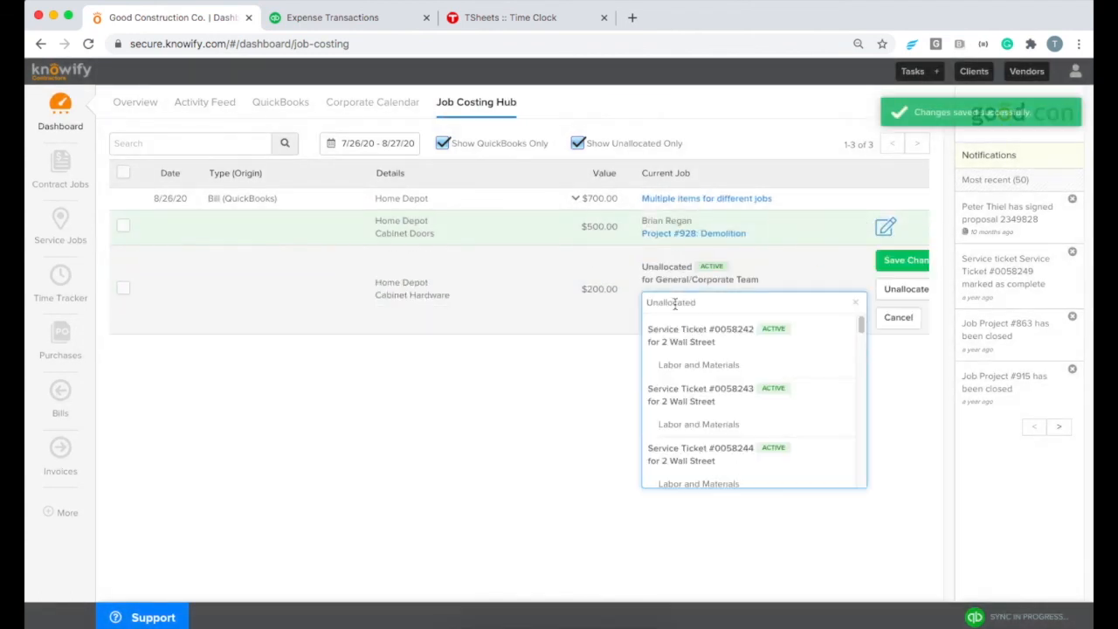
scroll(down, 3)
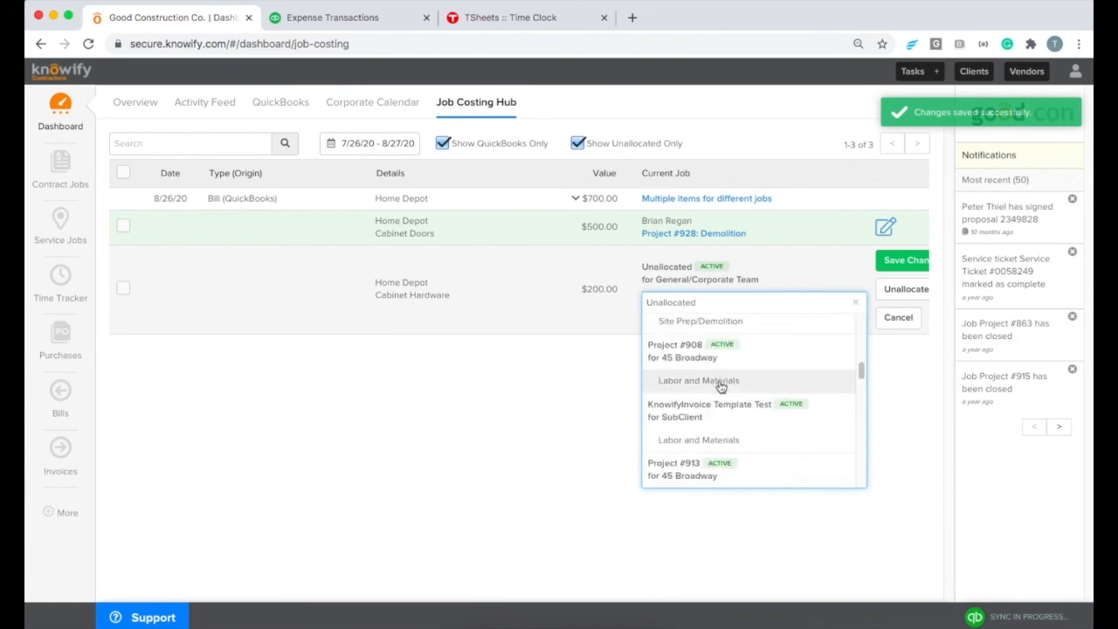
click(698, 380)
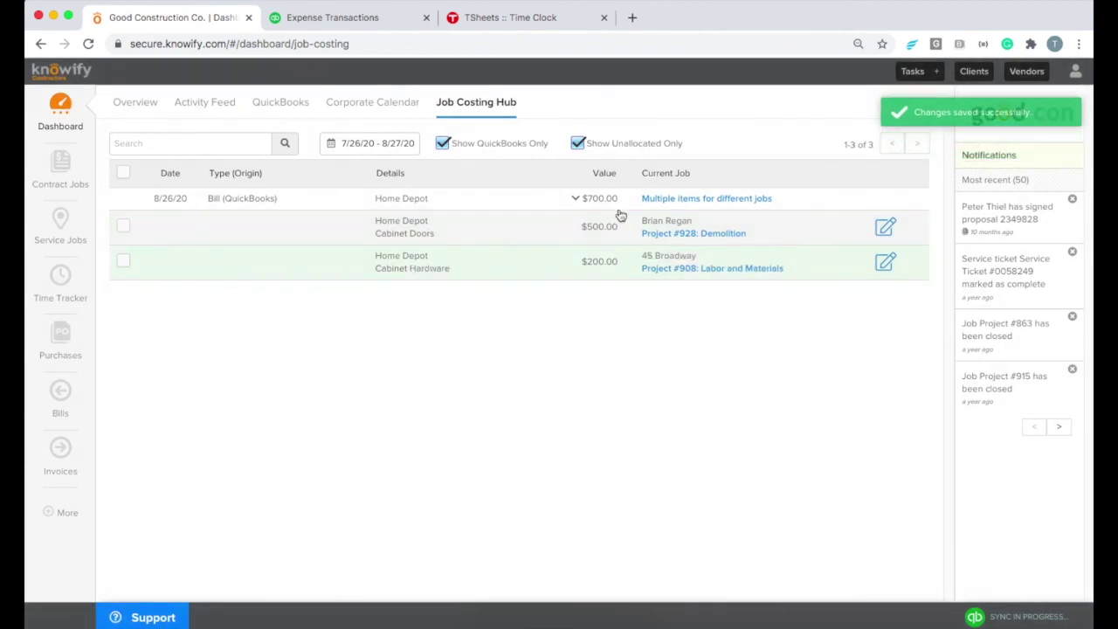
click(575, 198)
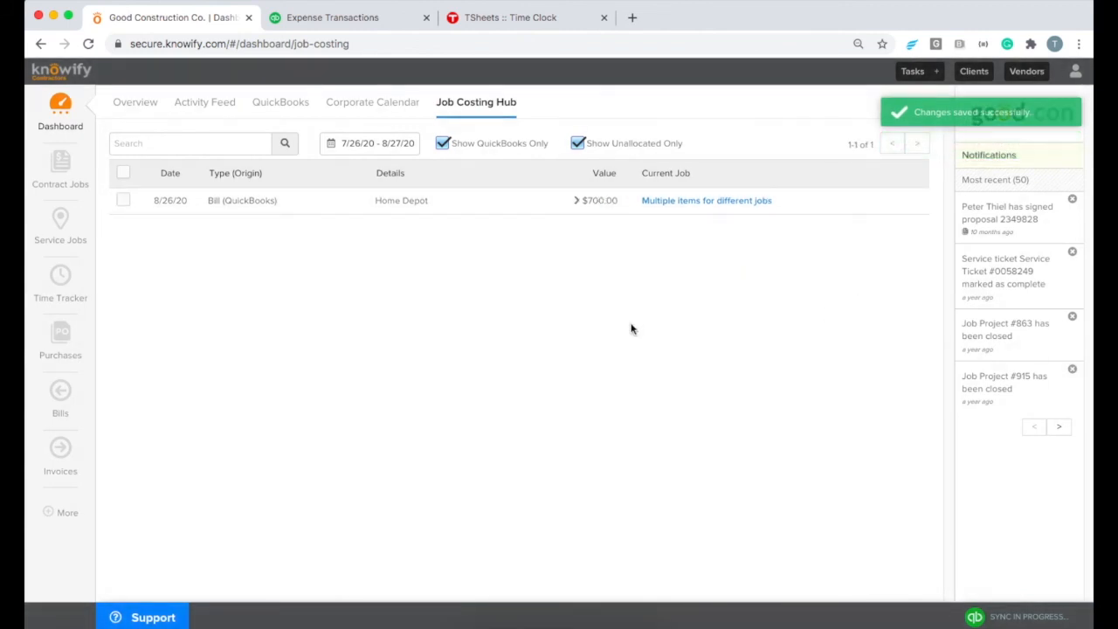